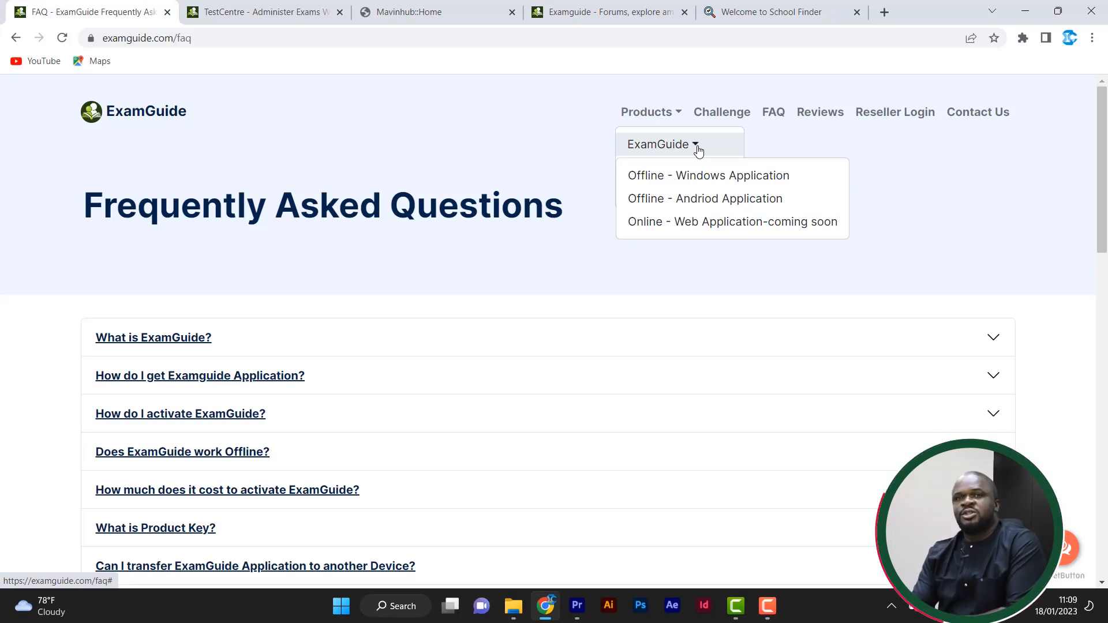
mouse_move(696, 151)
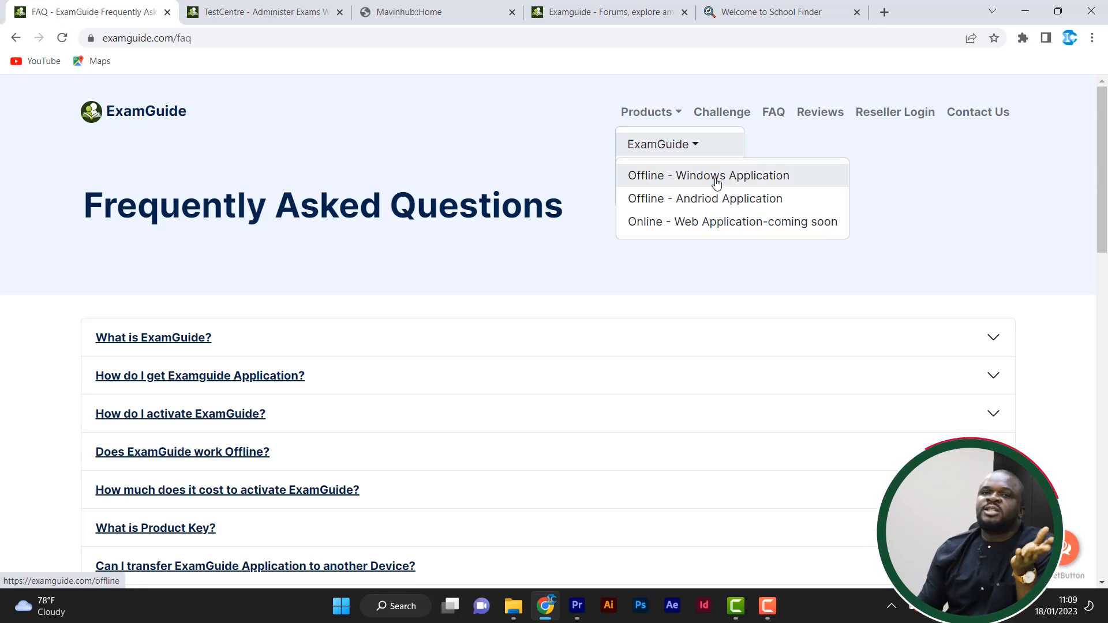
mouse_move(709, 176)
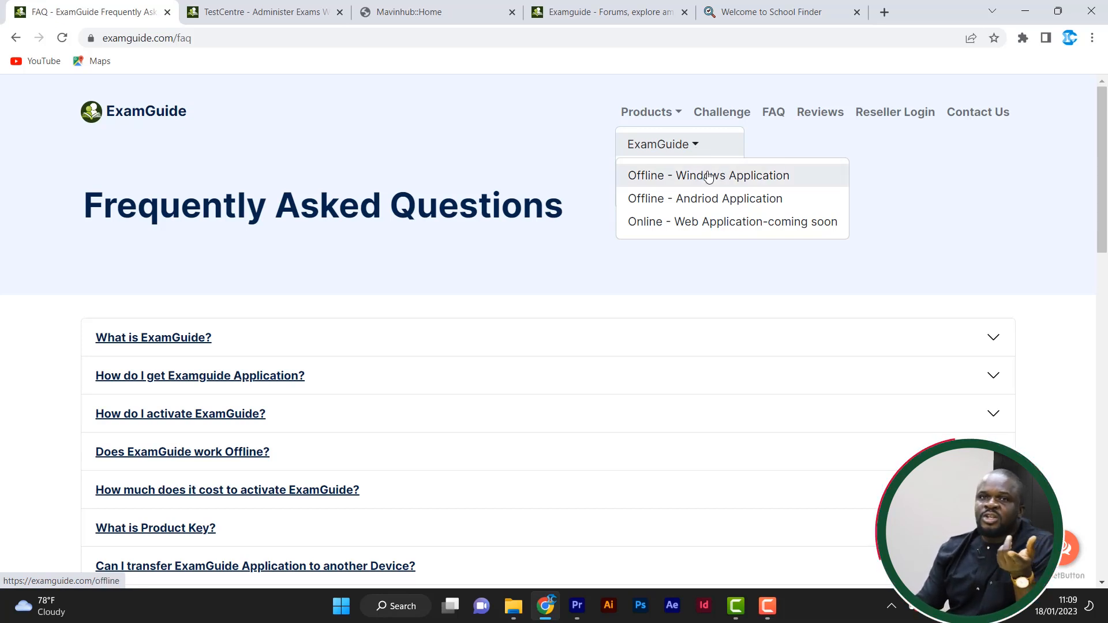
Browse the offline Windows application products page
click(707, 175)
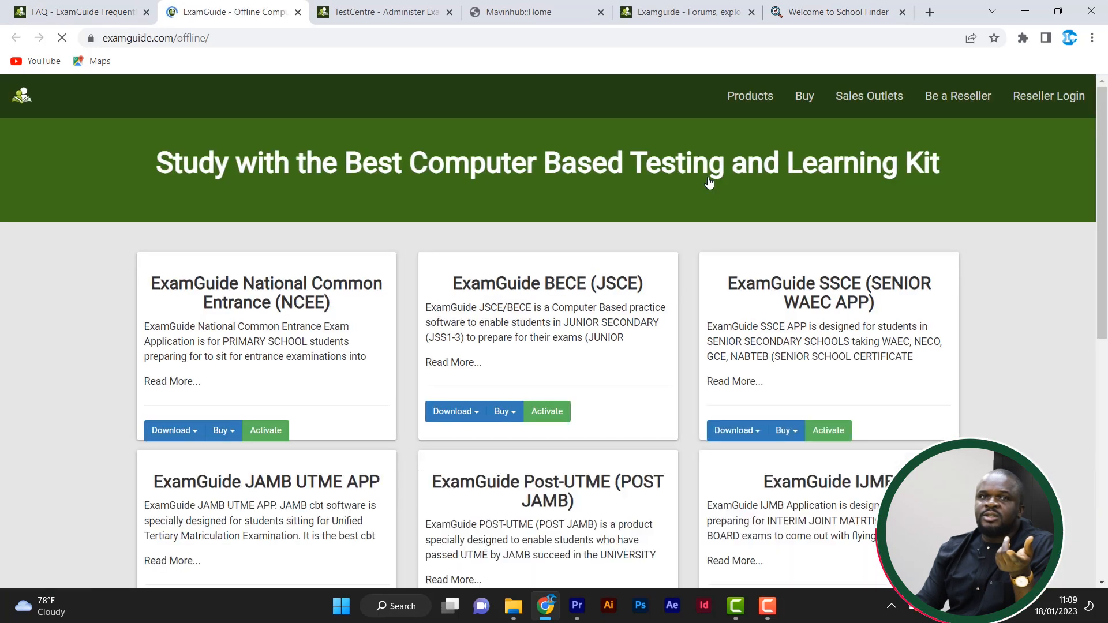
scroll(down, 3)
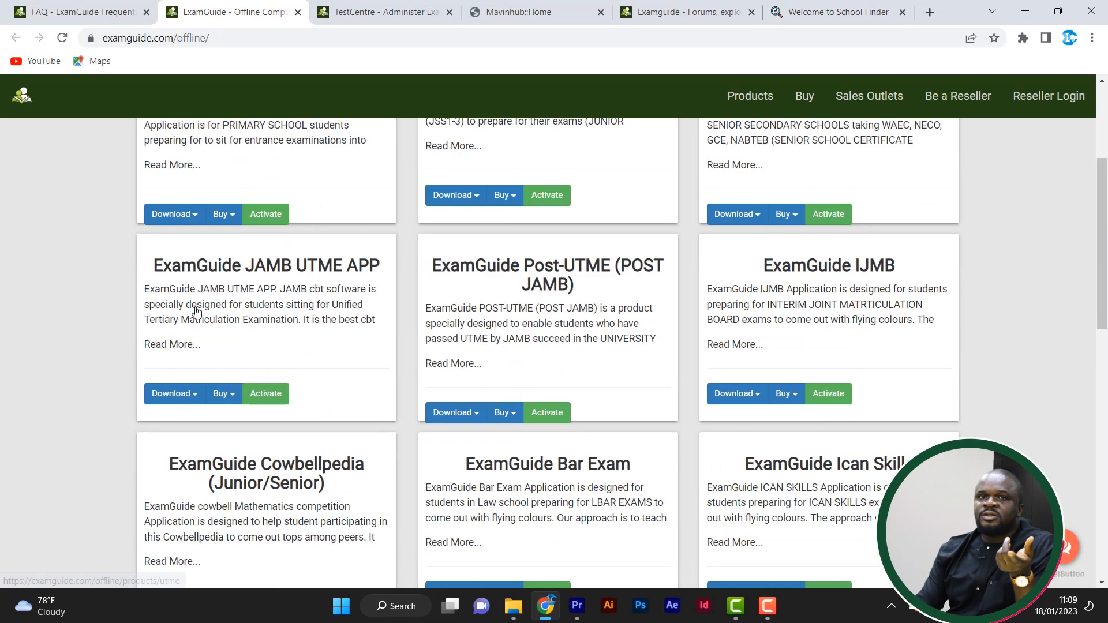
scroll(up, 3)
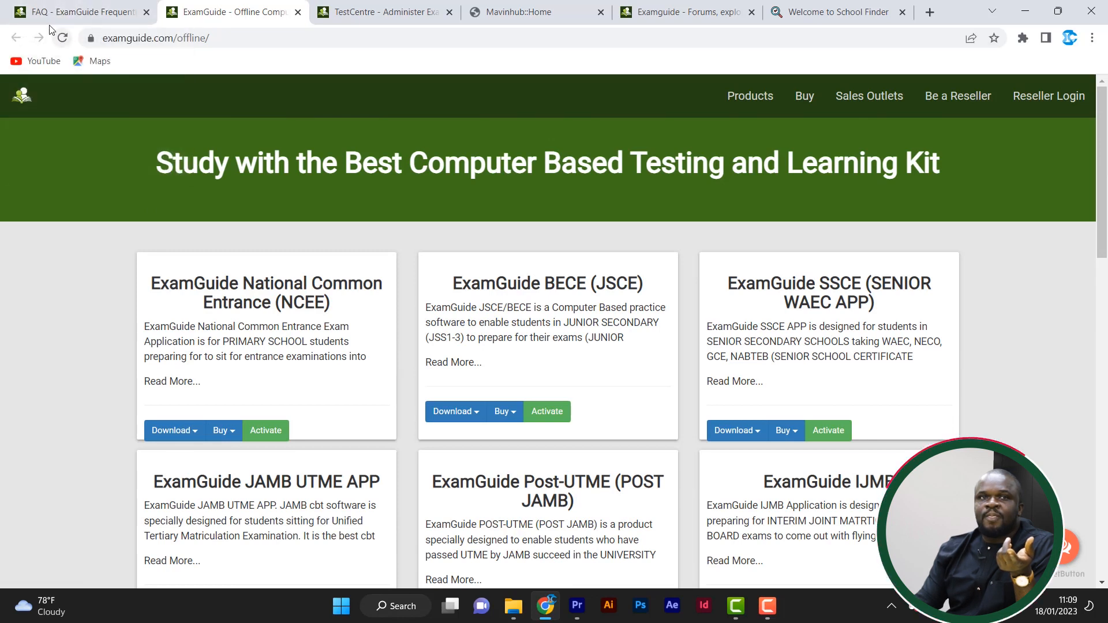
mouse_move(232, 12)
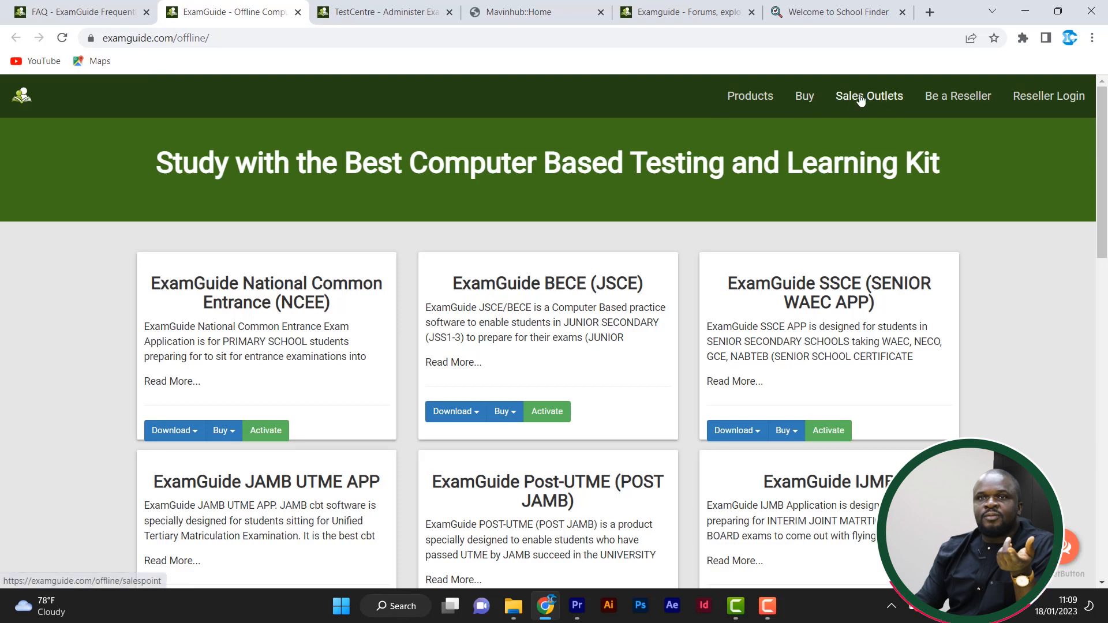
Return to the ExamGuide home page and close the FAQ tab
click(21, 95)
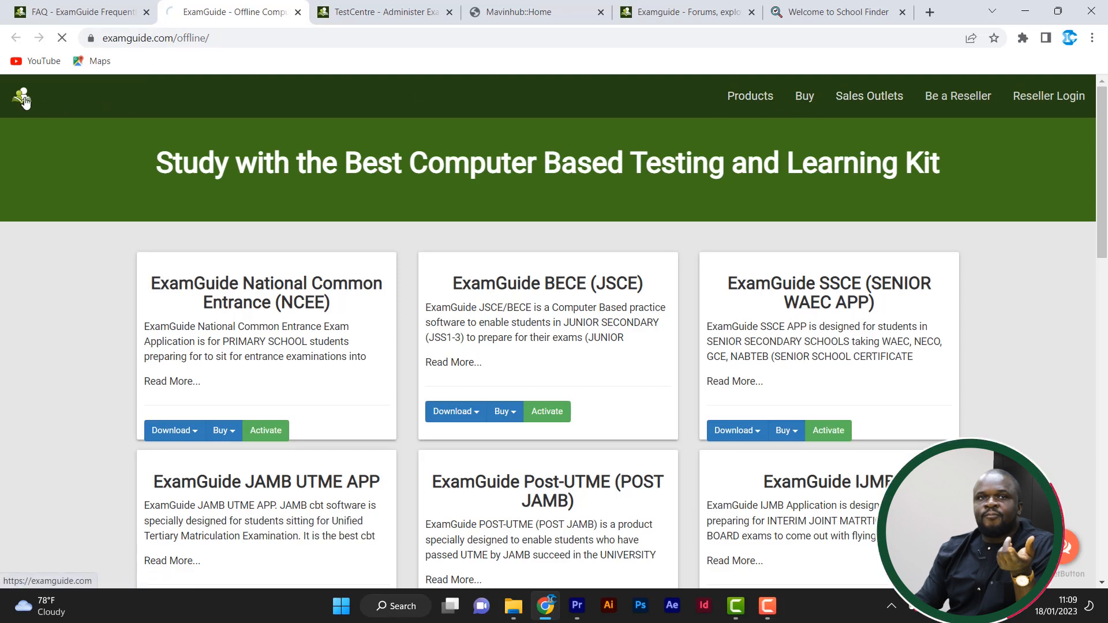
click(21, 97)
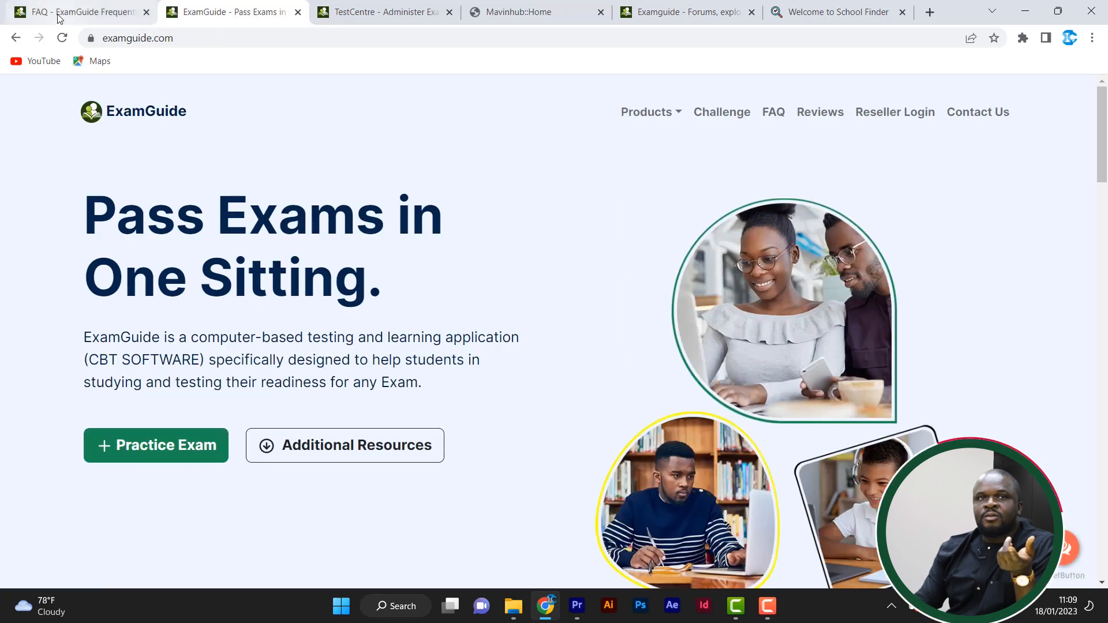
click(146, 13)
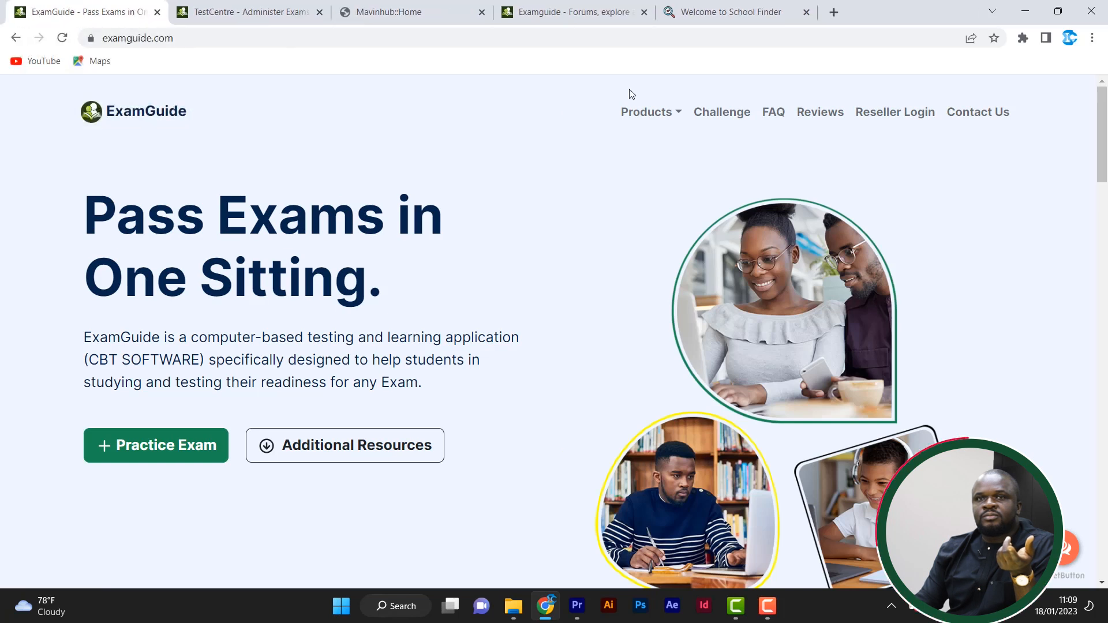
click(645, 111)
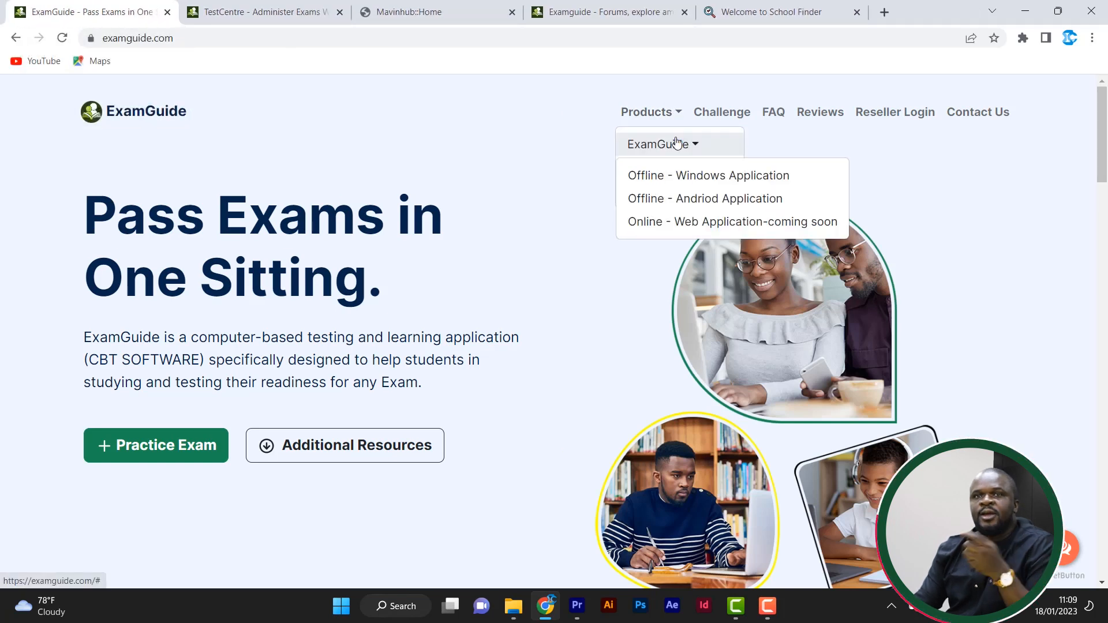
mouse_move(705, 198)
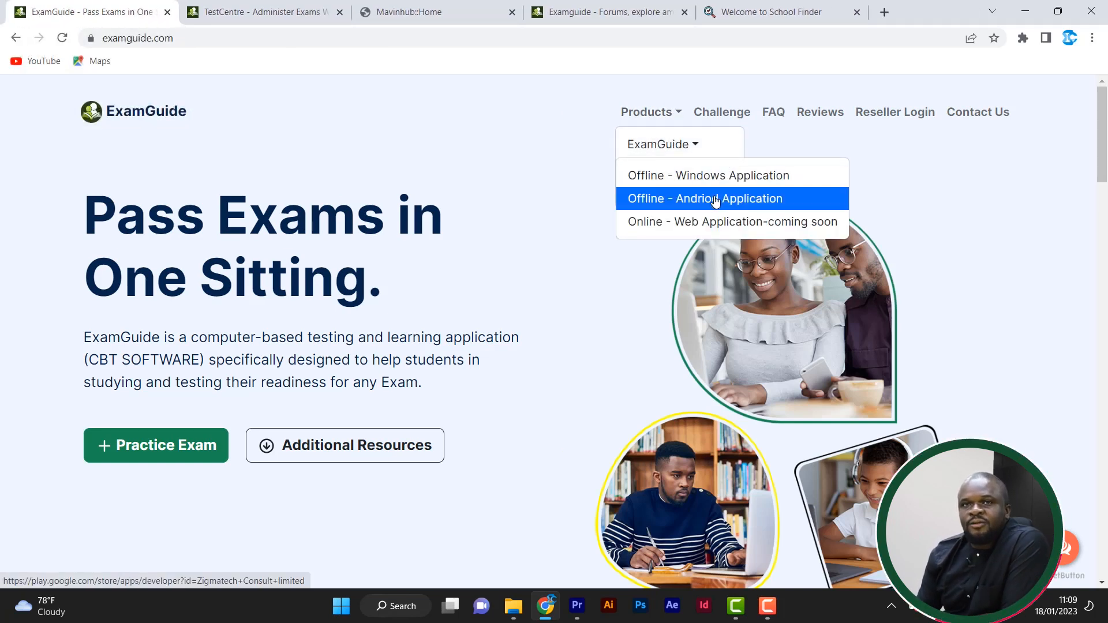
click(705, 199)
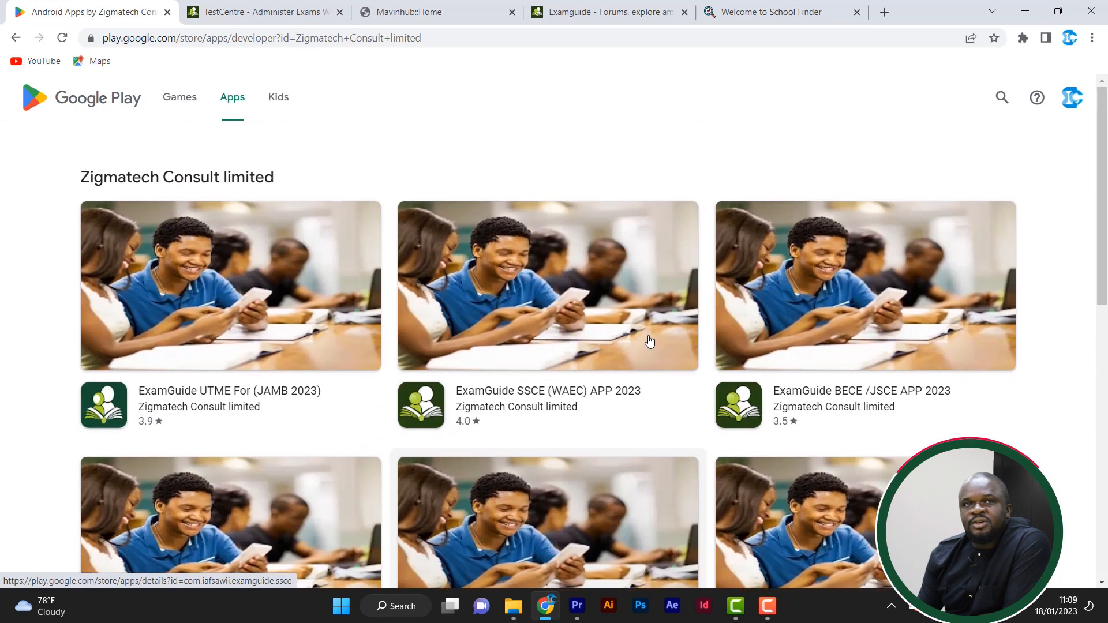
click(16, 38)
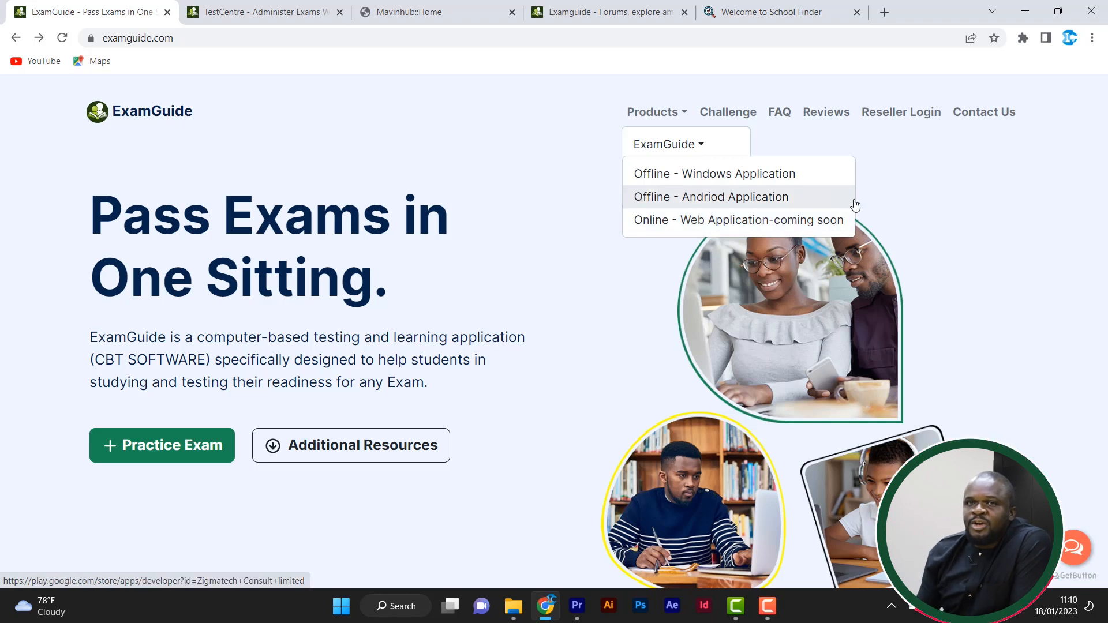
mouse_move(774, 174)
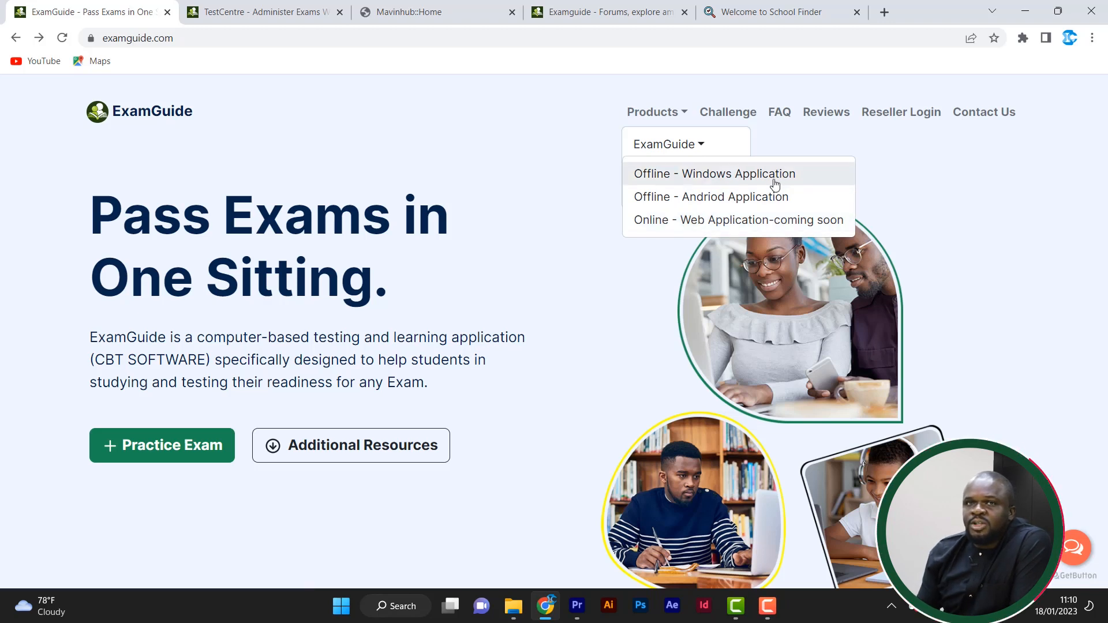
Download the ExamGuide JAMB UTME APP Windows installer and show the Downloads folder
click(714, 174)
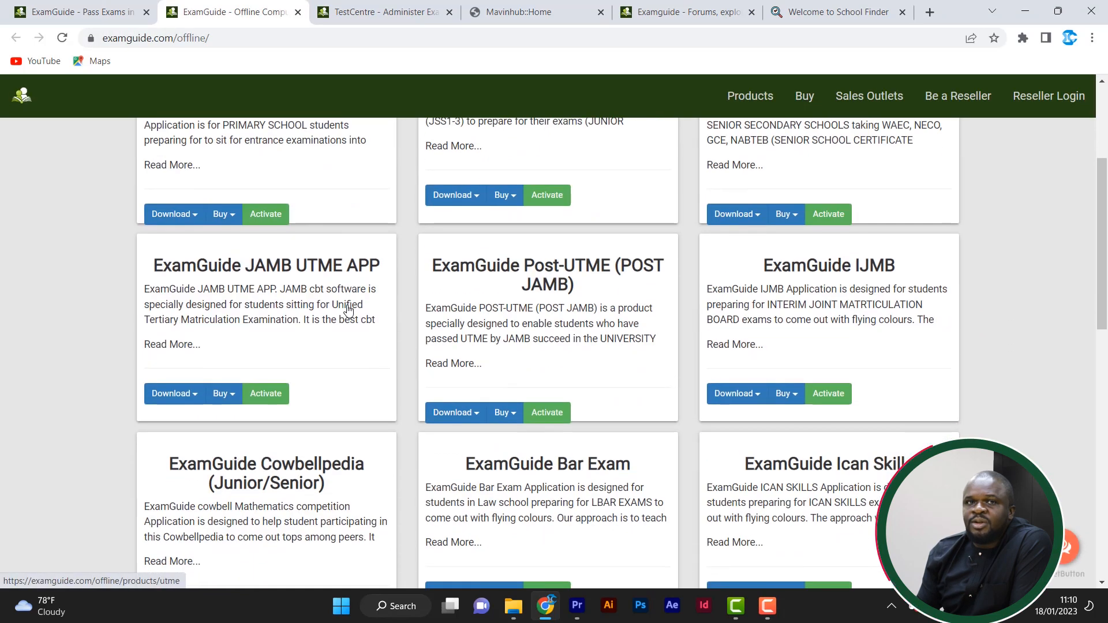
mouse_move(175, 393)
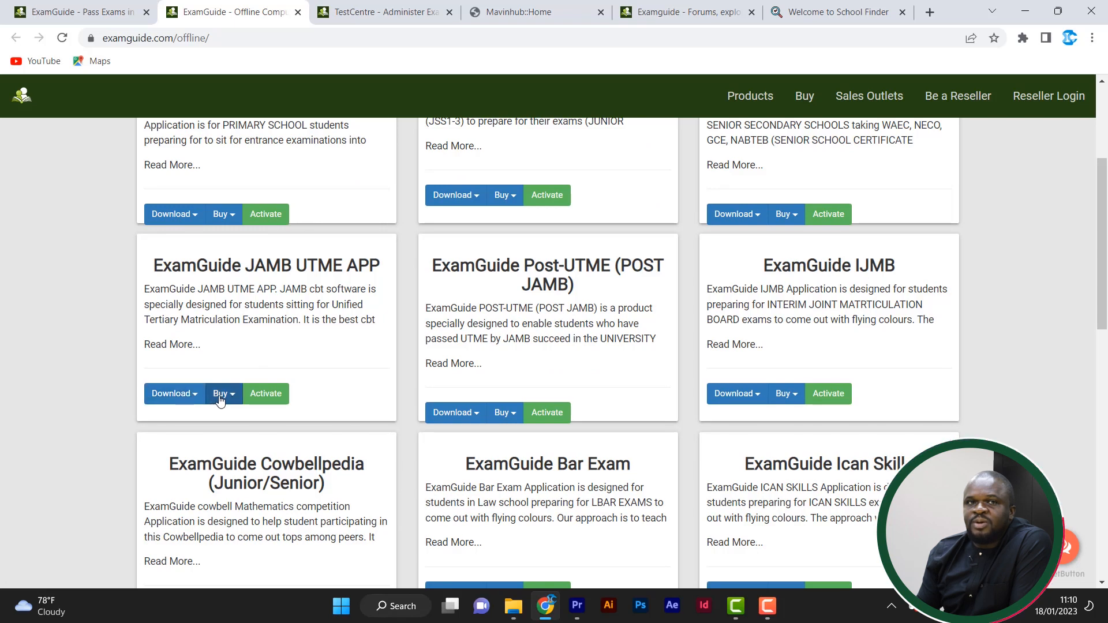
mouse_move(174, 393)
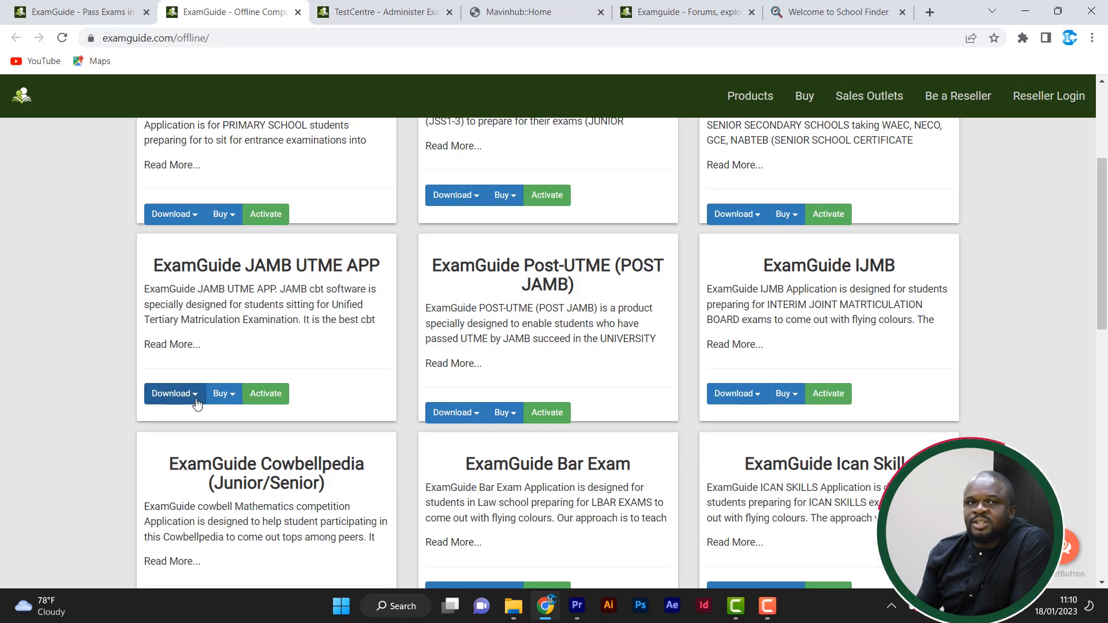
click(171, 393)
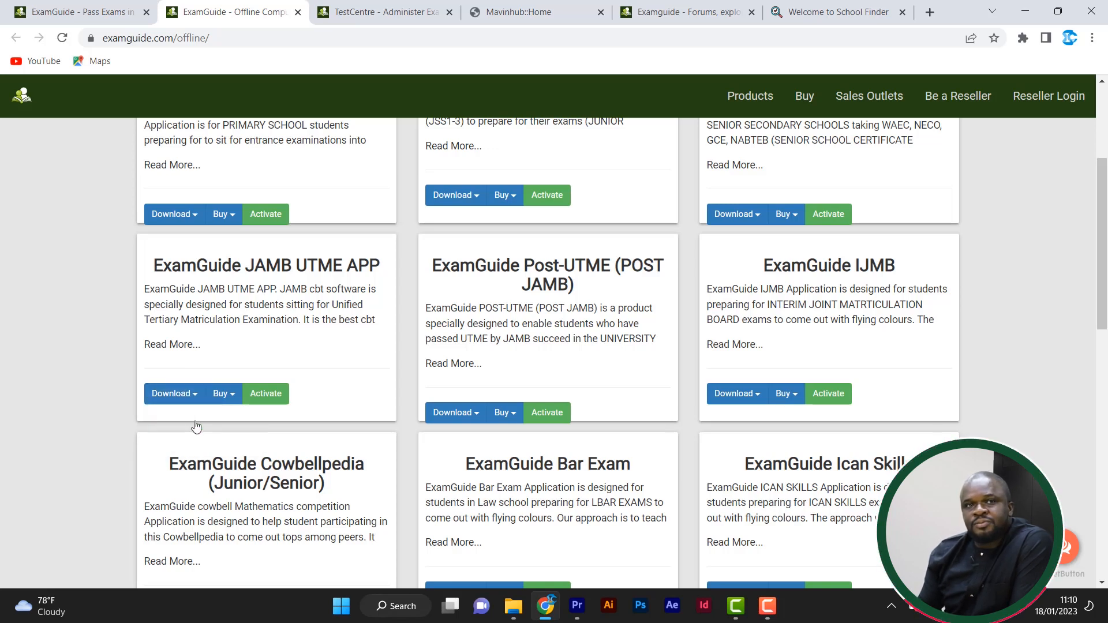
click(170, 394)
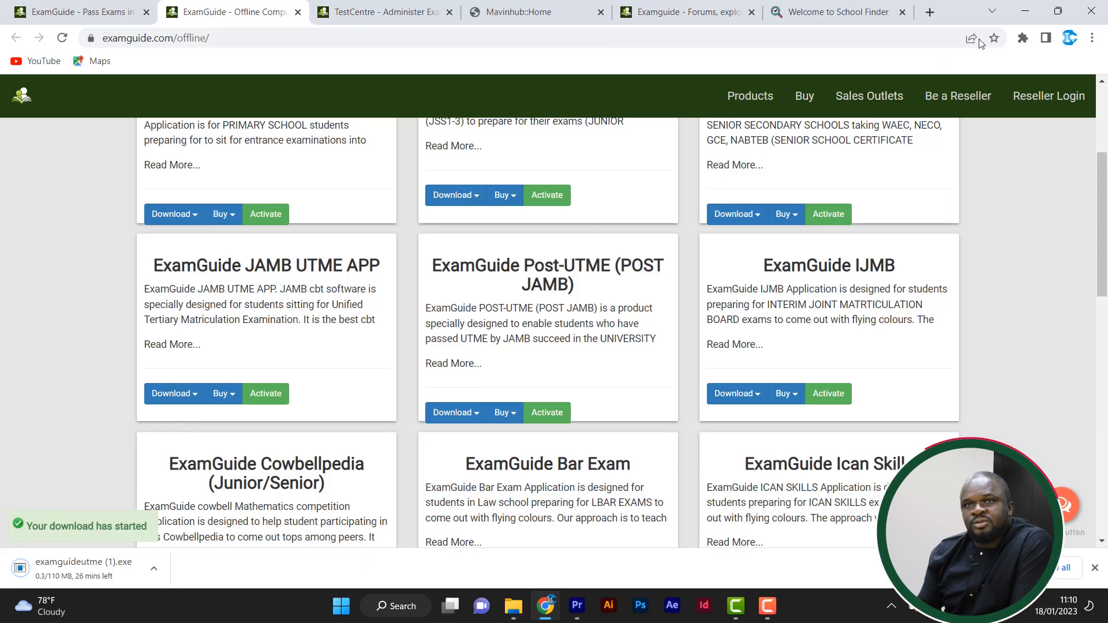
click(513, 606)
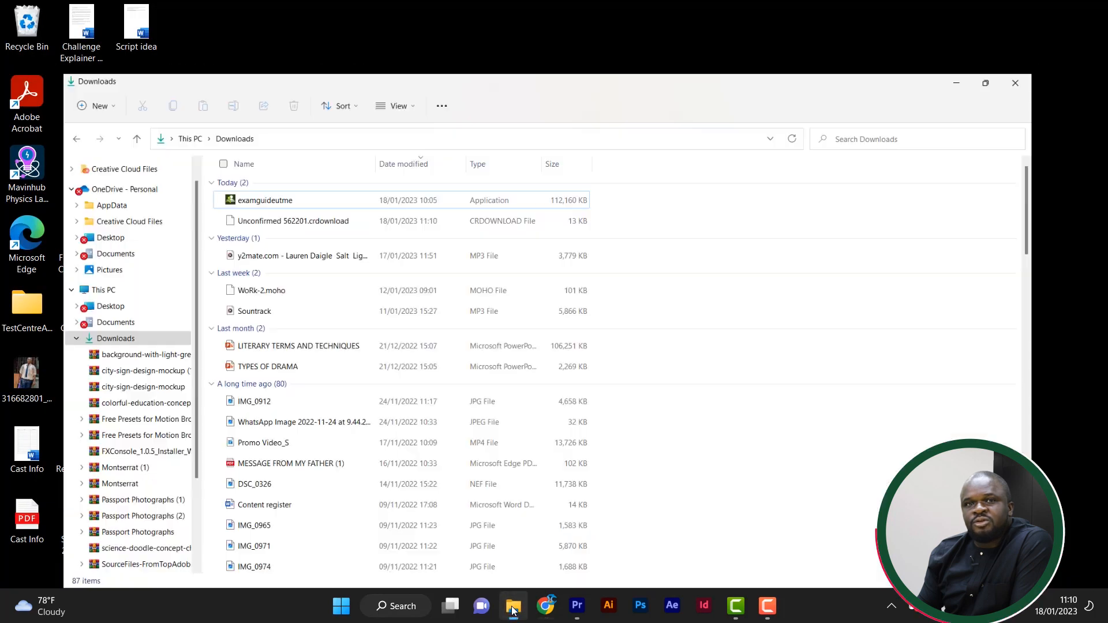
Run the examguideutme installer from Downloads, install it, and launch ExamGuide UTME
click(984, 82)
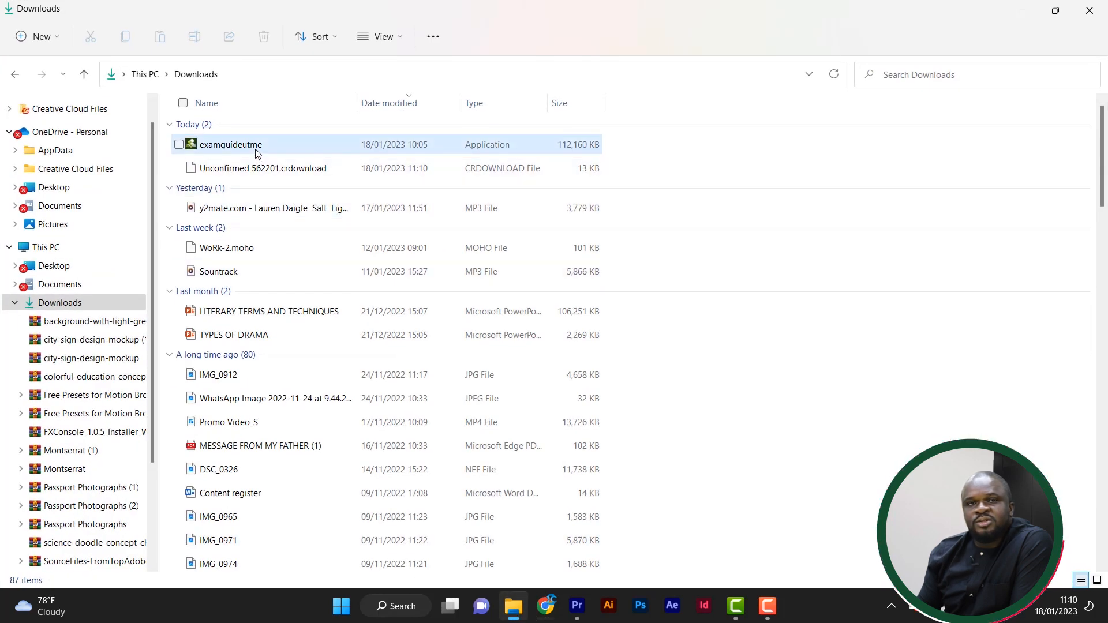
click(230, 145)
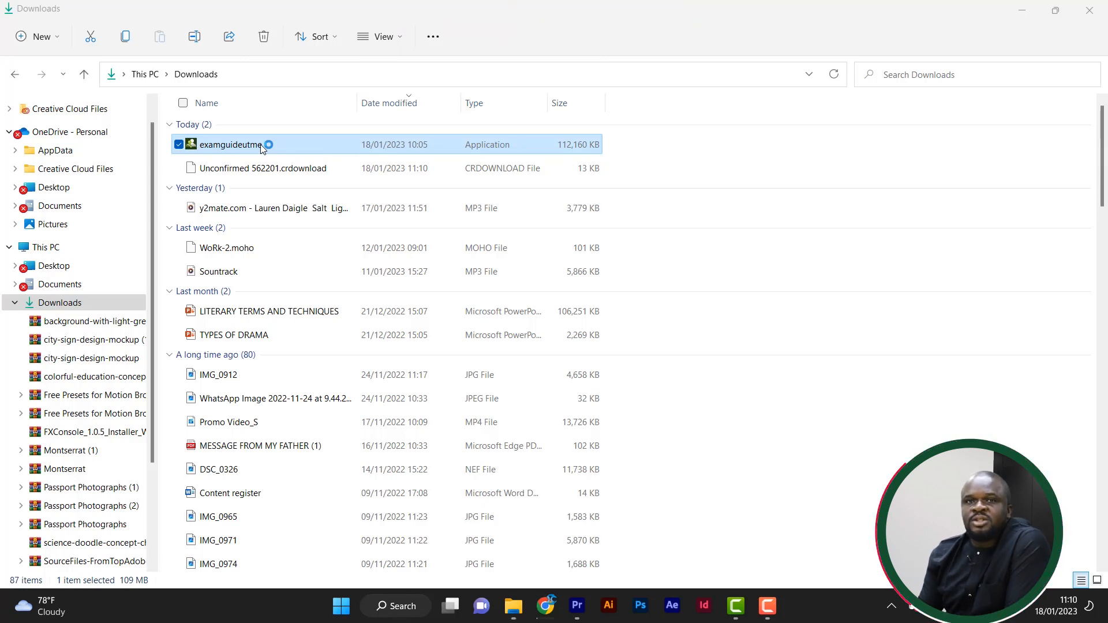
double_click(229, 145)
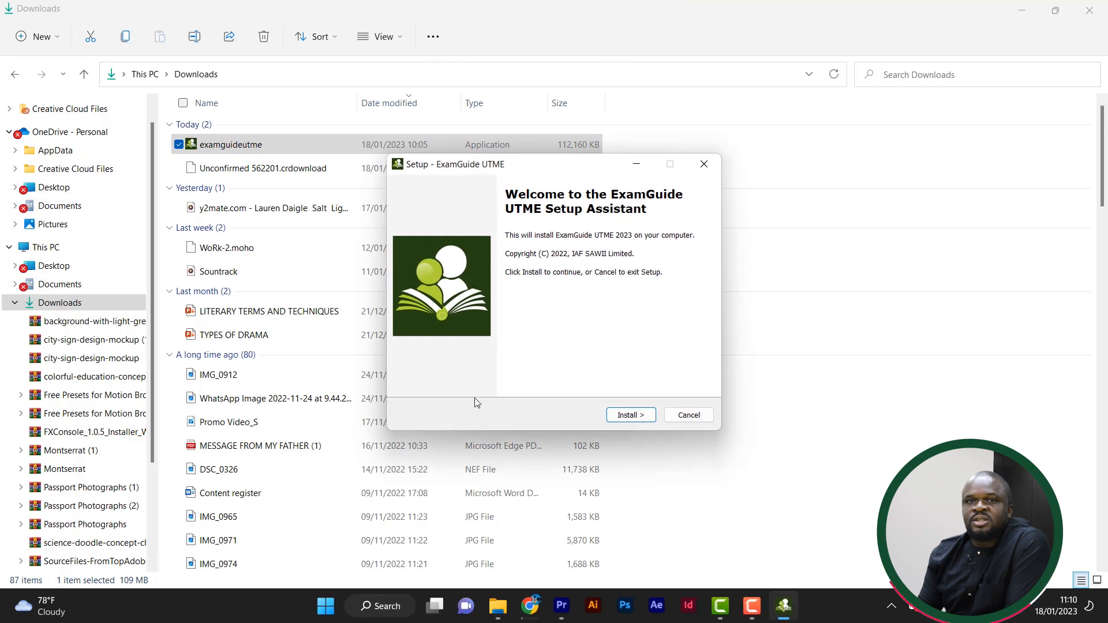
click(629, 415)
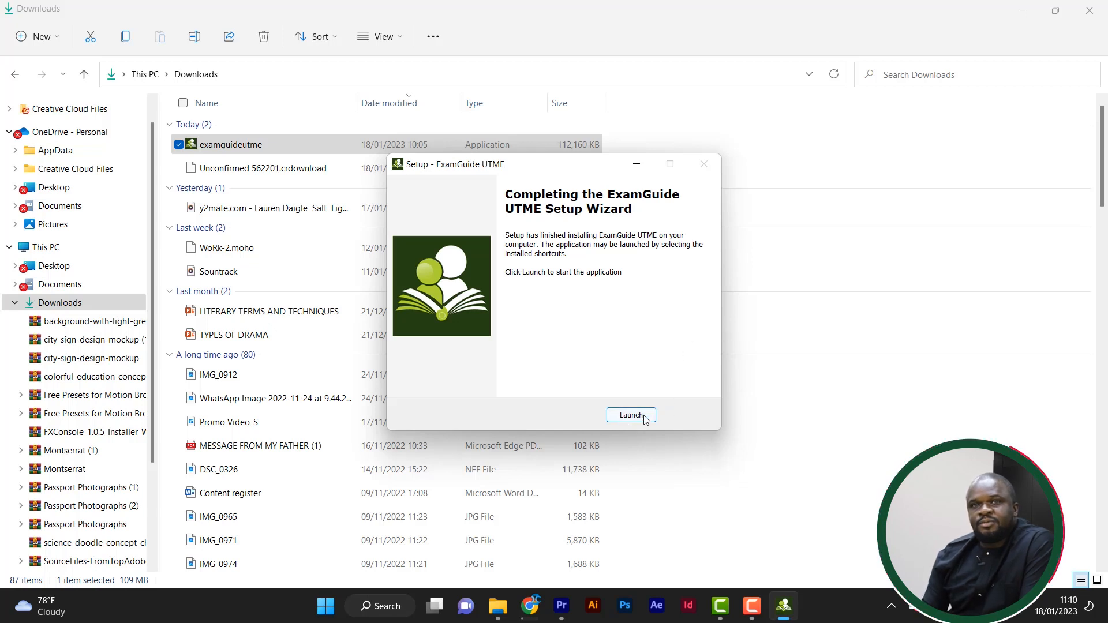
click(629, 415)
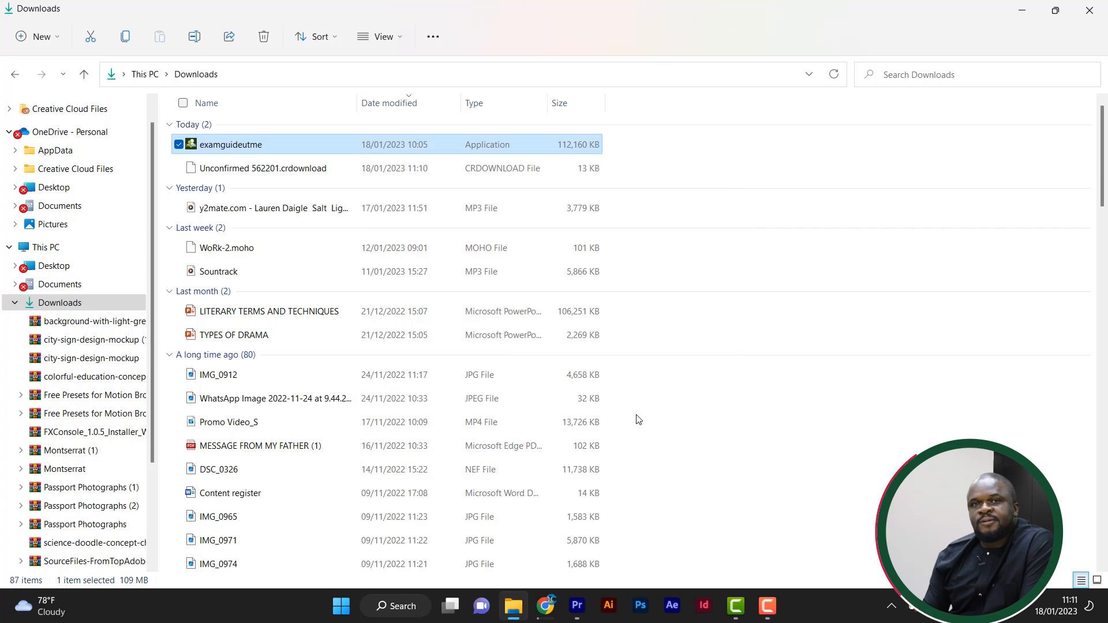
double_click(231, 144)
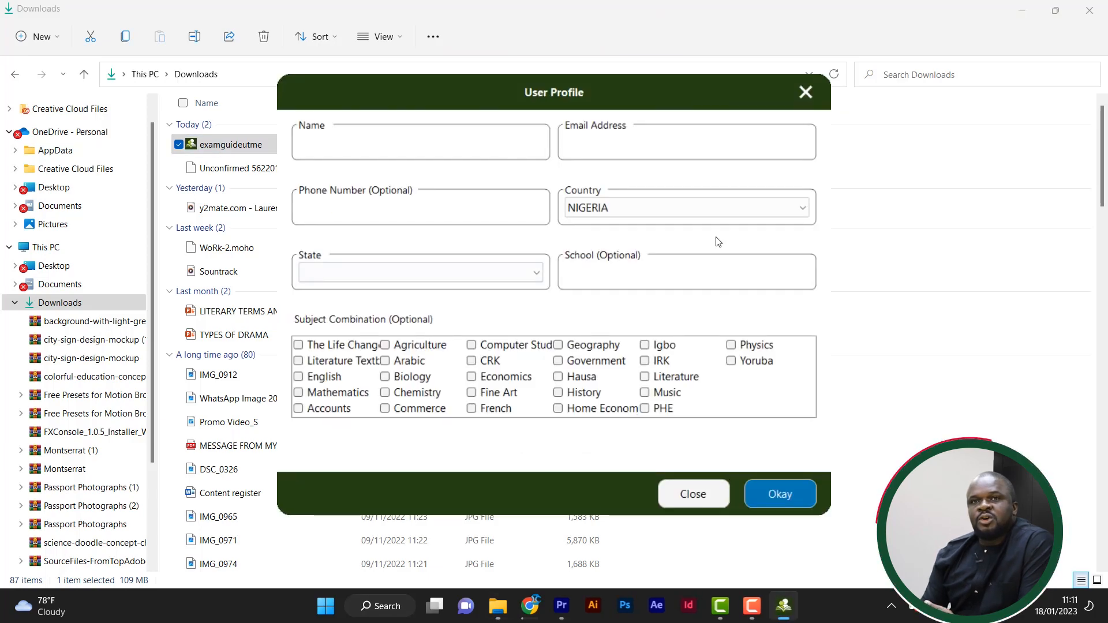
mouse_move(966, 46)
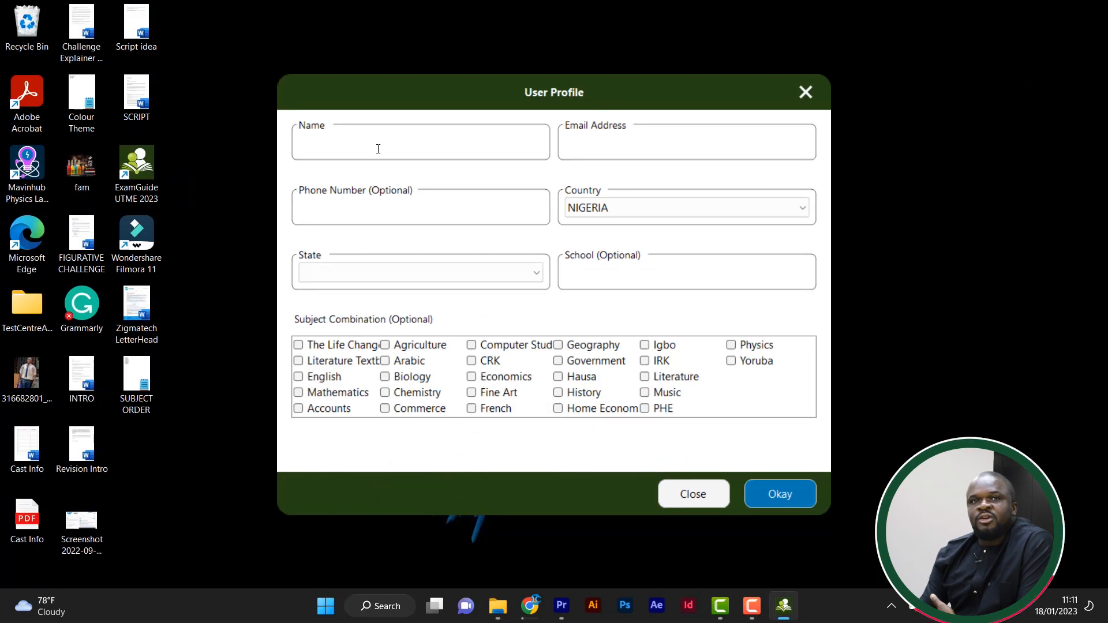
text(Z)
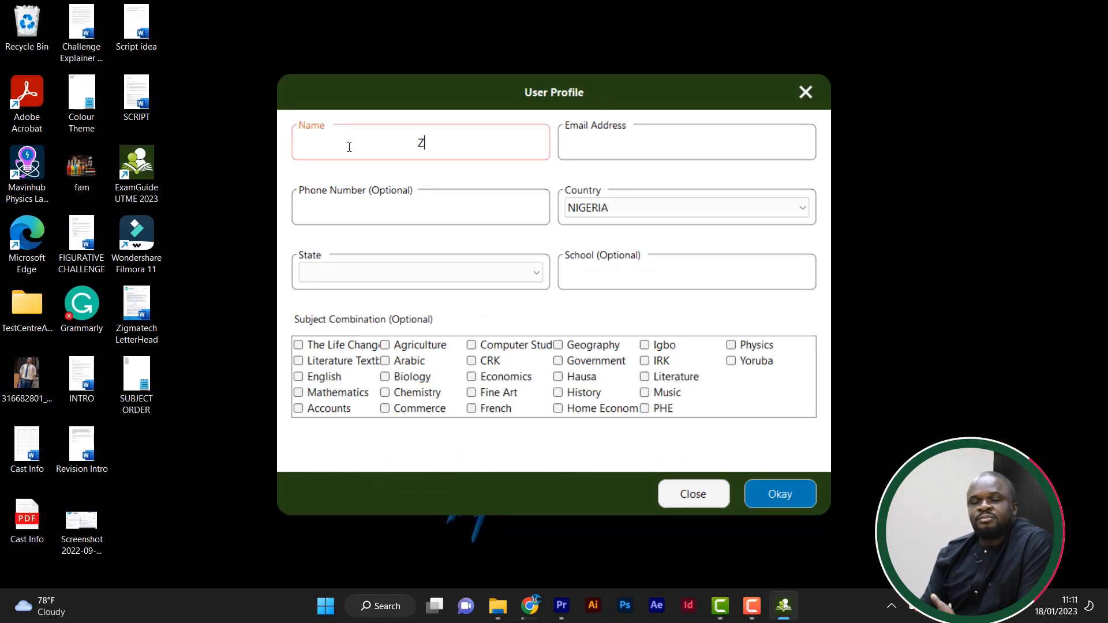
text(igmatech)
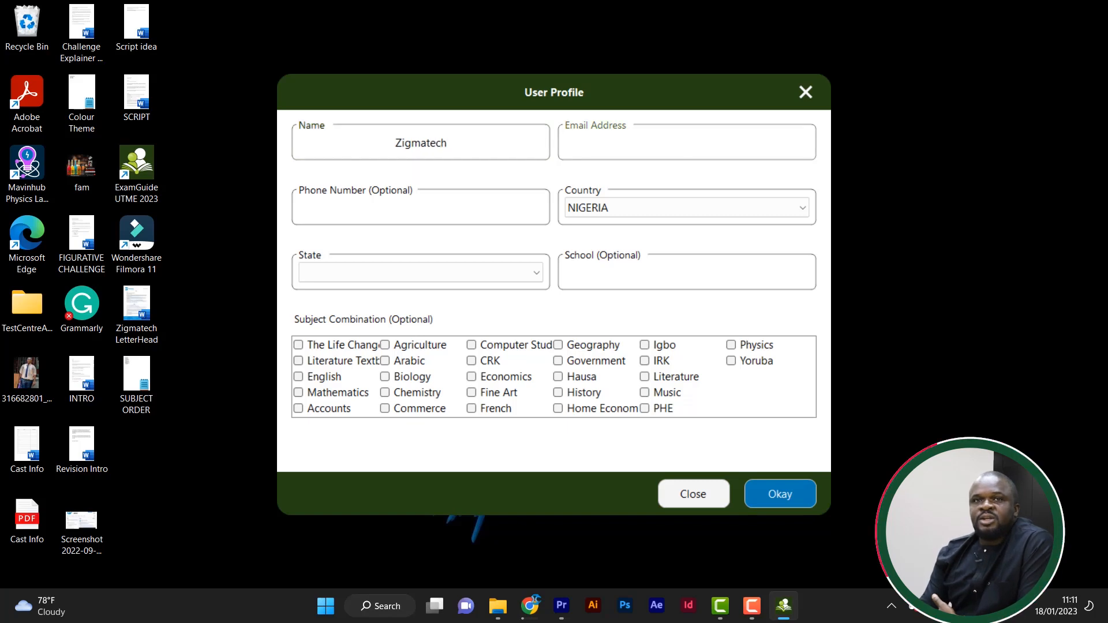
click(685, 141)
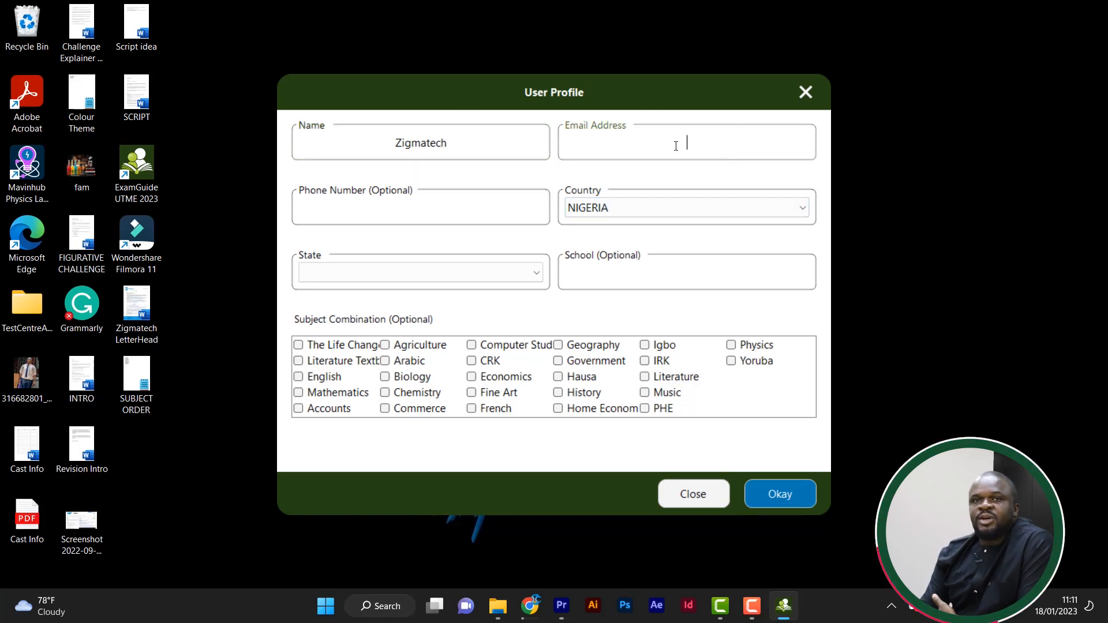
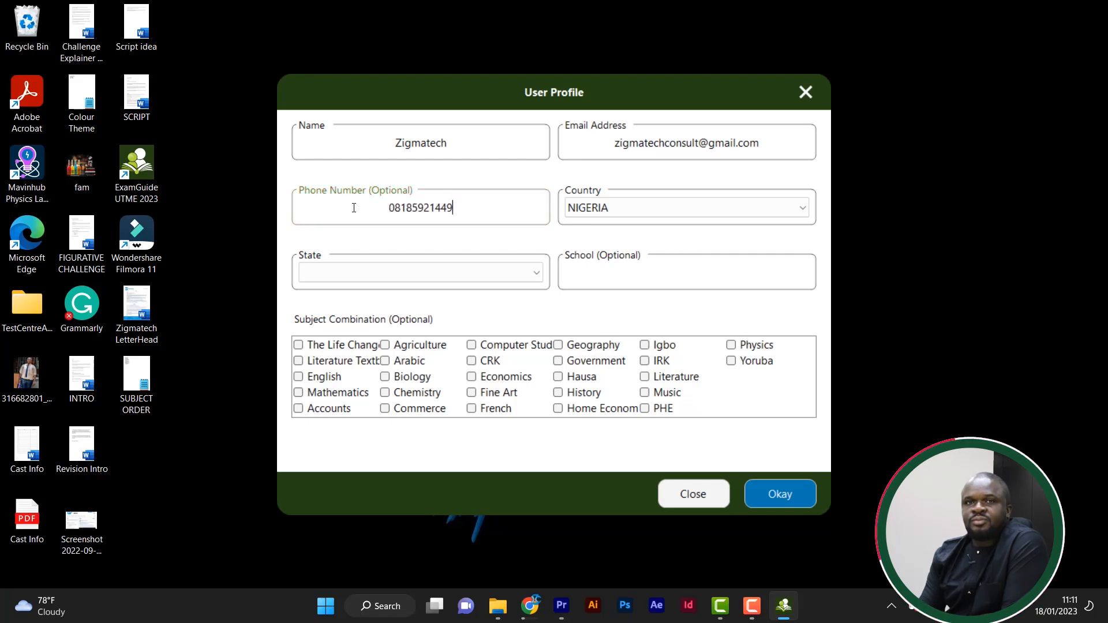
Set state to RIVERS, add English, Biology and Mathematics, and save the profile
click(684, 207)
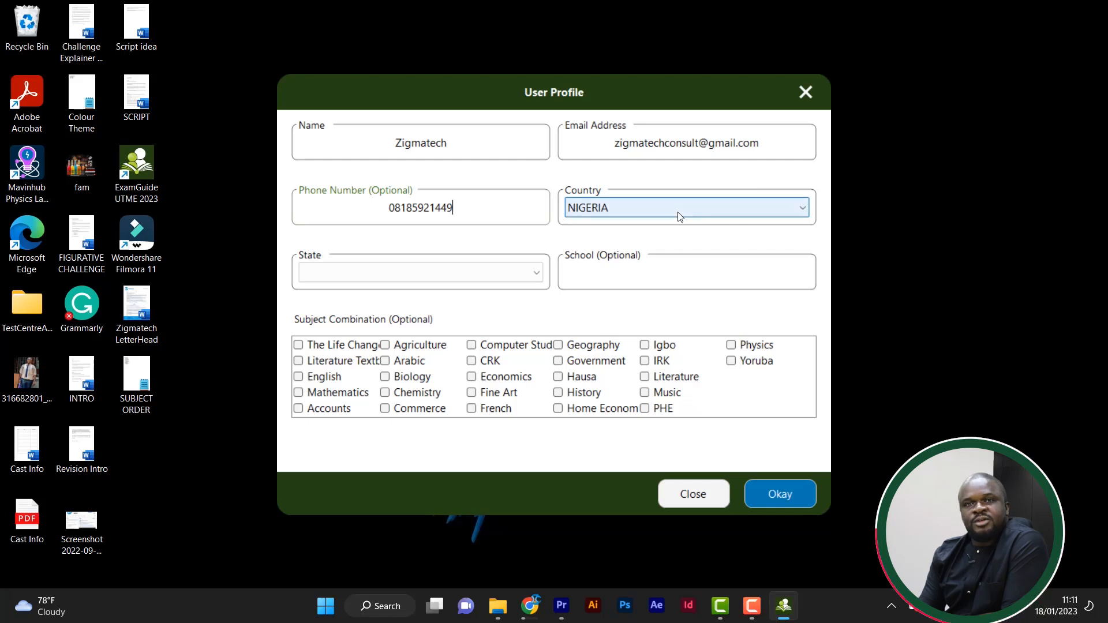
mouse_move(505, 283)
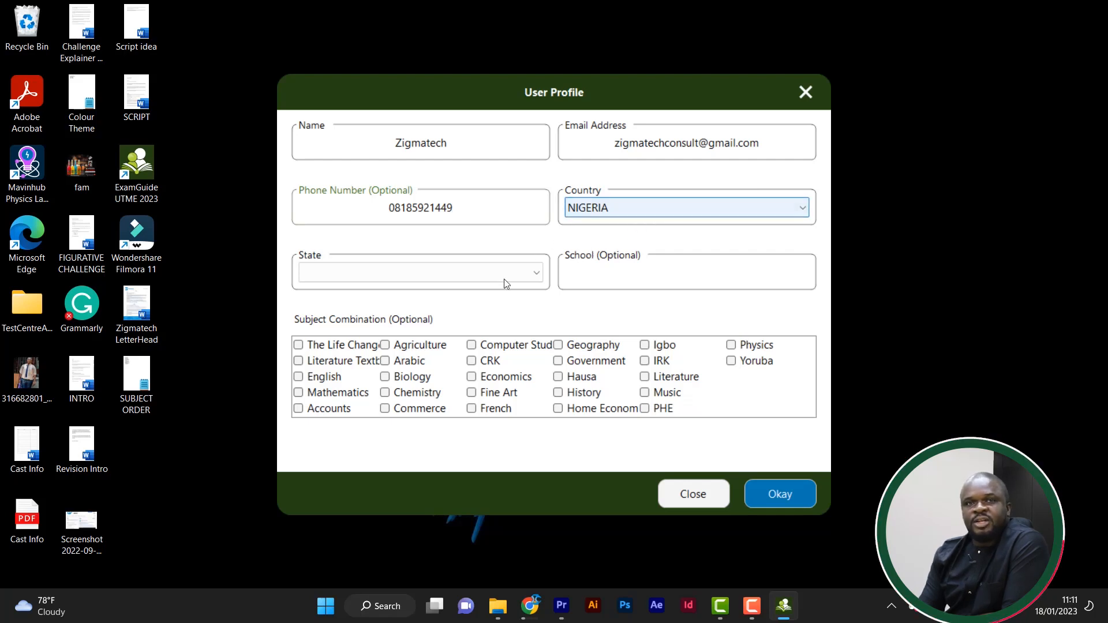
click(420, 271)
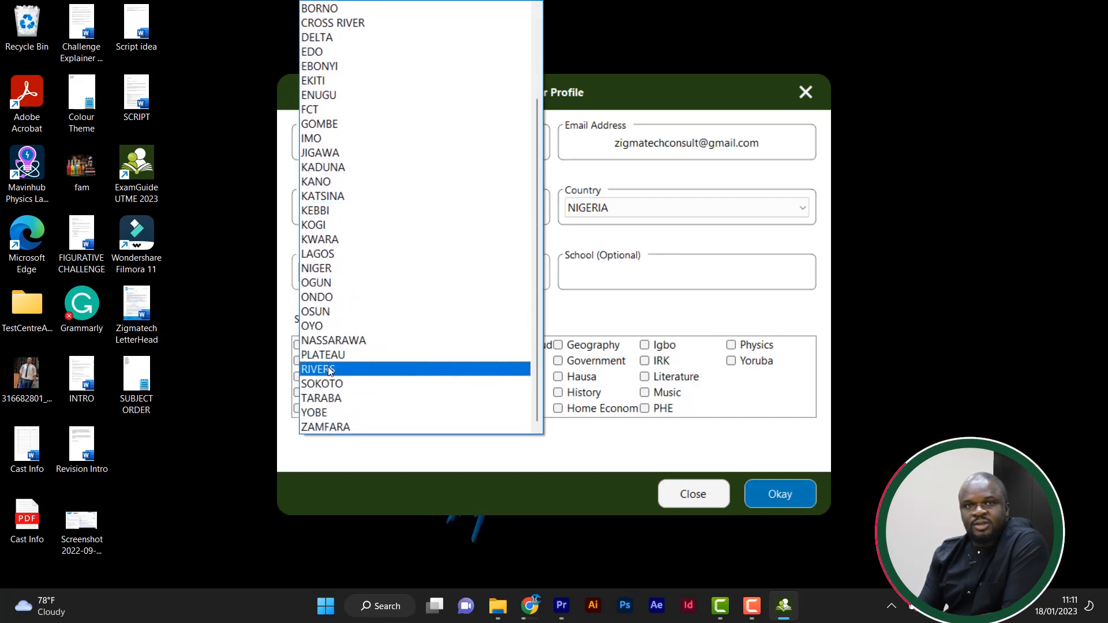
click(318, 368)
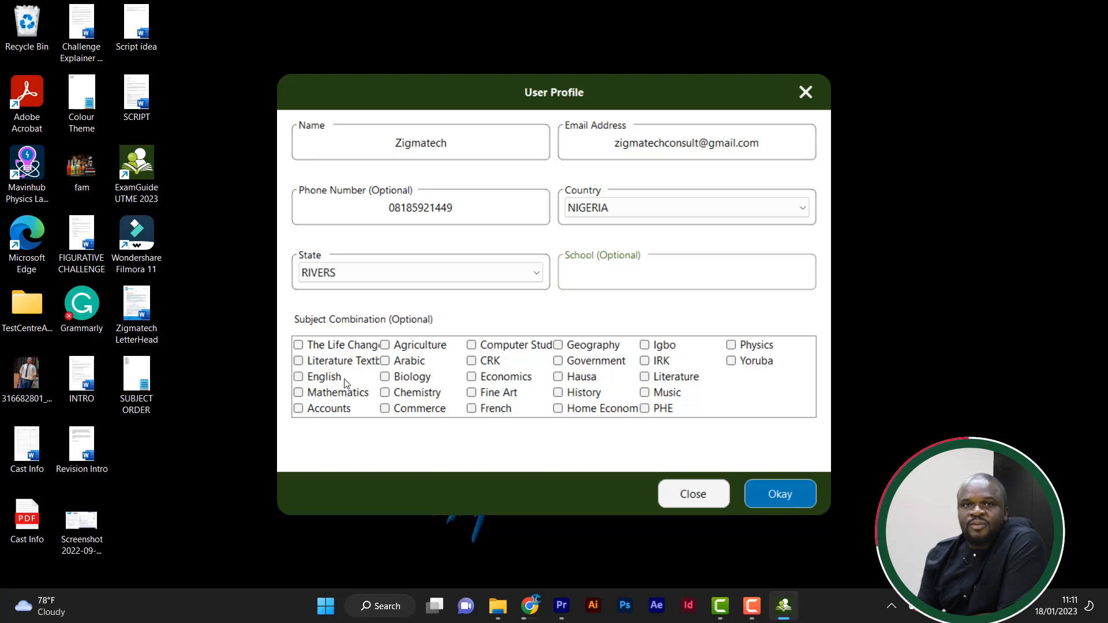
mouse_move(300, 384)
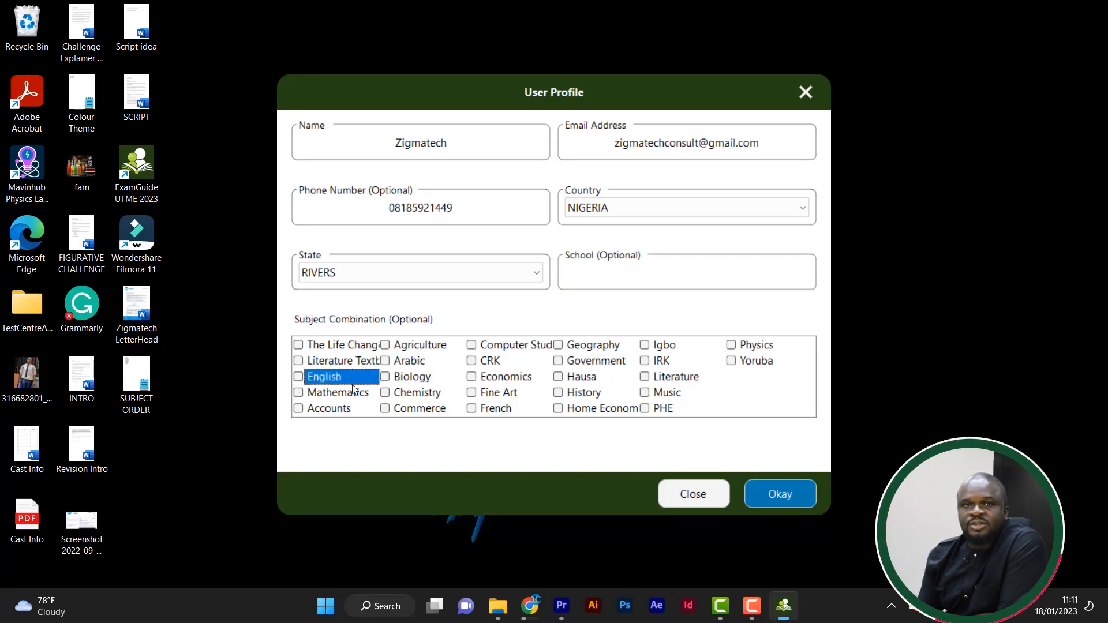
click(412, 376)
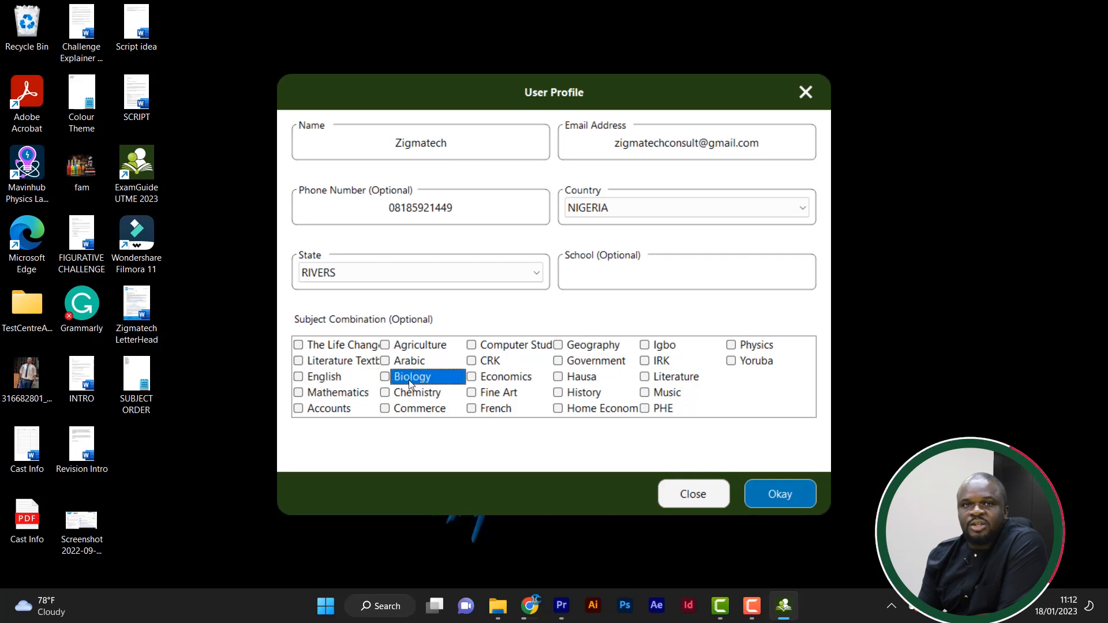
click(340, 392)
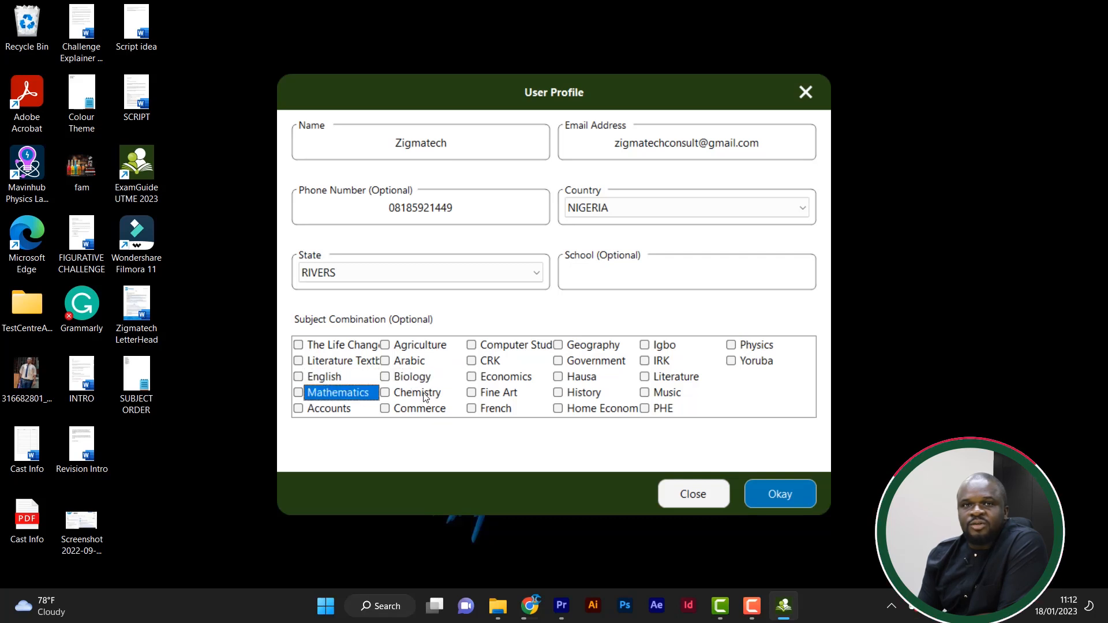
click(421, 393)
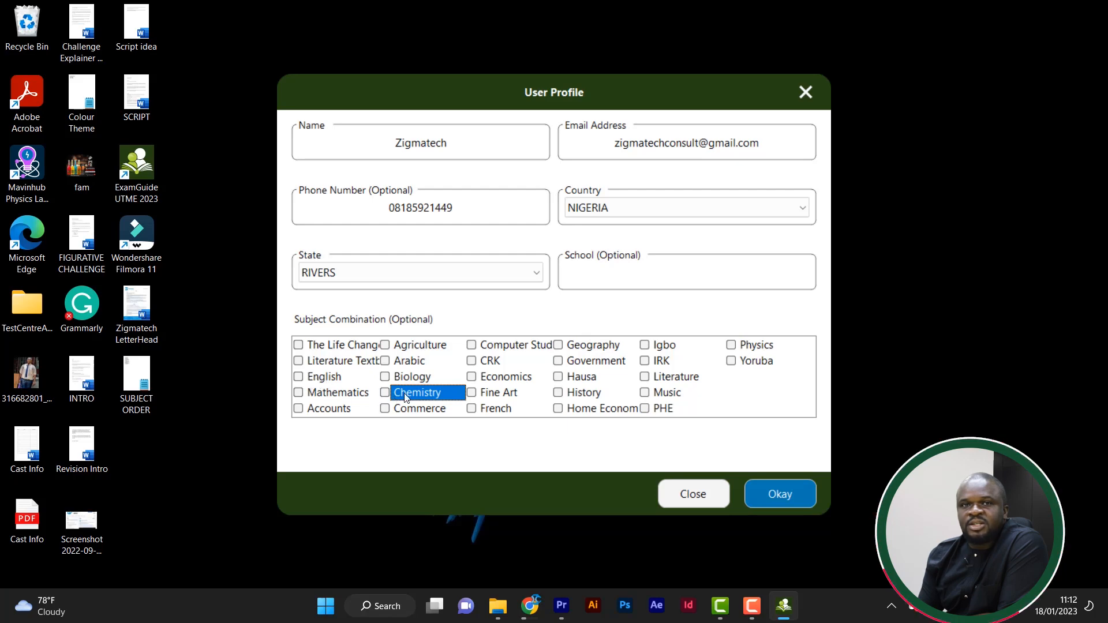
mouse_move(779, 494)
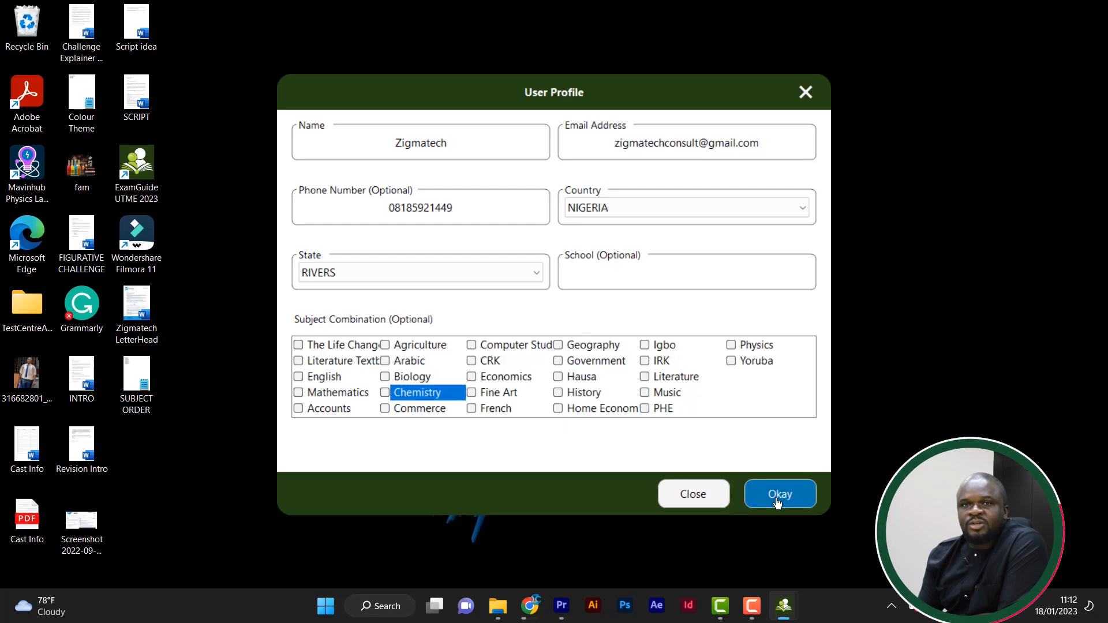
click(778, 494)
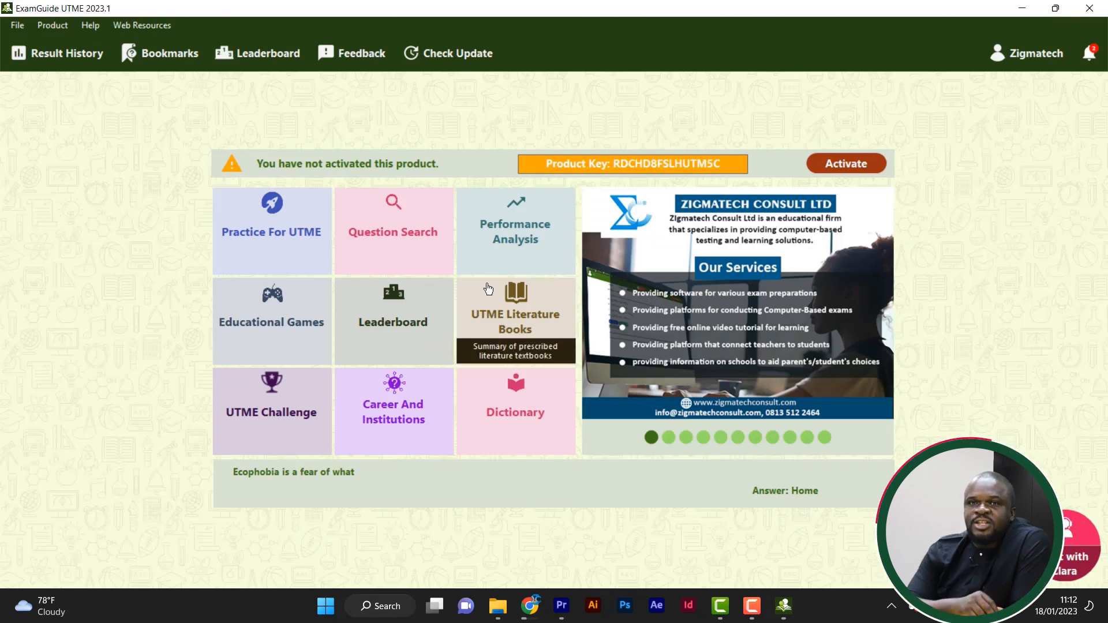
Cancel the update prompt and open Product Activation at the activation key box
click(457, 53)
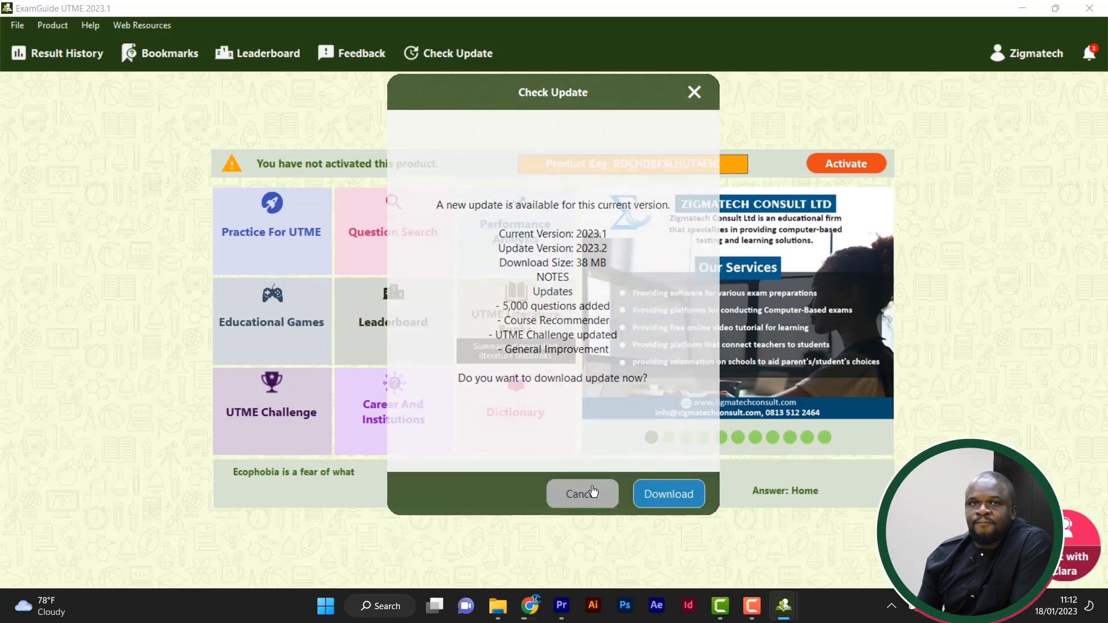
click(582, 493)
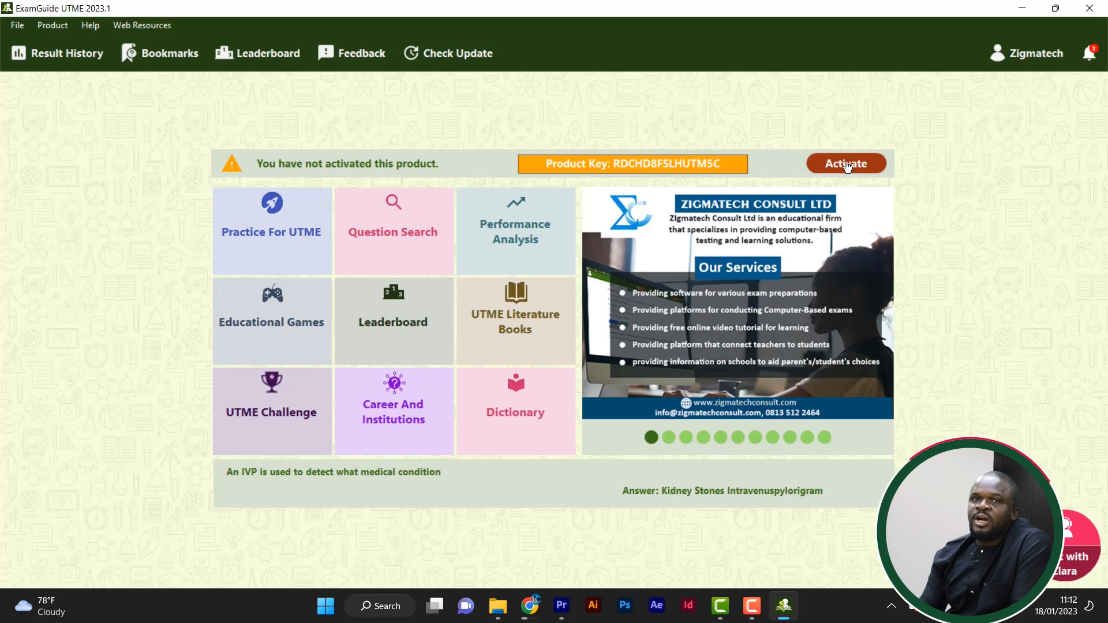
click(845, 163)
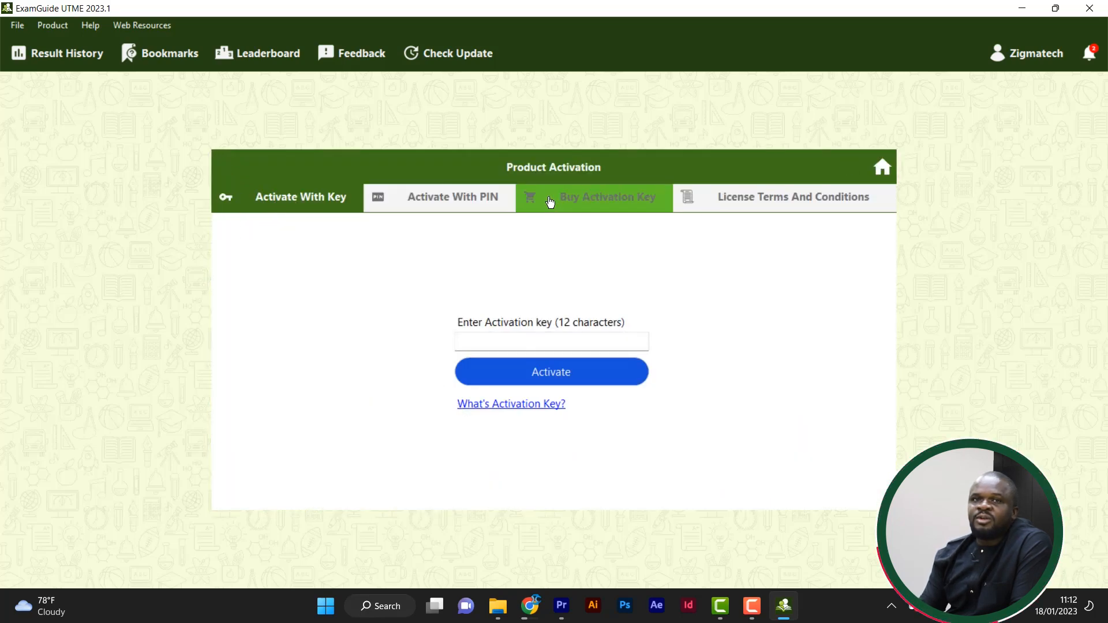
mouse_move(793, 197)
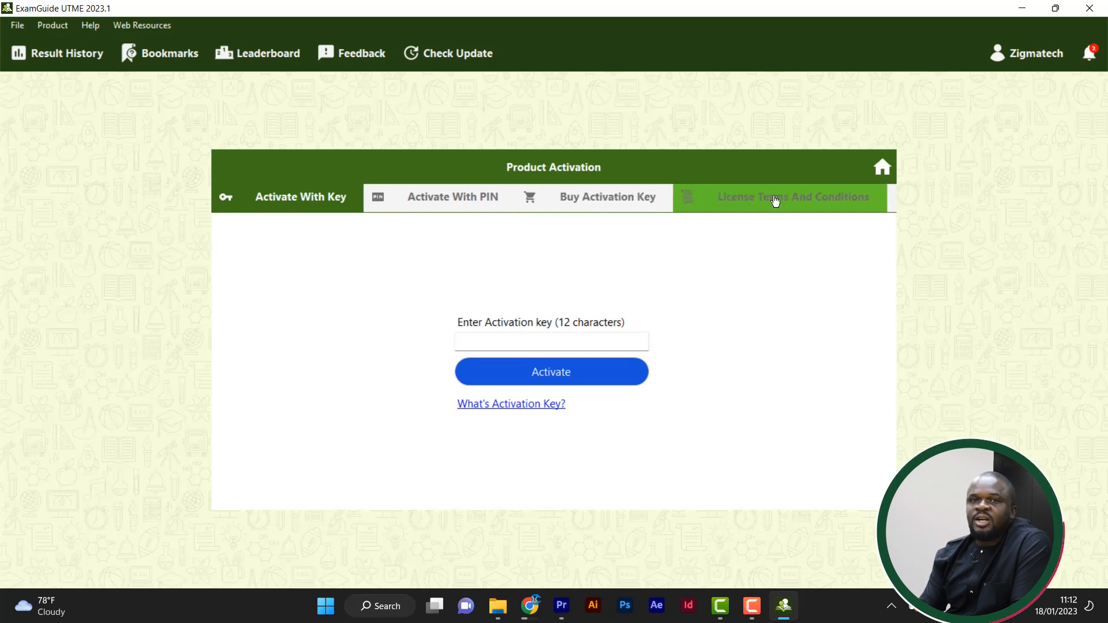
mouse_move(770, 202)
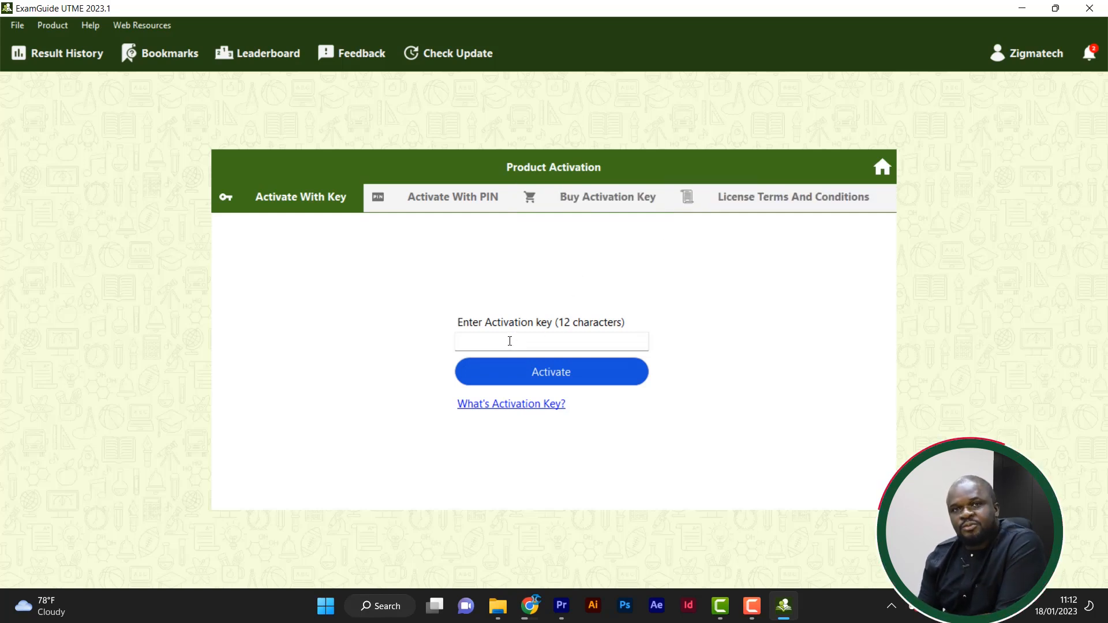
click(552, 341)
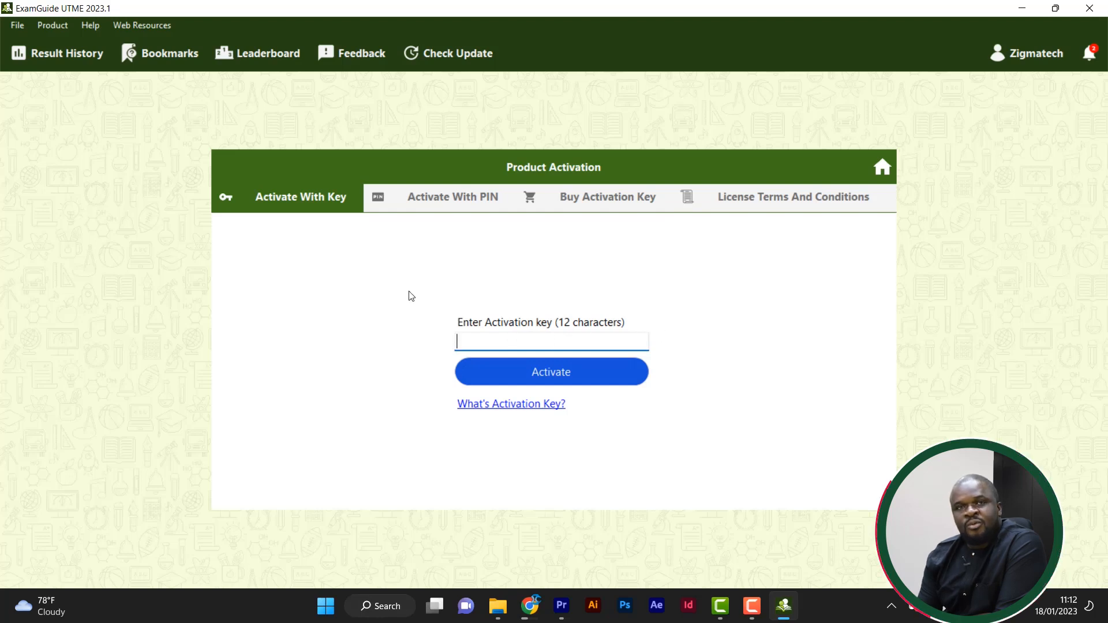
Explore PIN activation with SMS delivery, then return to the Activate With Key form
click(453, 196)
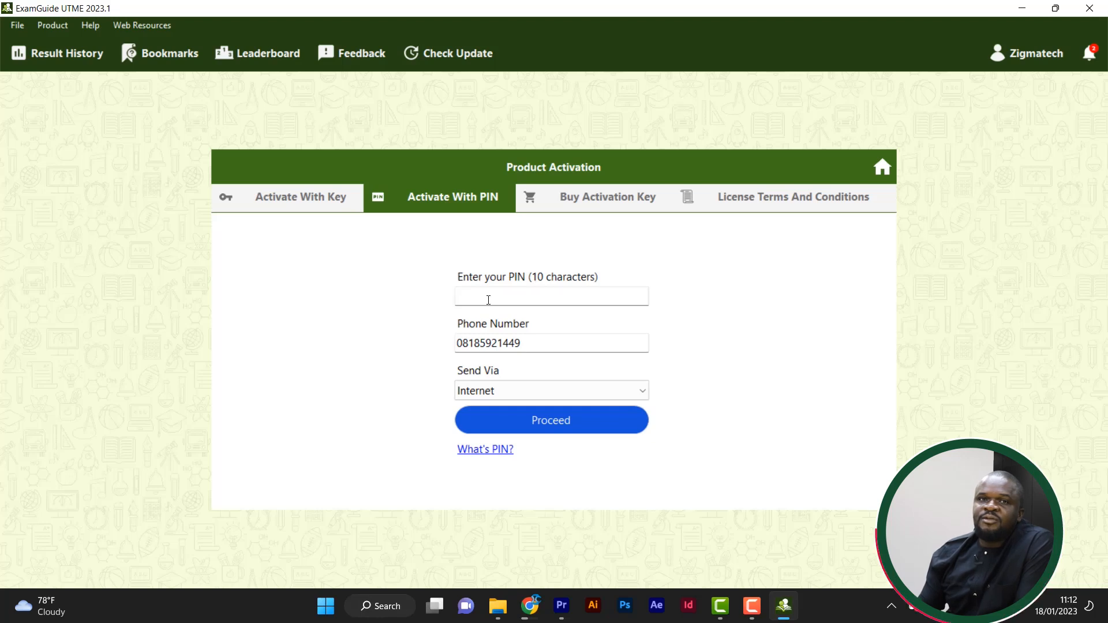
mouse_move(519, 356)
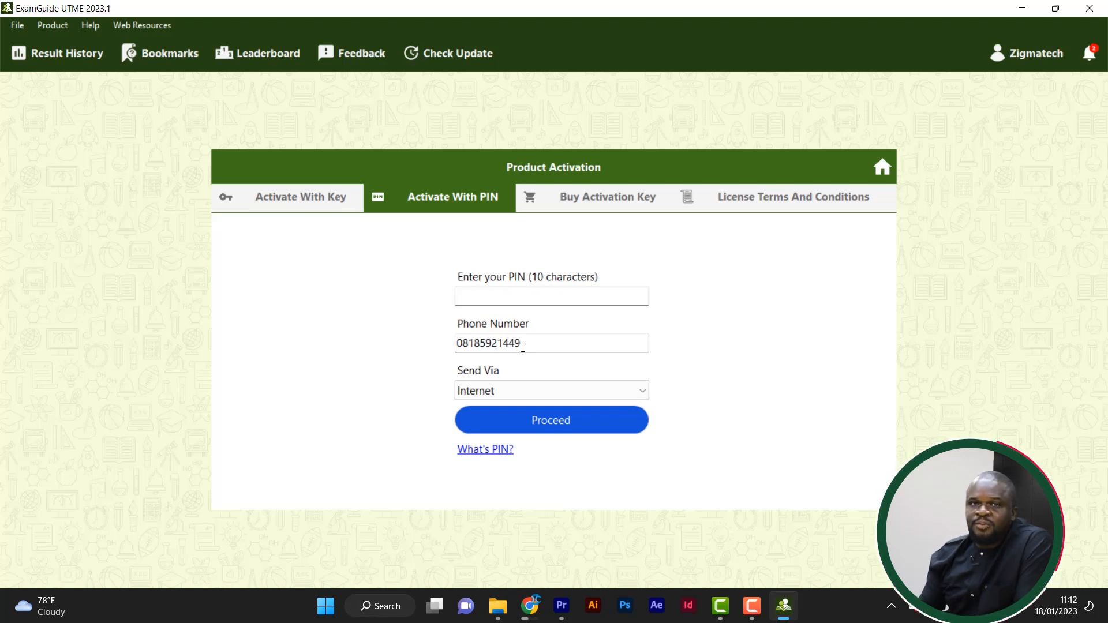
mouse_move(541, 391)
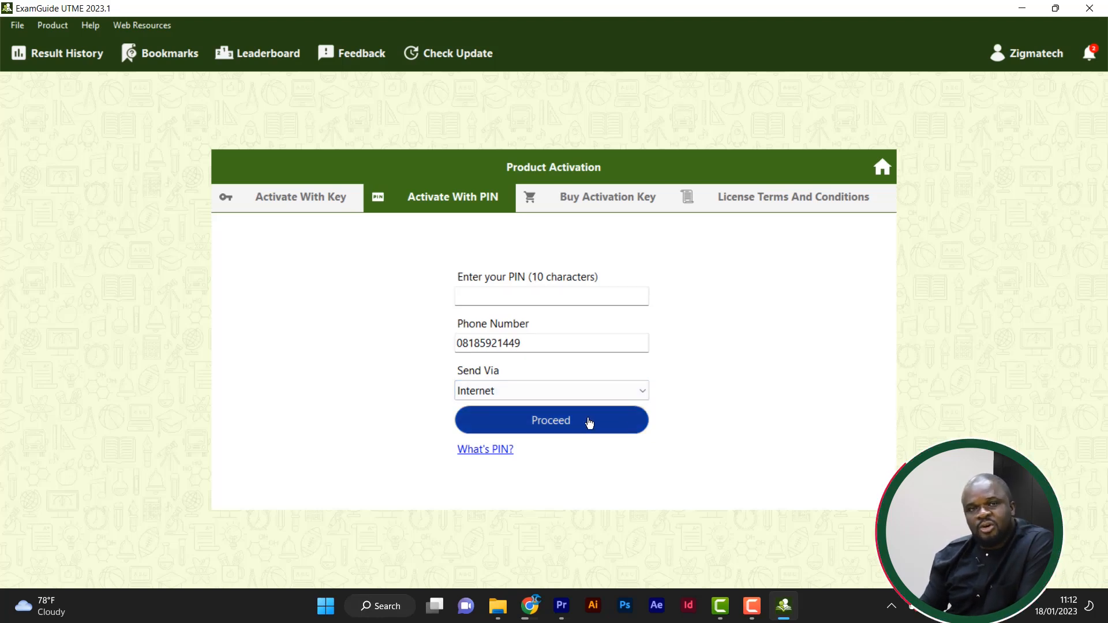
mouse_move(577, 391)
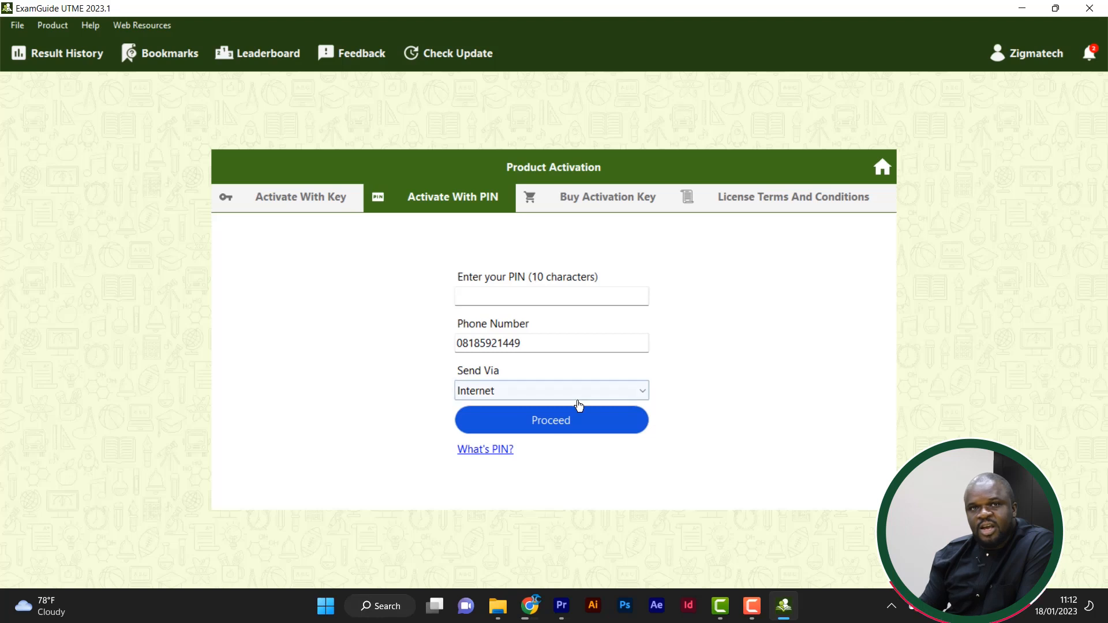
click(551, 390)
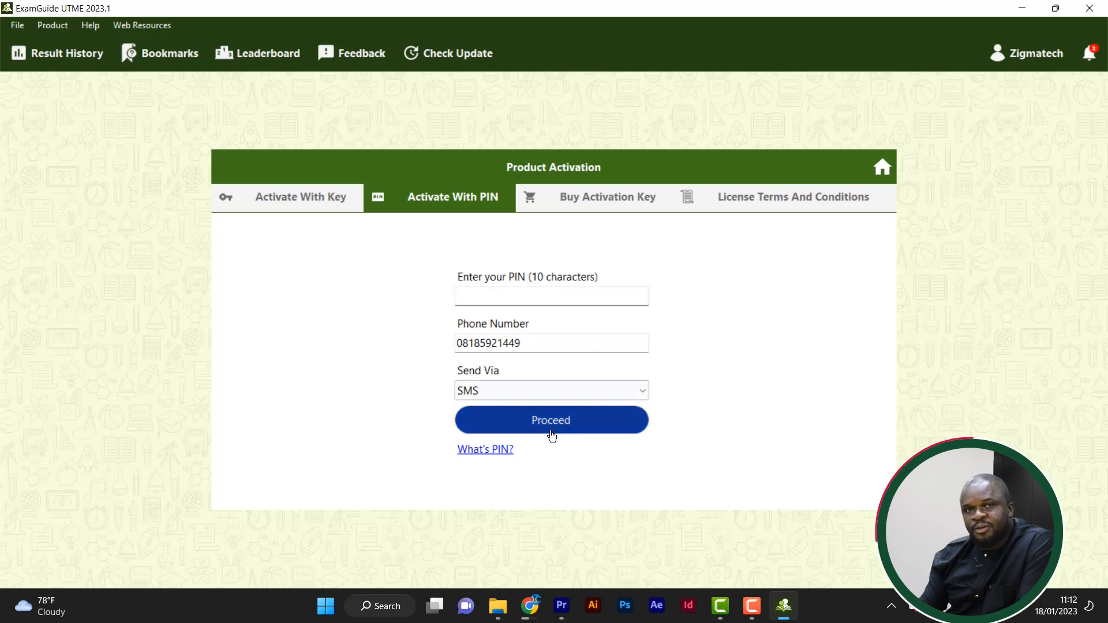
mouse_move(551, 420)
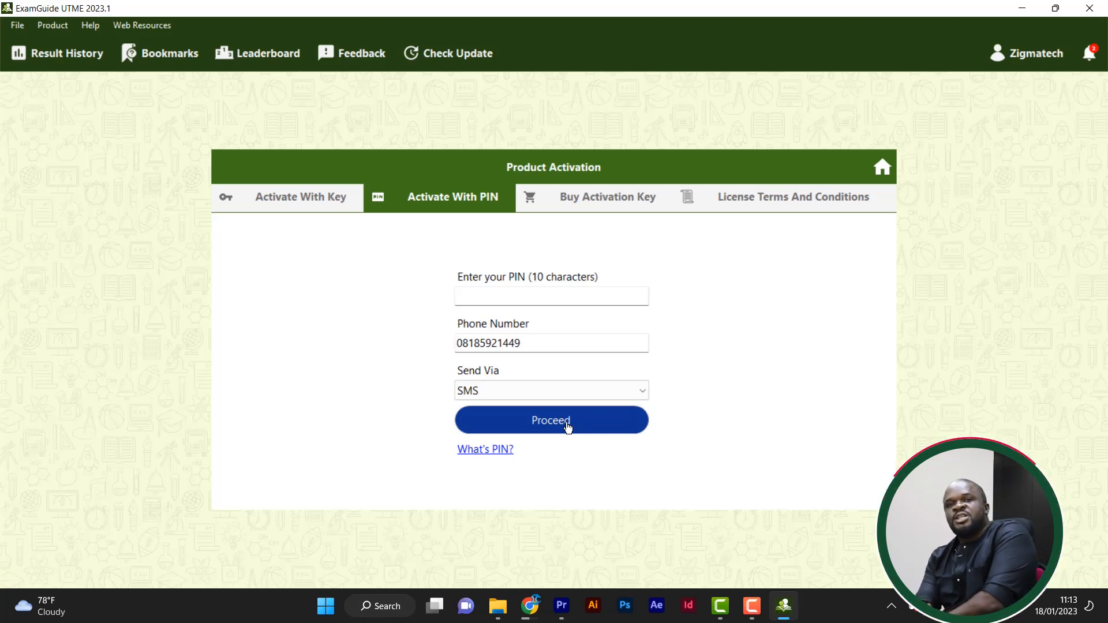
mouse_move(296, 217)
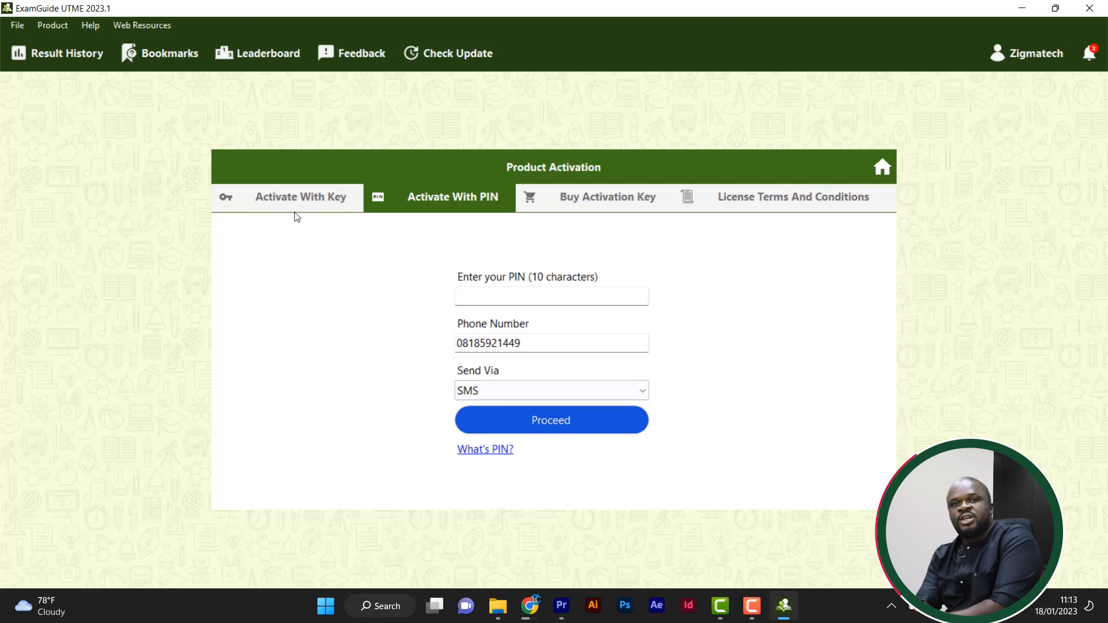
click(300, 196)
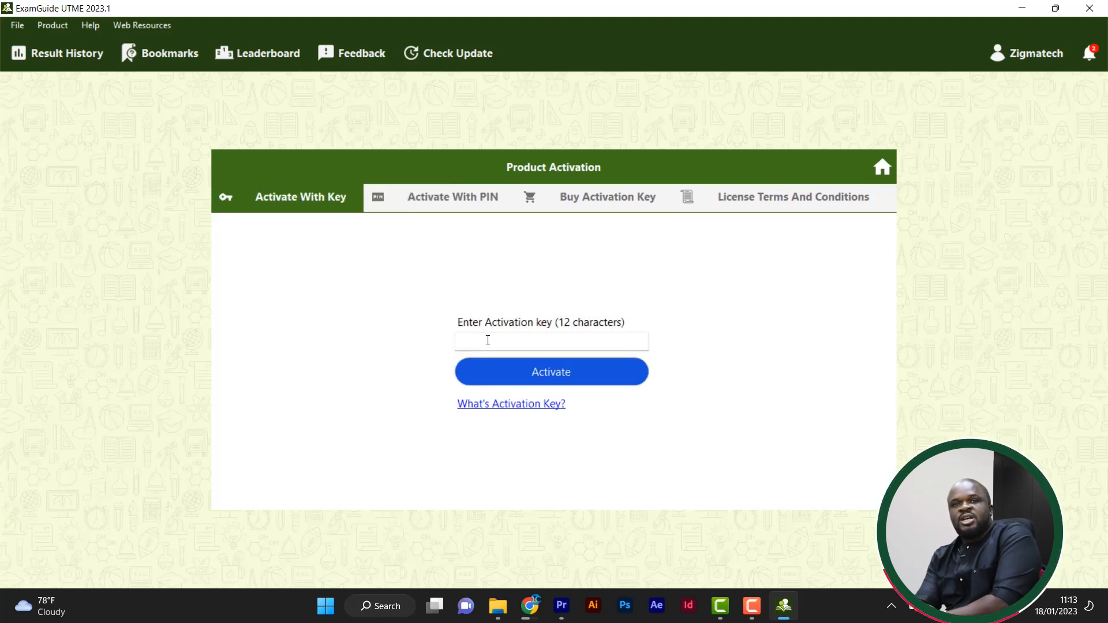
mouse_move(586, 248)
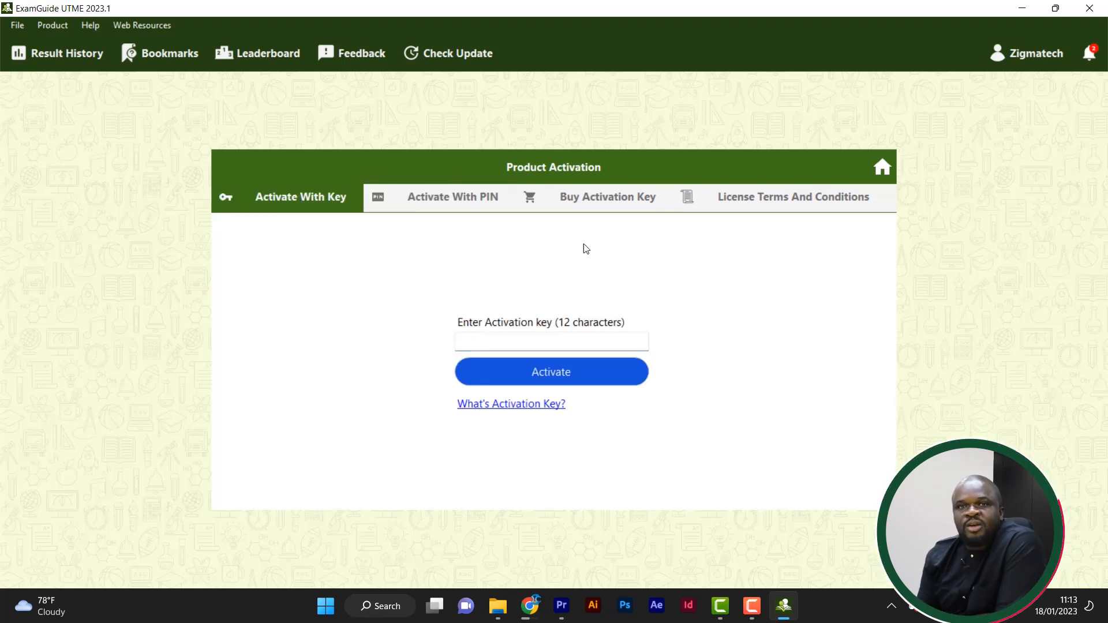
mouse_move(607, 205)
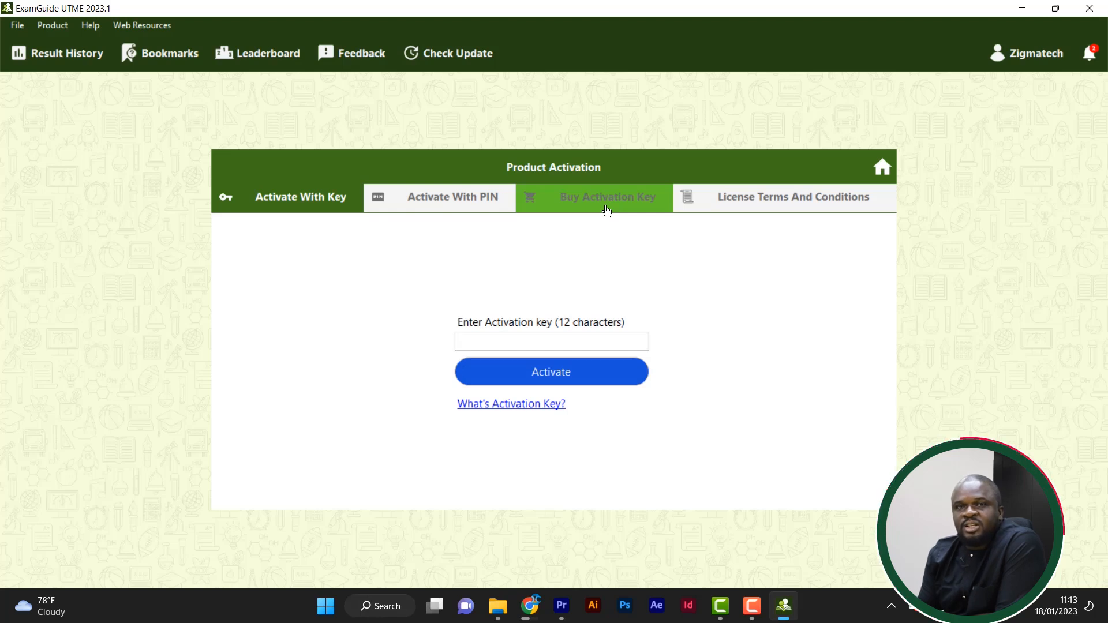
mouse_move(602, 204)
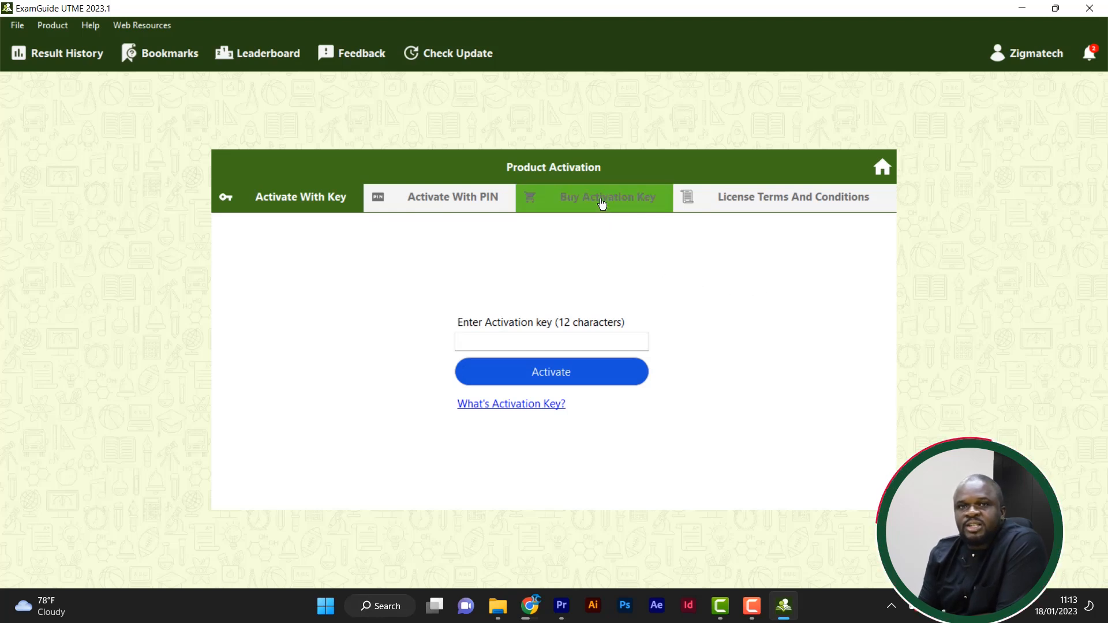
Buy a ₦2,000 activation key by card or bank and proceed to the payment portal
click(607, 197)
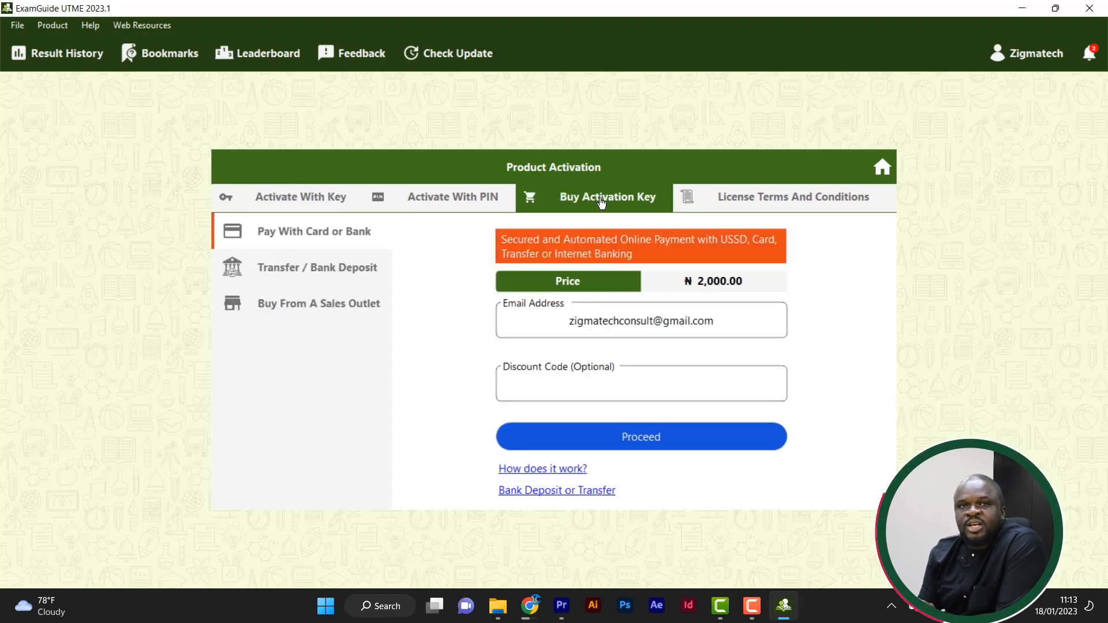
mouse_move(311, 239)
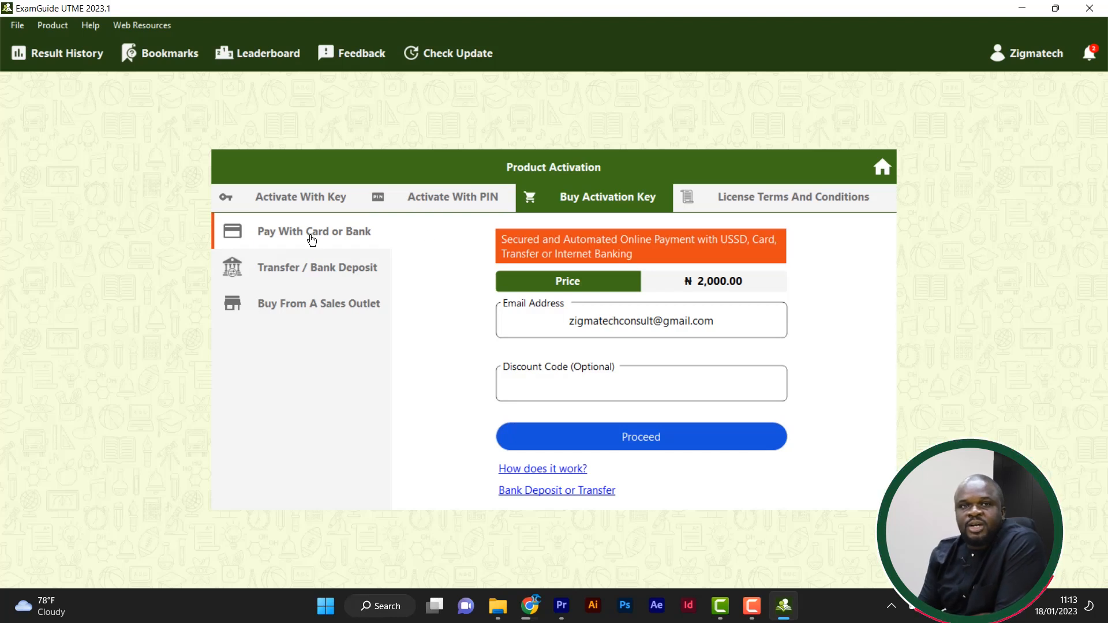
mouse_move(306, 246)
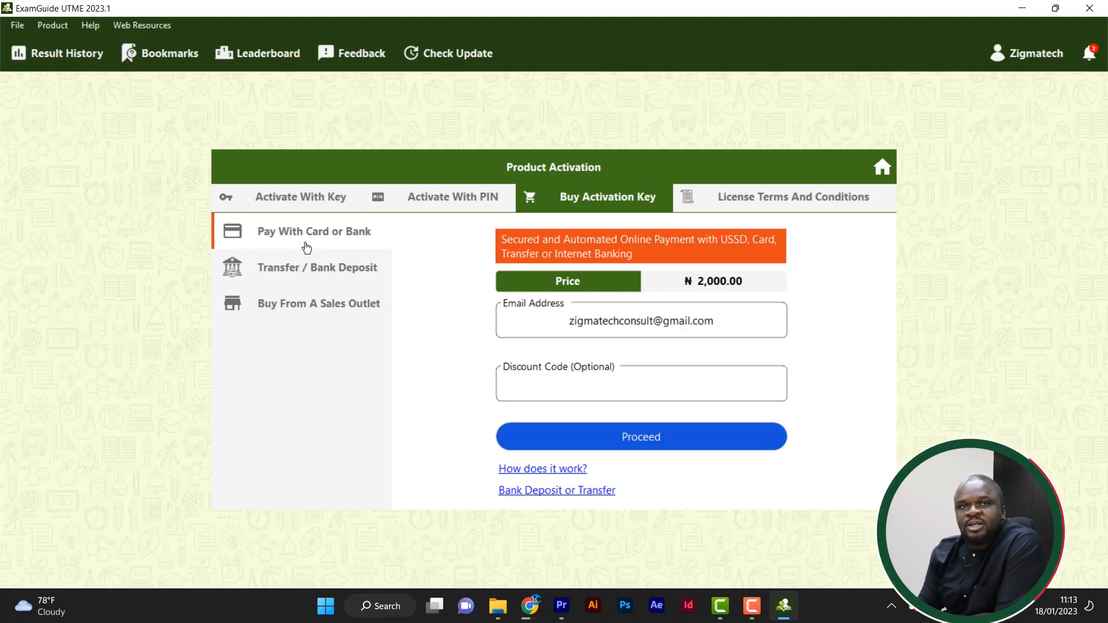
mouse_move(286, 276)
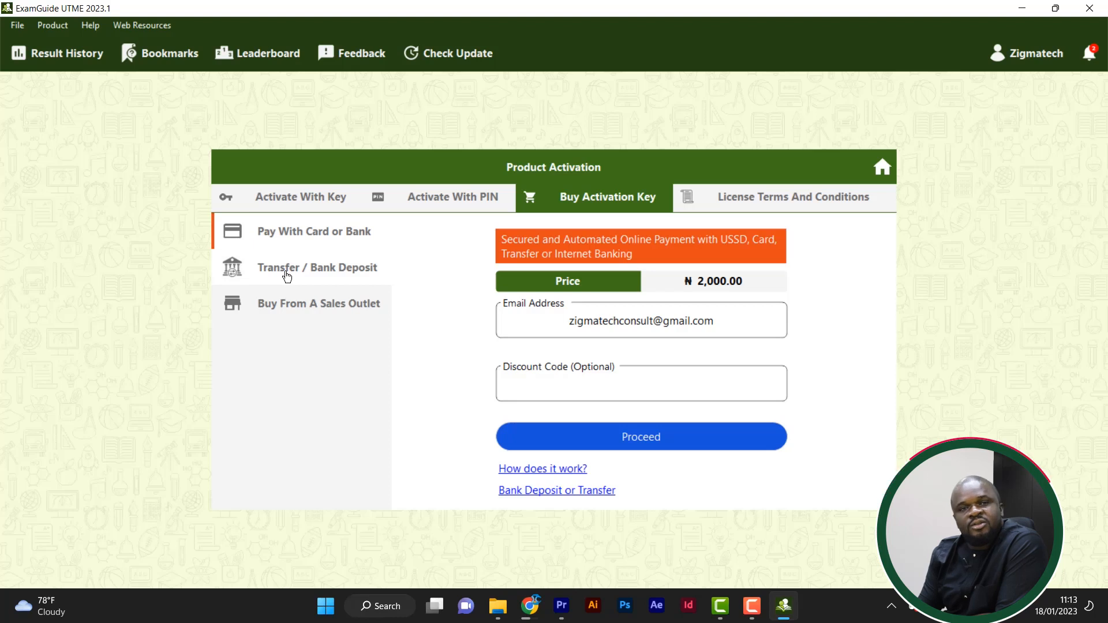
mouse_move(328, 312)
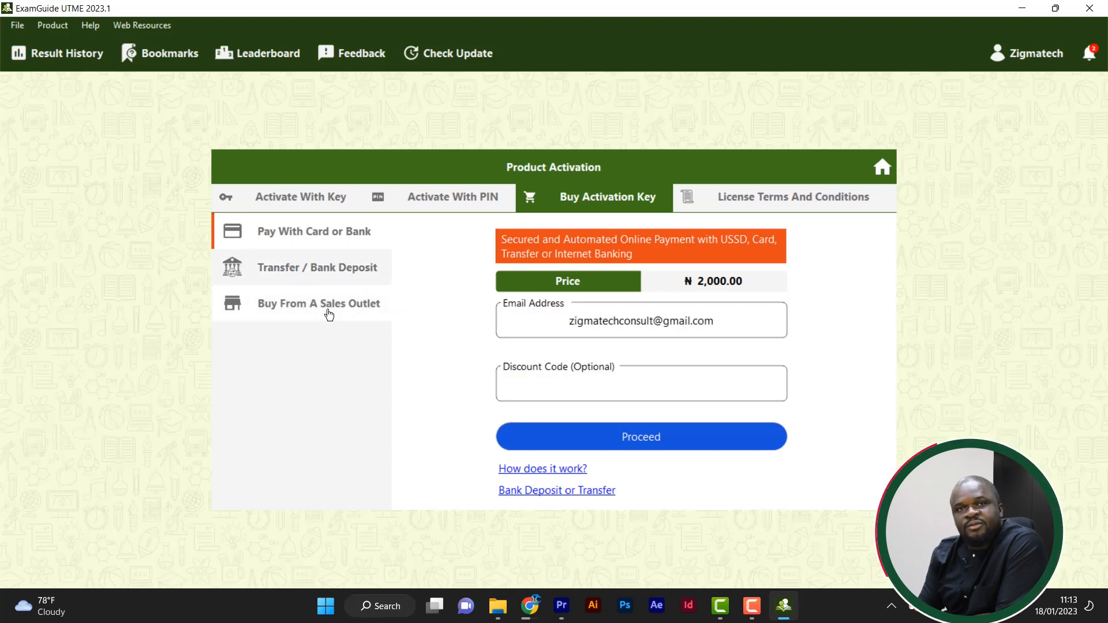
mouse_move(298, 233)
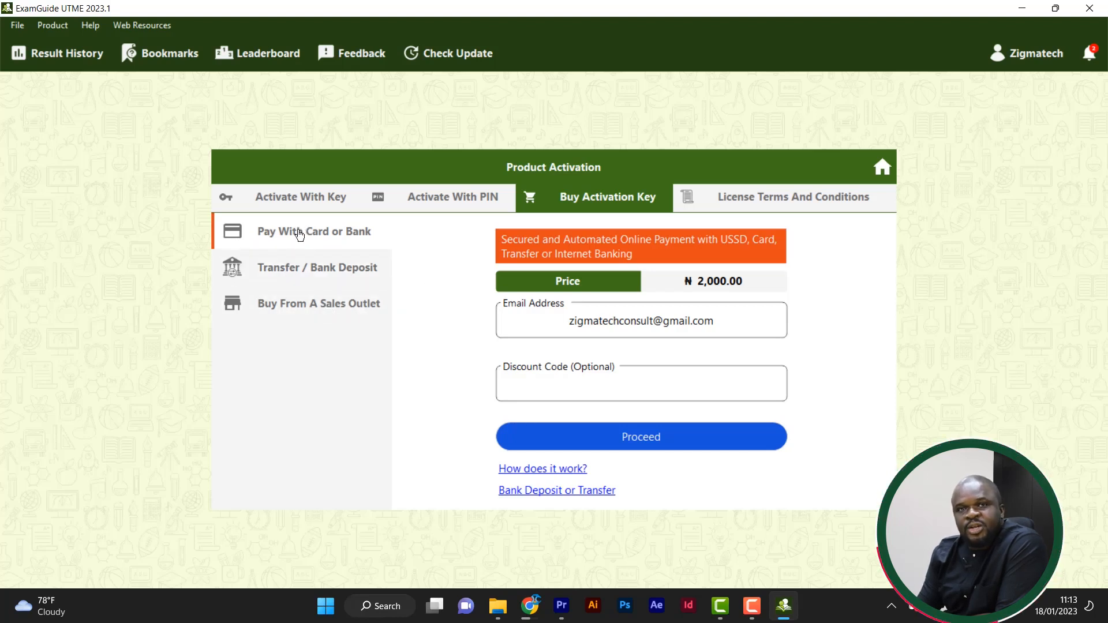
mouse_move(650, 334)
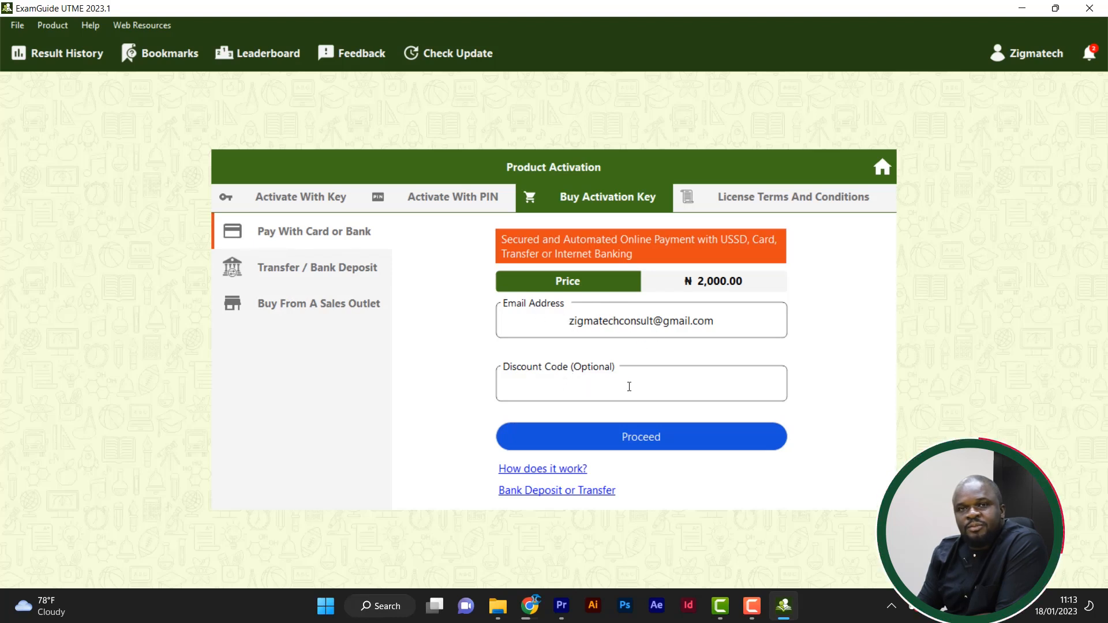
mouse_move(641, 436)
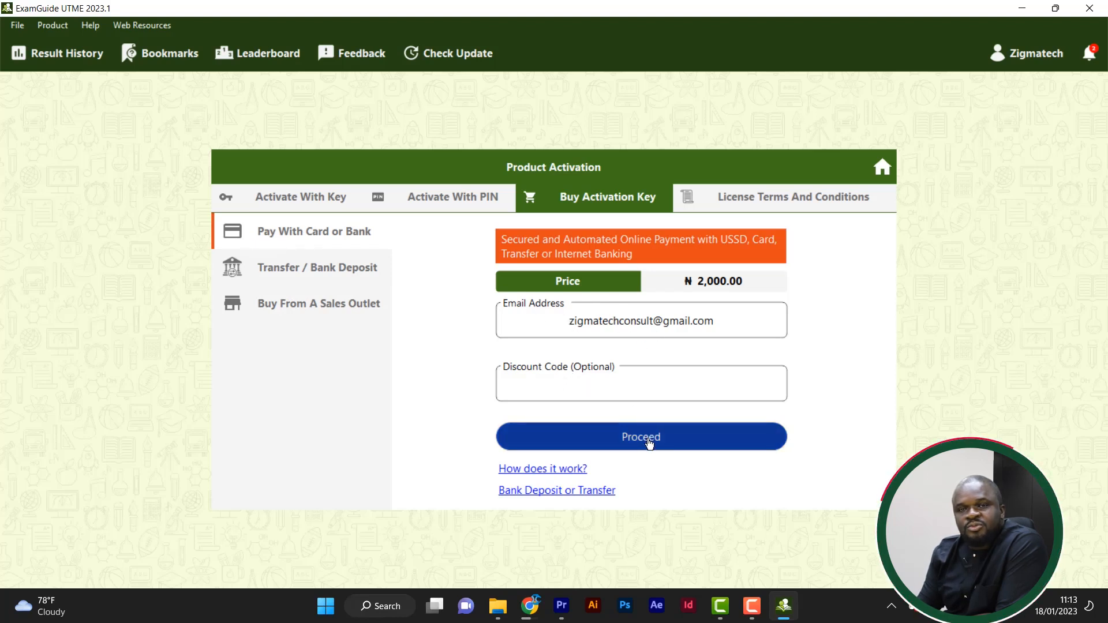
click(640, 436)
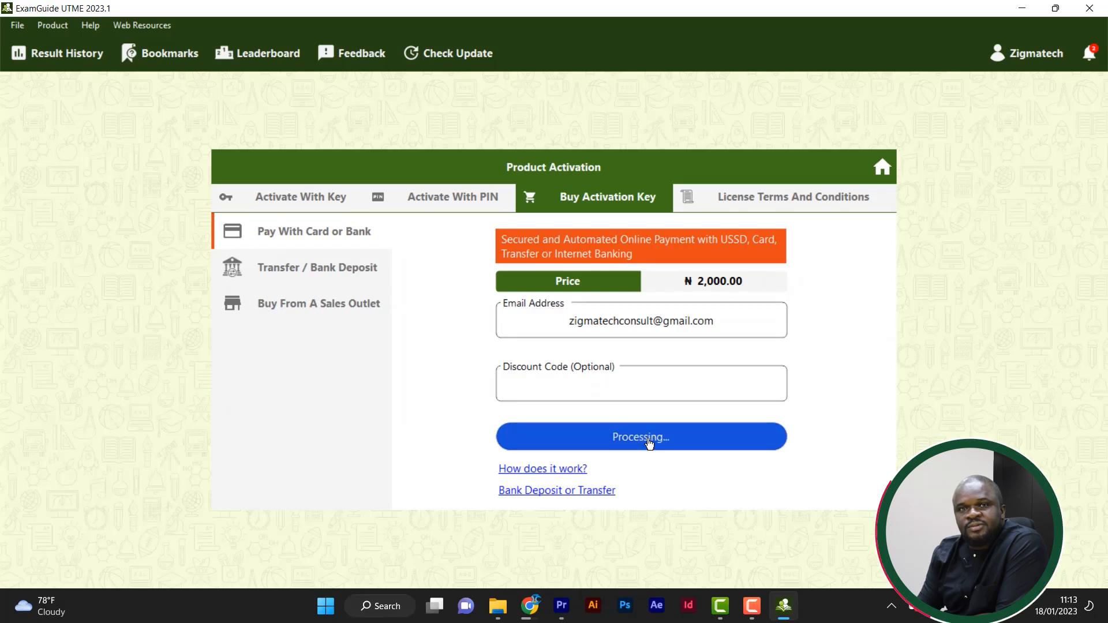
click(640, 436)
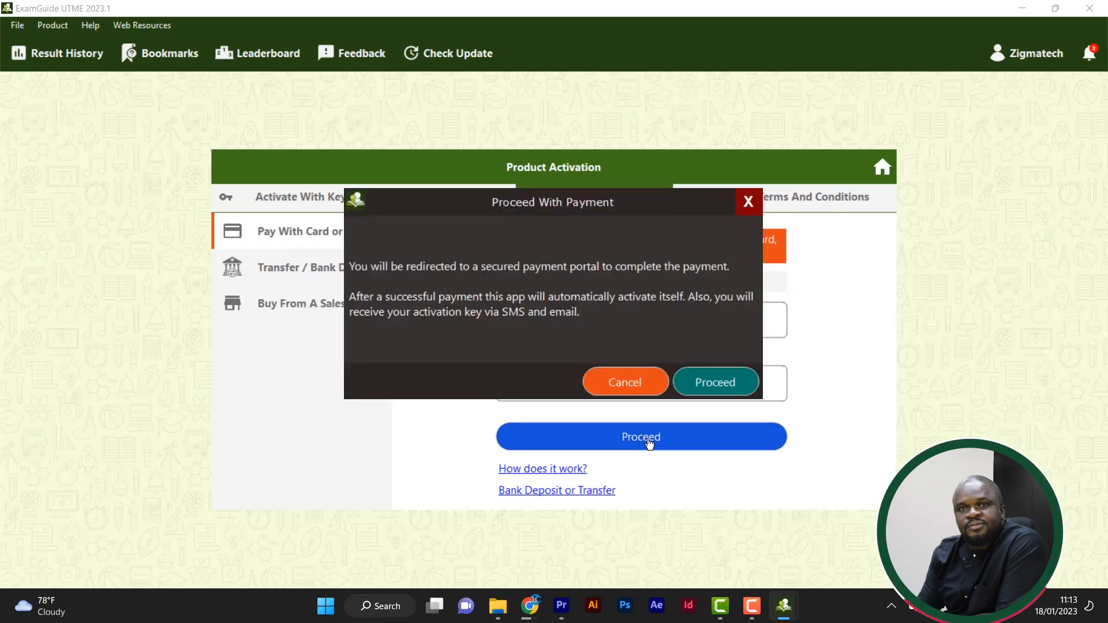
mouse_move(396, 283)
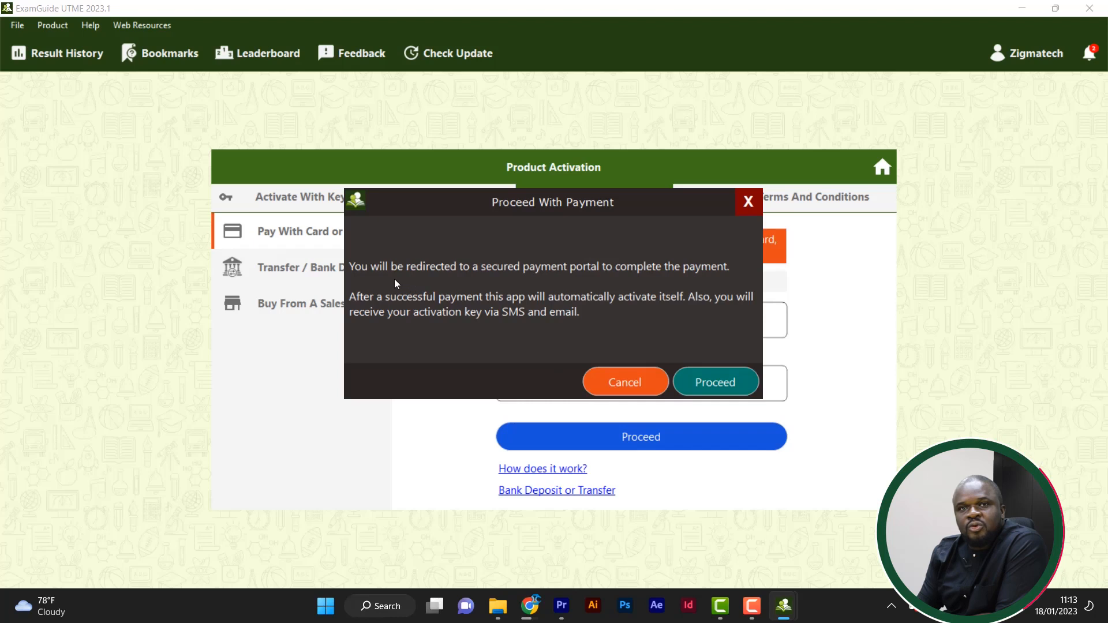
mouse_move(522, 250)
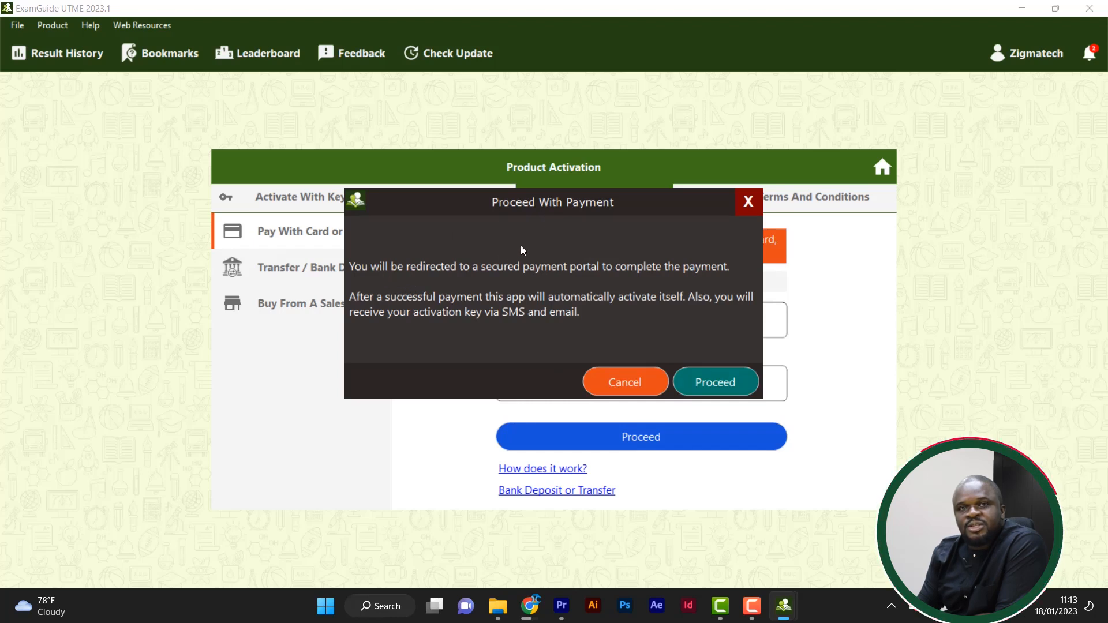
mouse_move(551, 277)
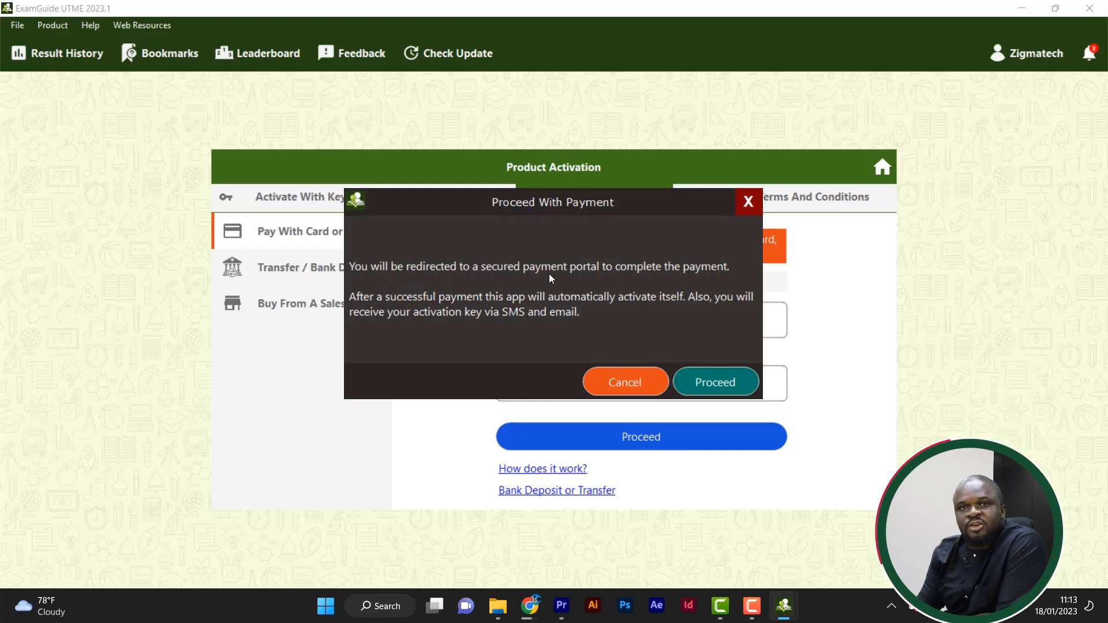
click(624, 381)
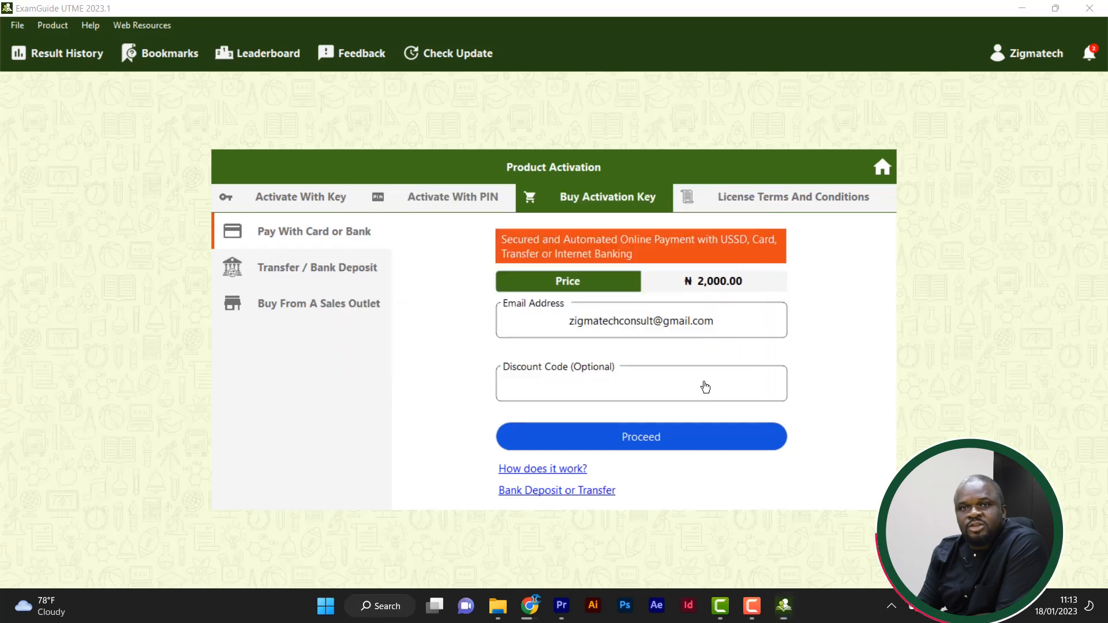
Close Edge's mobile app promotion to reveal the ₦2,000 Paystack card form
click(640, 436)
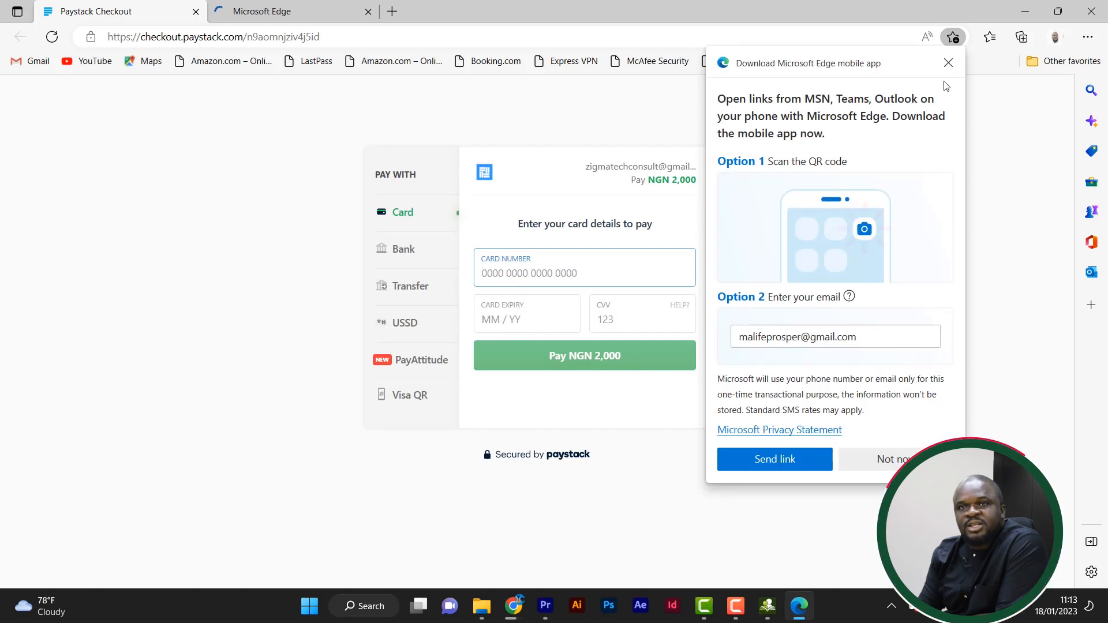
click(949, 63)
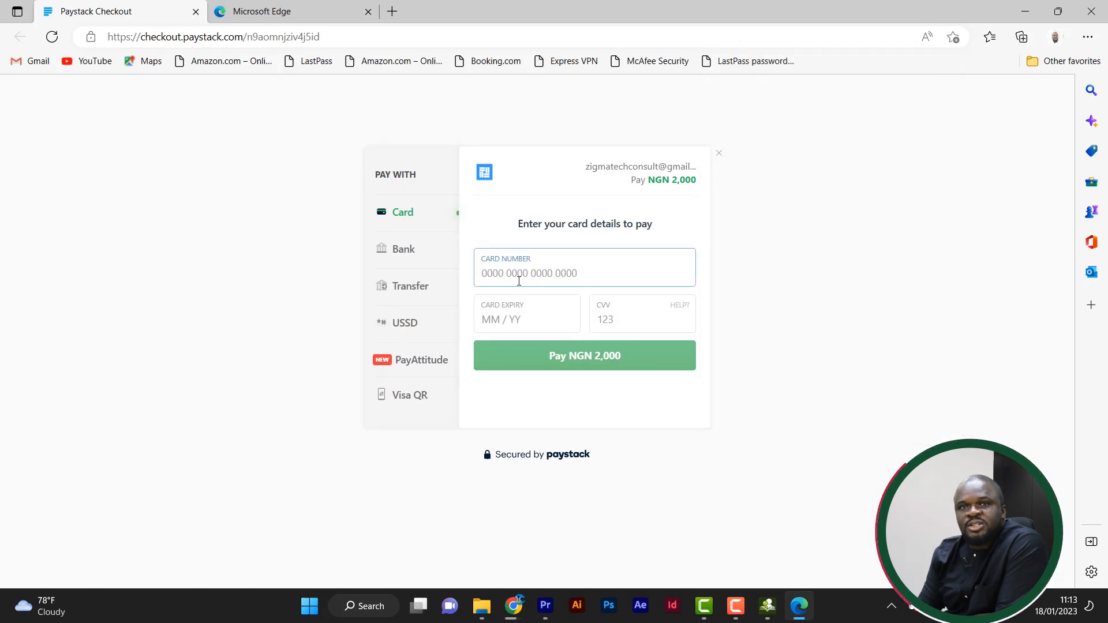
mouse_move(632, 346)
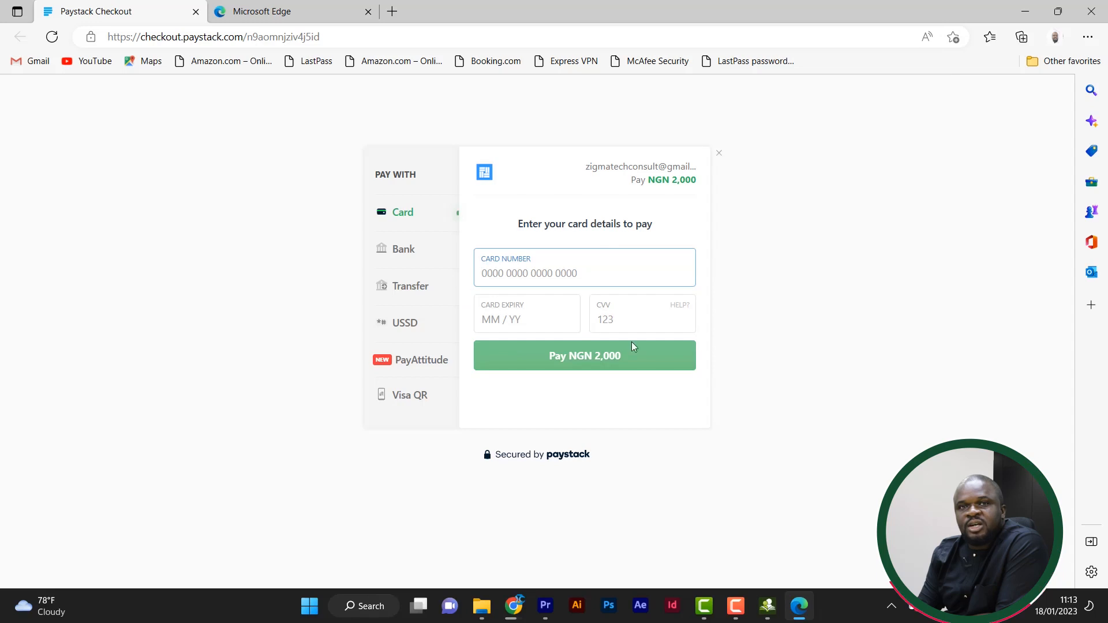
mouse_move(577, 368)
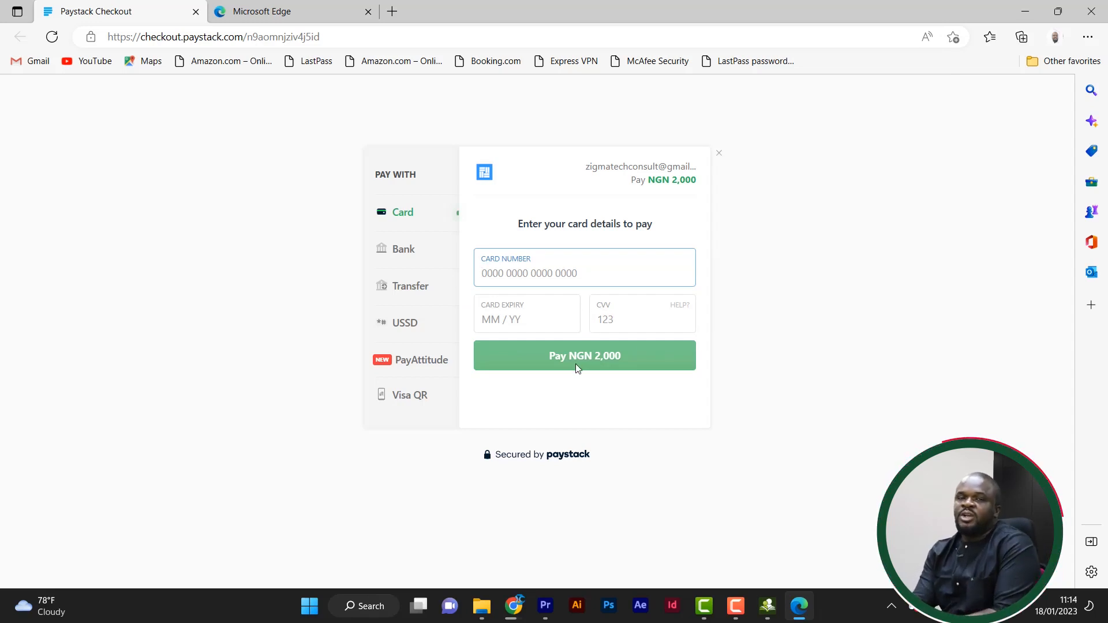
click(585, 273)
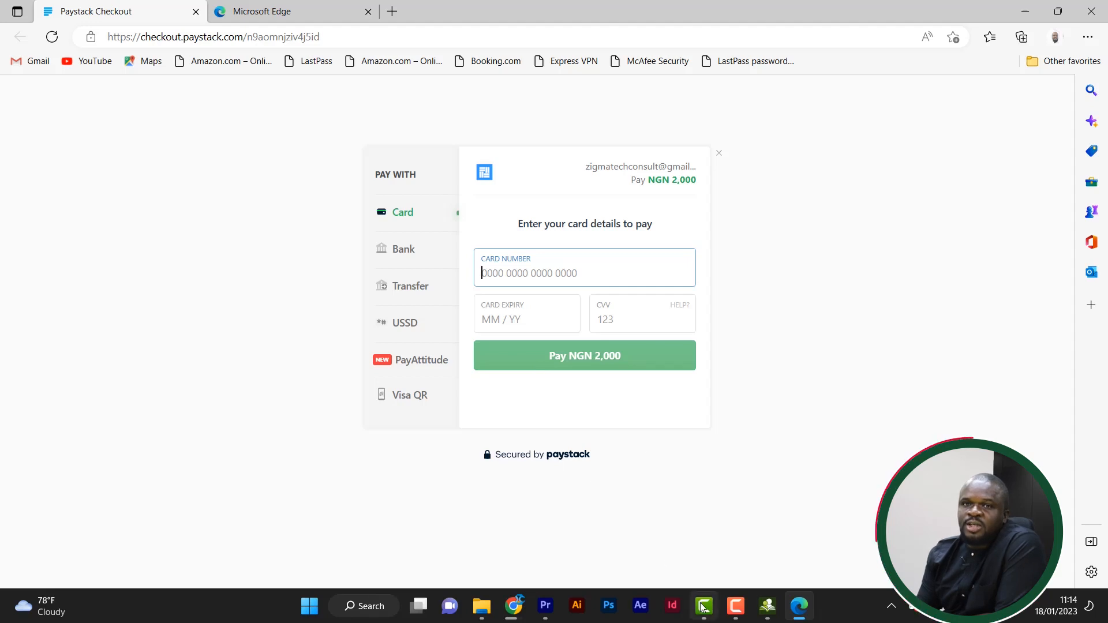
Back in ExamGuide UTME, view Transfer / Bank Deposit details and the Payment Method list
click(703, 605)
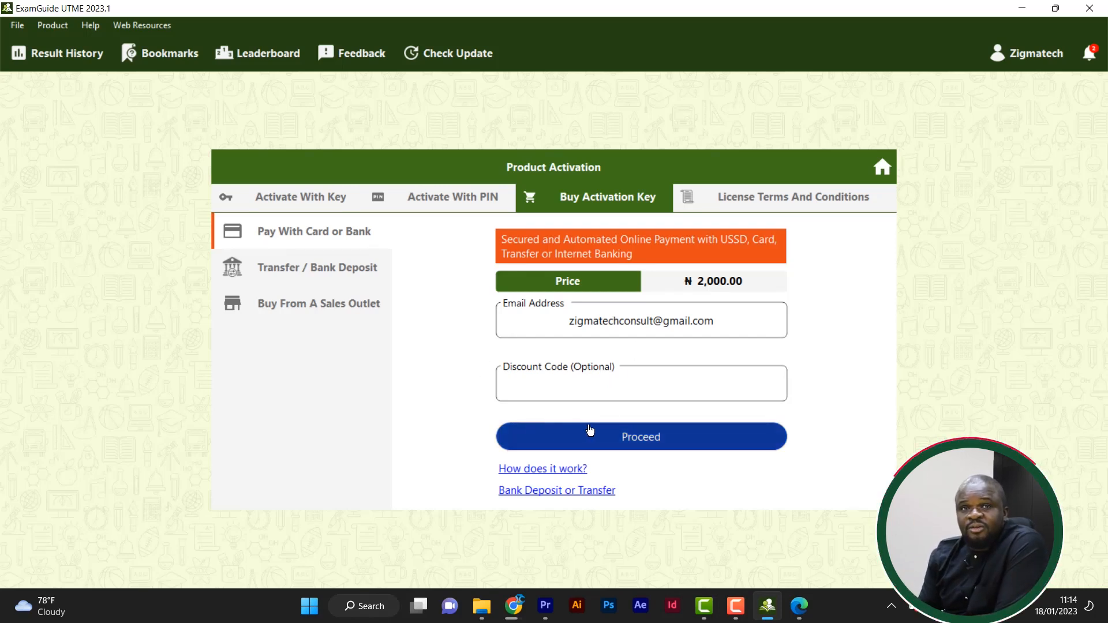
mouse_move(522, 289)
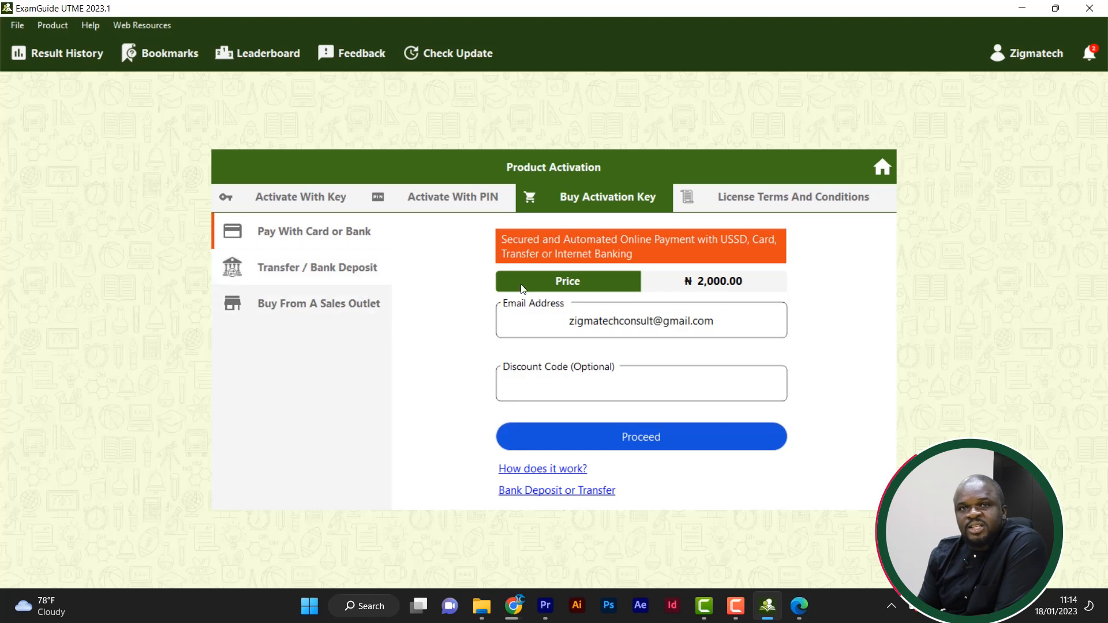
mouse_move(615, 292)
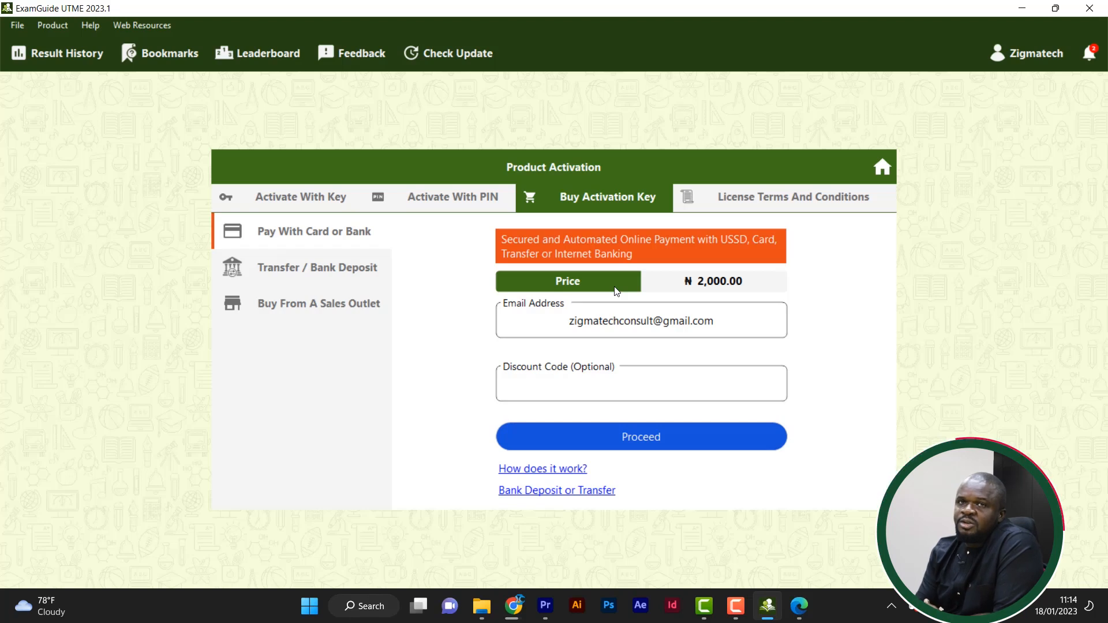
mouse_move(381, 385)
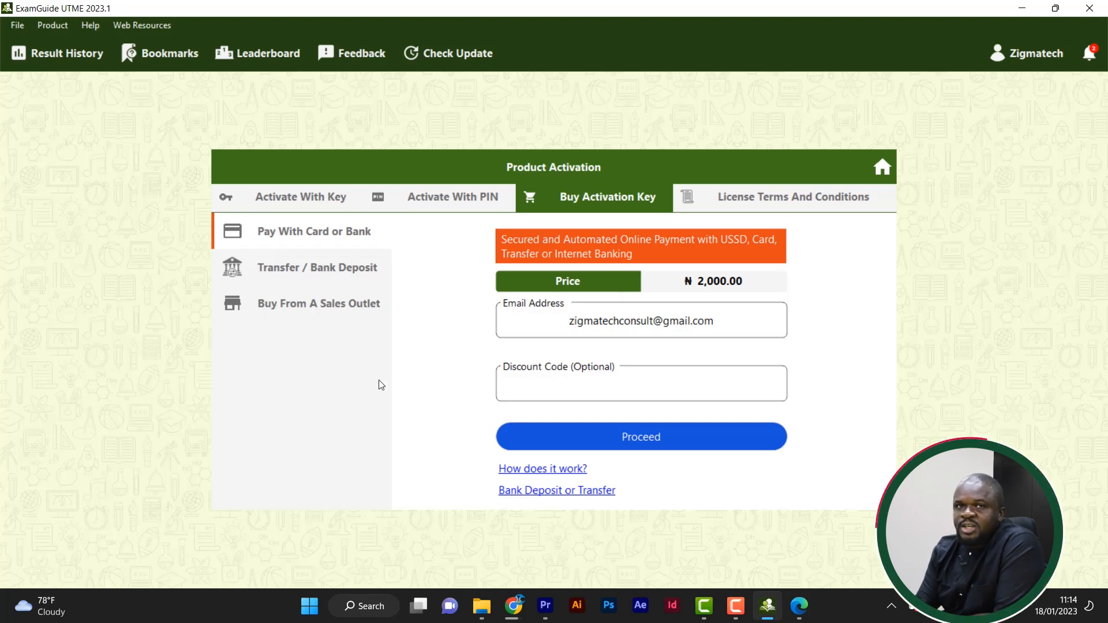
mouse_move(900, 432)
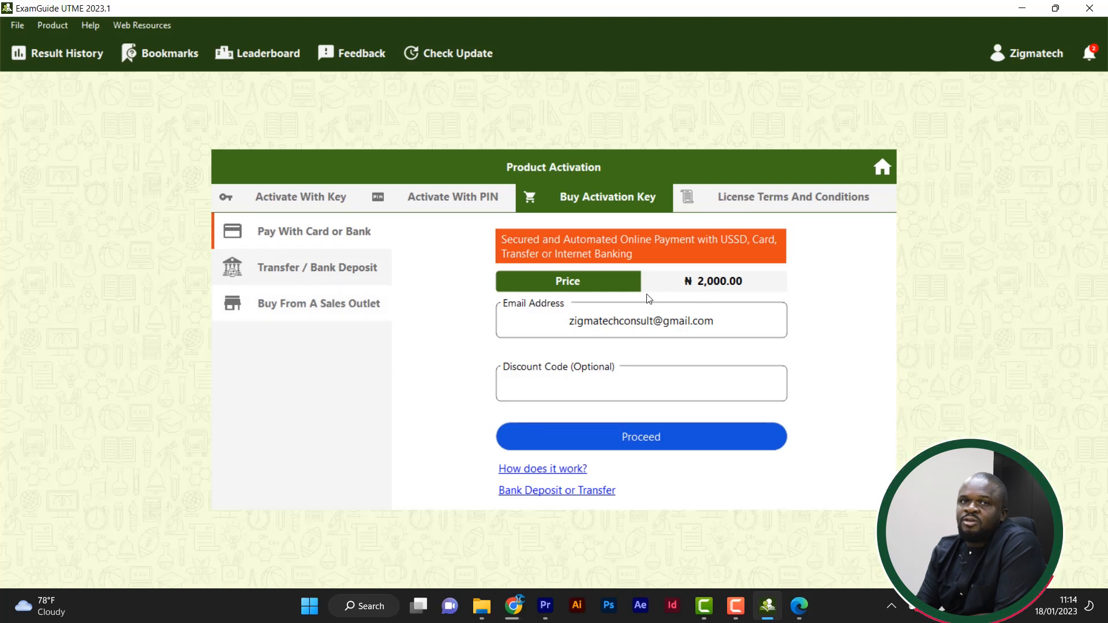
mouse_move(297, 276)
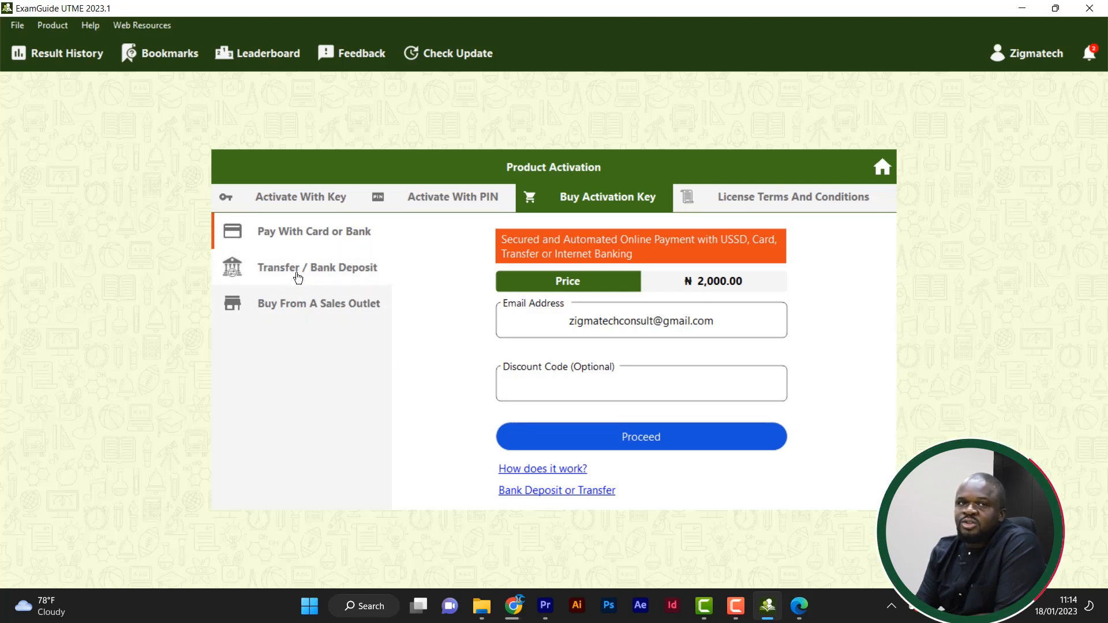
click(317, 267)
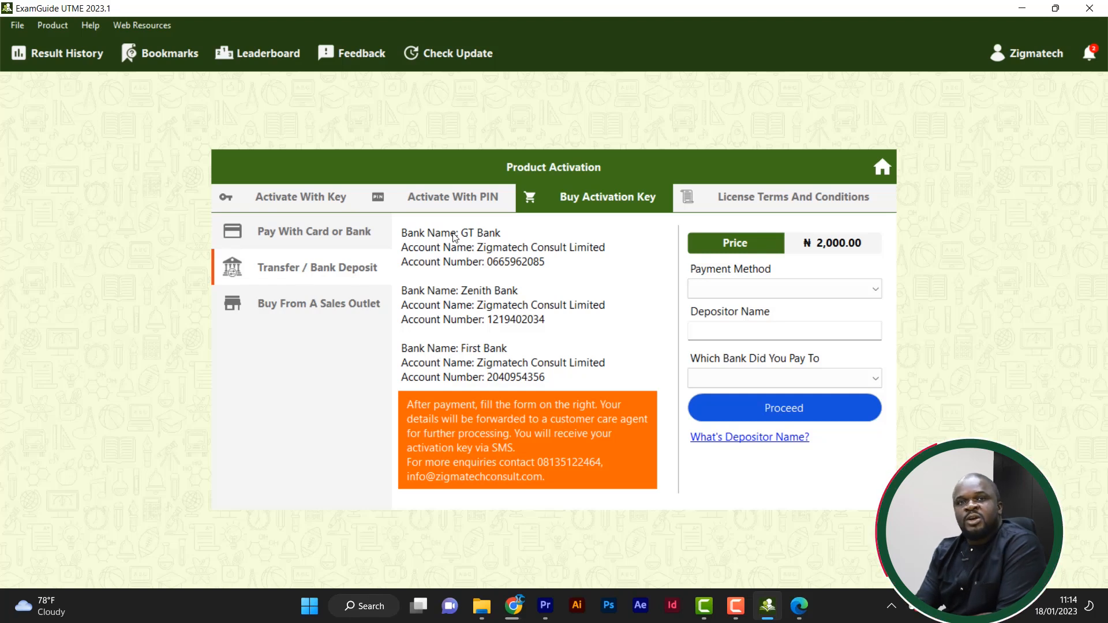
mouse_move(470, 239)
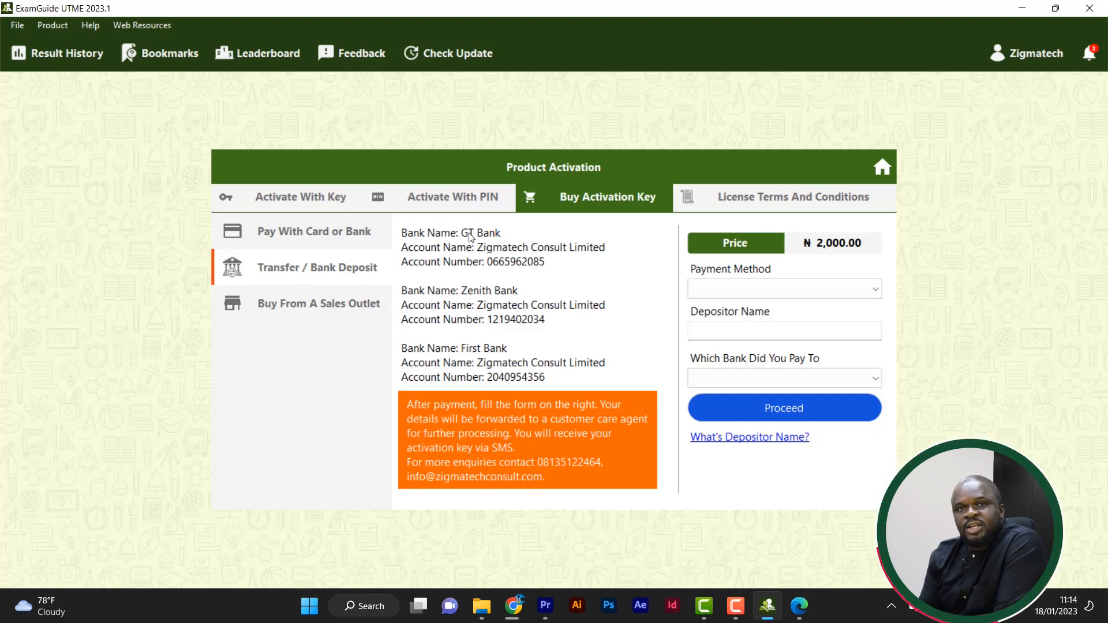
mouse_move(551, 371)
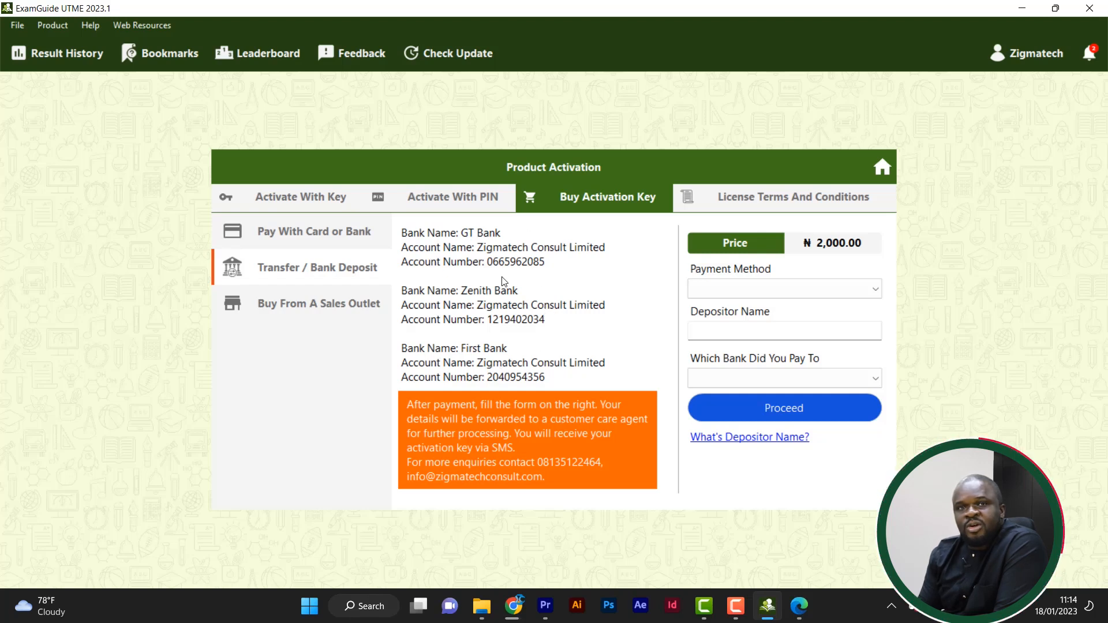
mouse_move(448, 251)
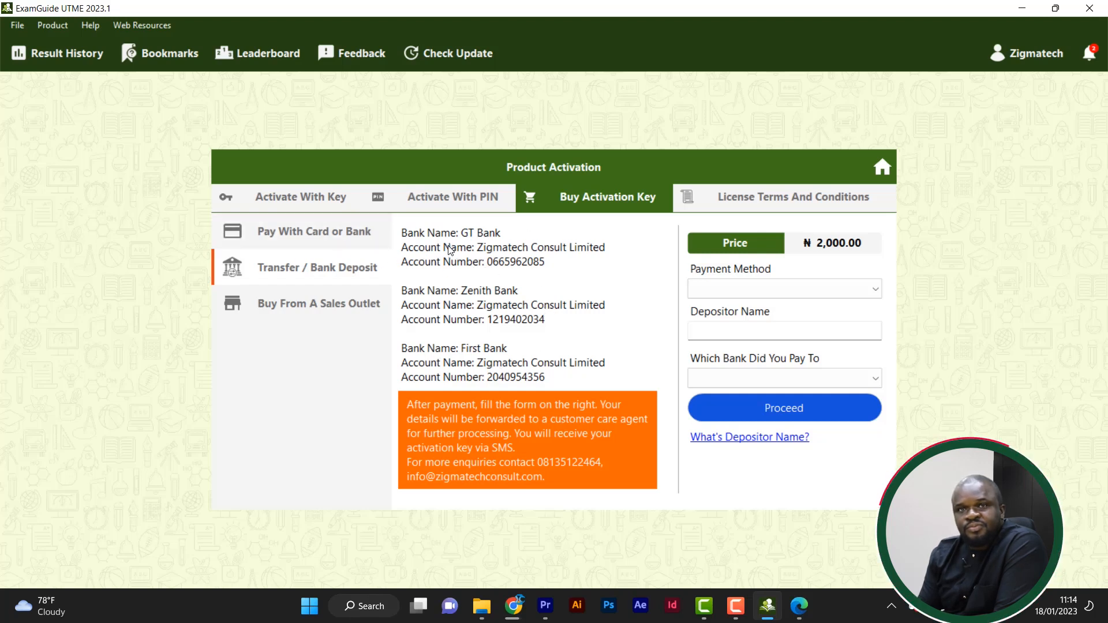
mouse_move(446, 275)
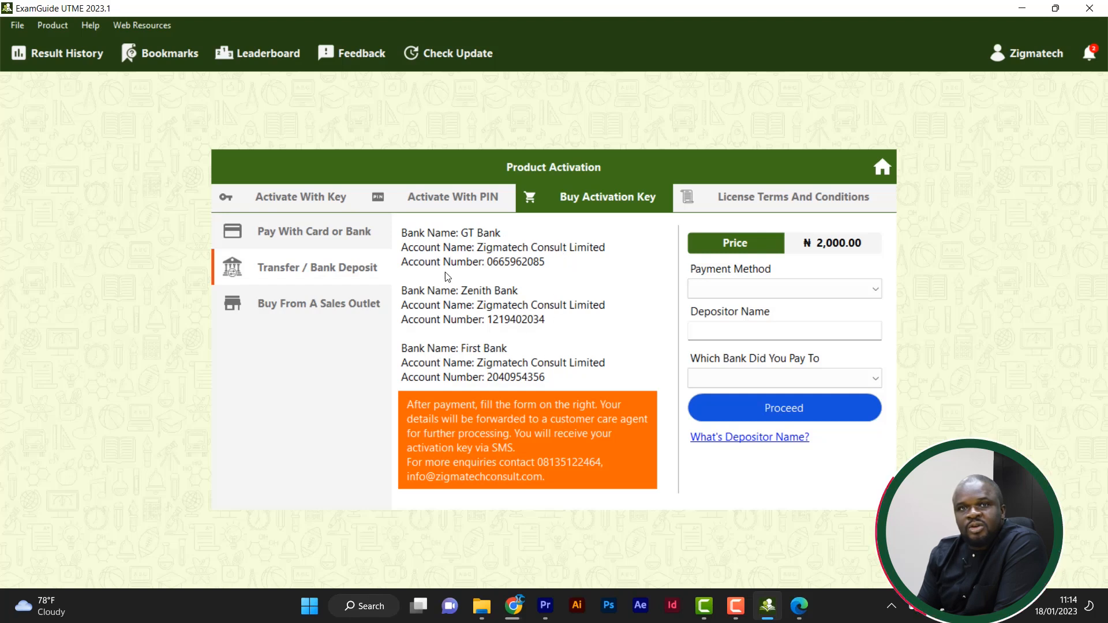
mouse_move(456, 420)
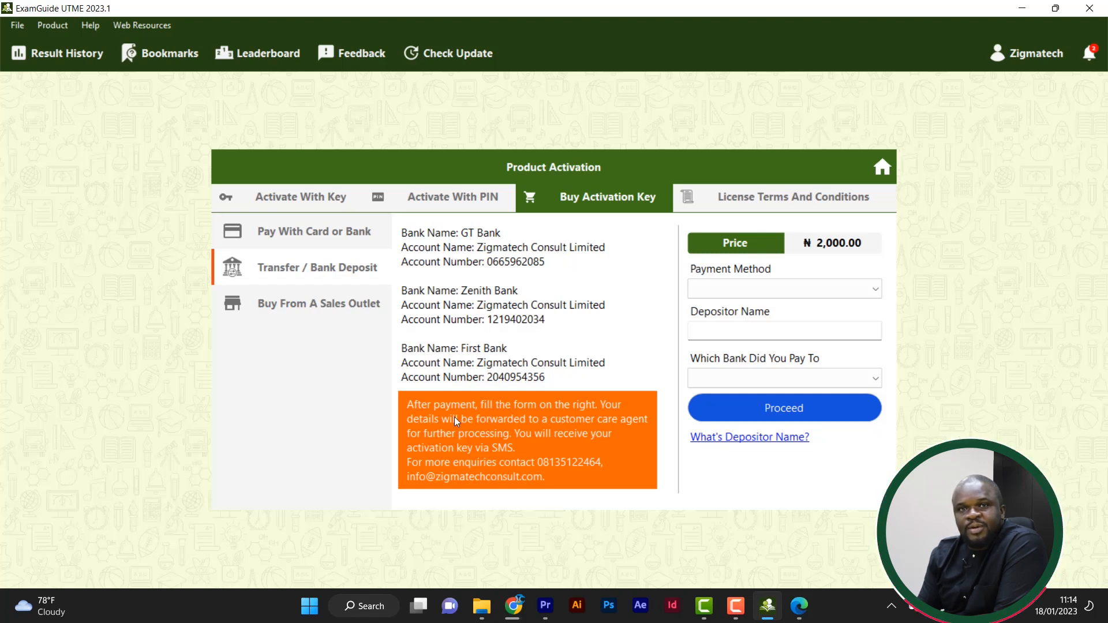
mouse_move(484, 417)
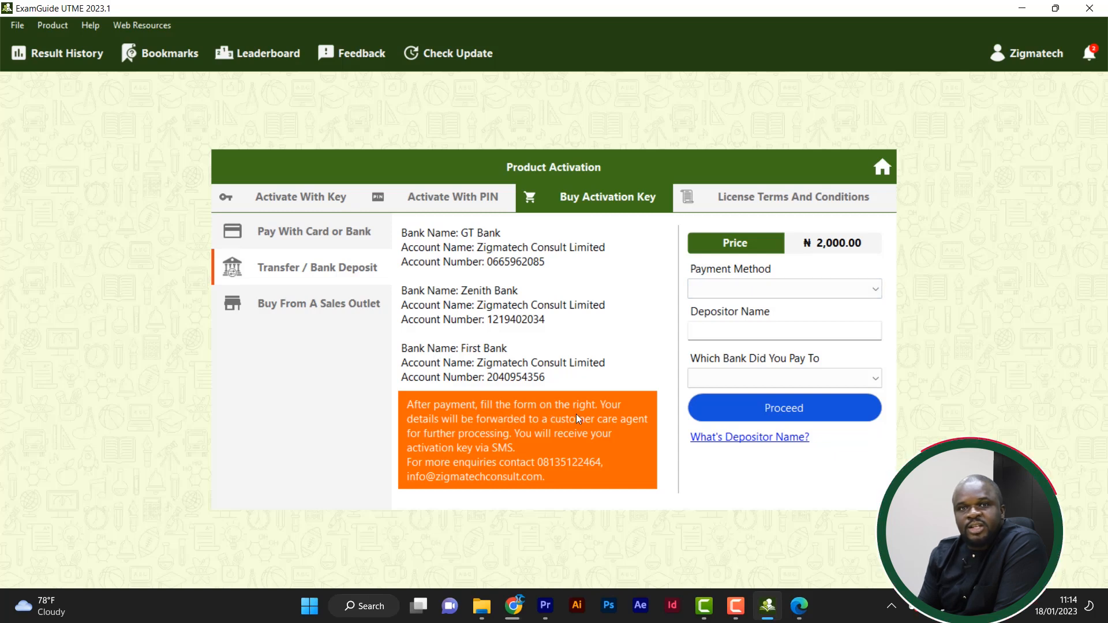
mouse_move(627, 429)
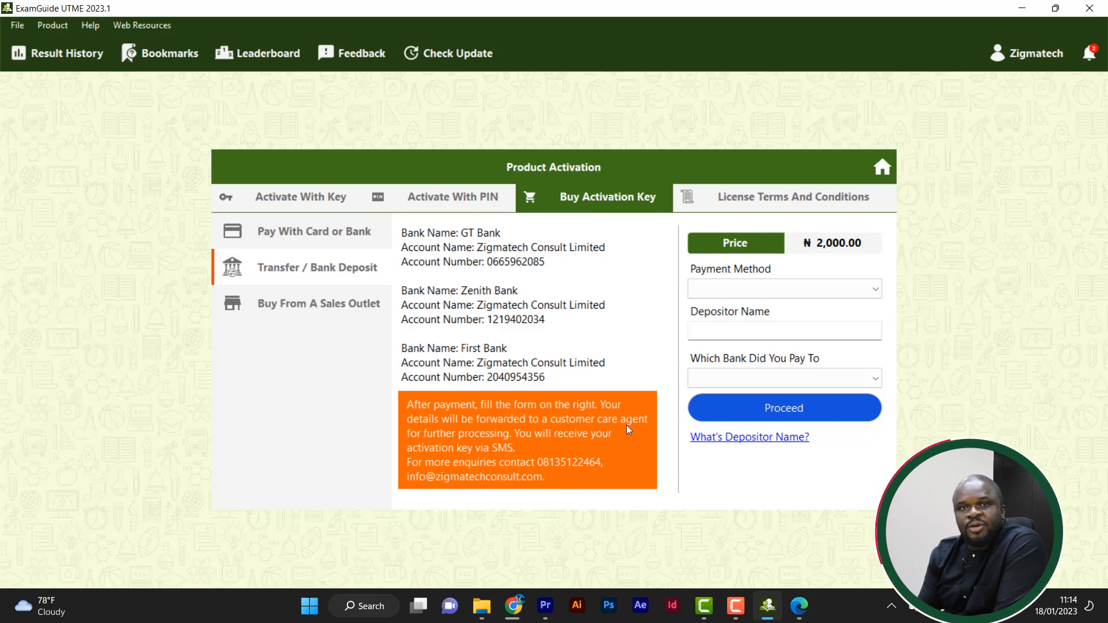
mouse_move(497, 320)
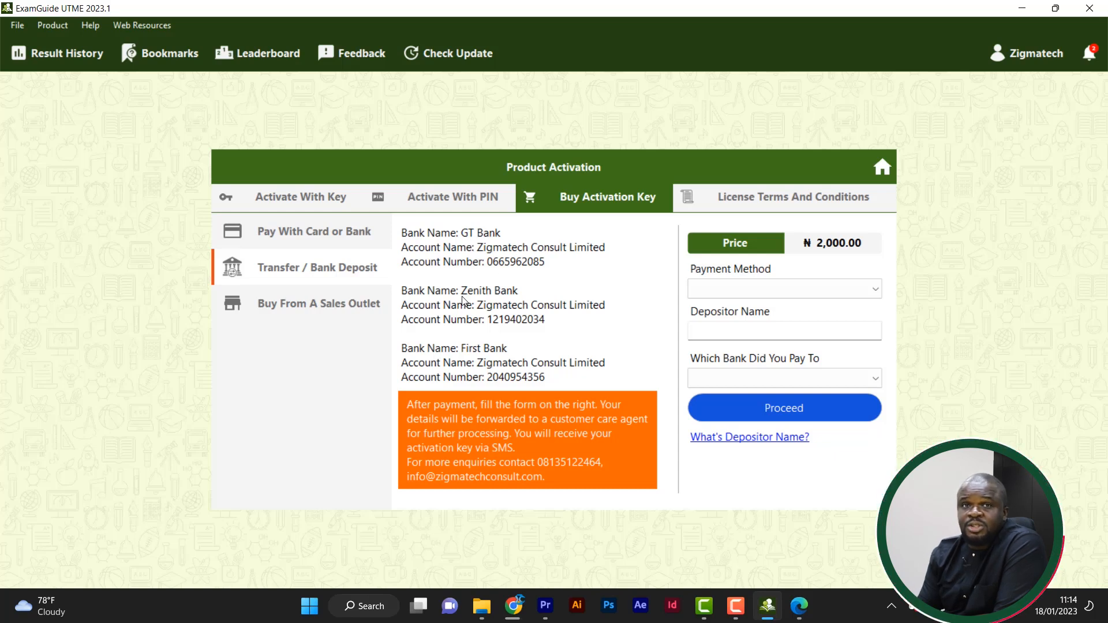
mouse_move(512, 274)
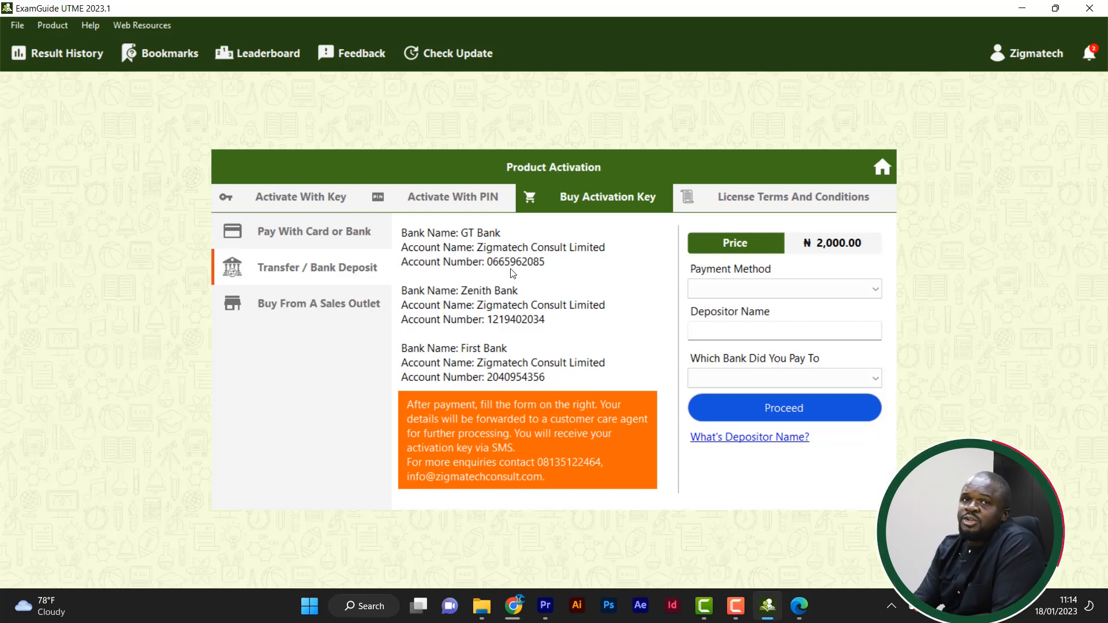
mouse_move(473, 254)
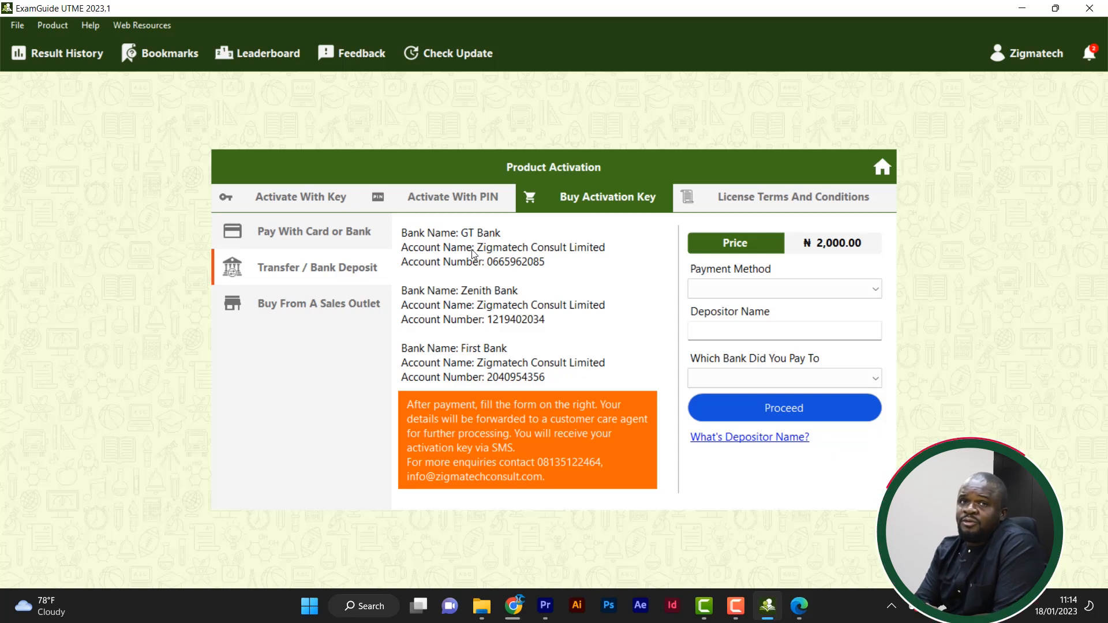
mouse_move(670, 253)
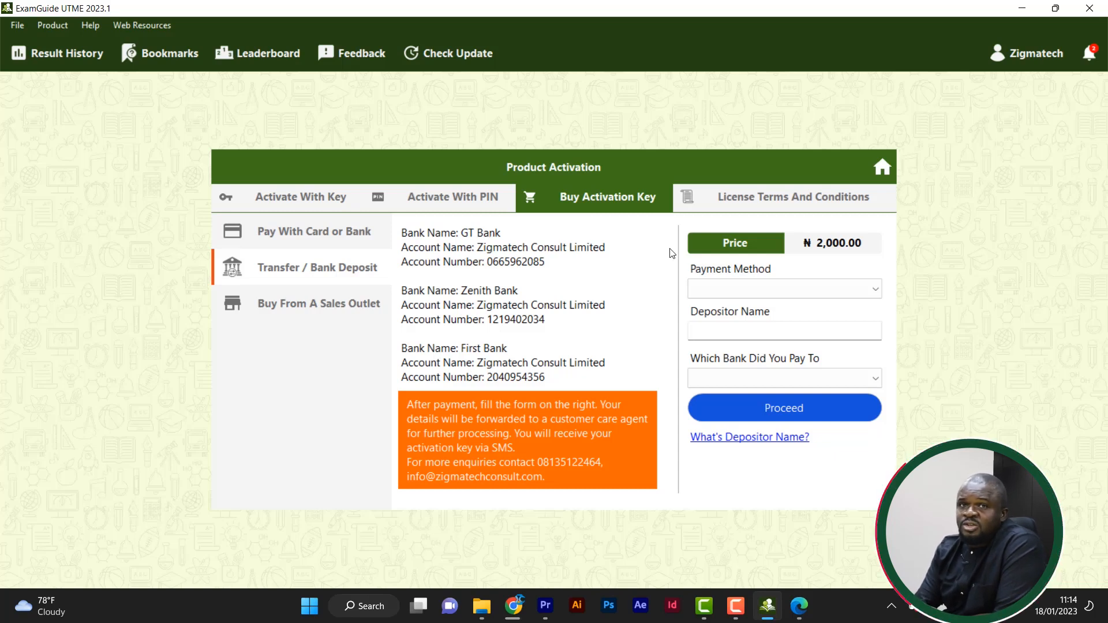
click(783, 289)
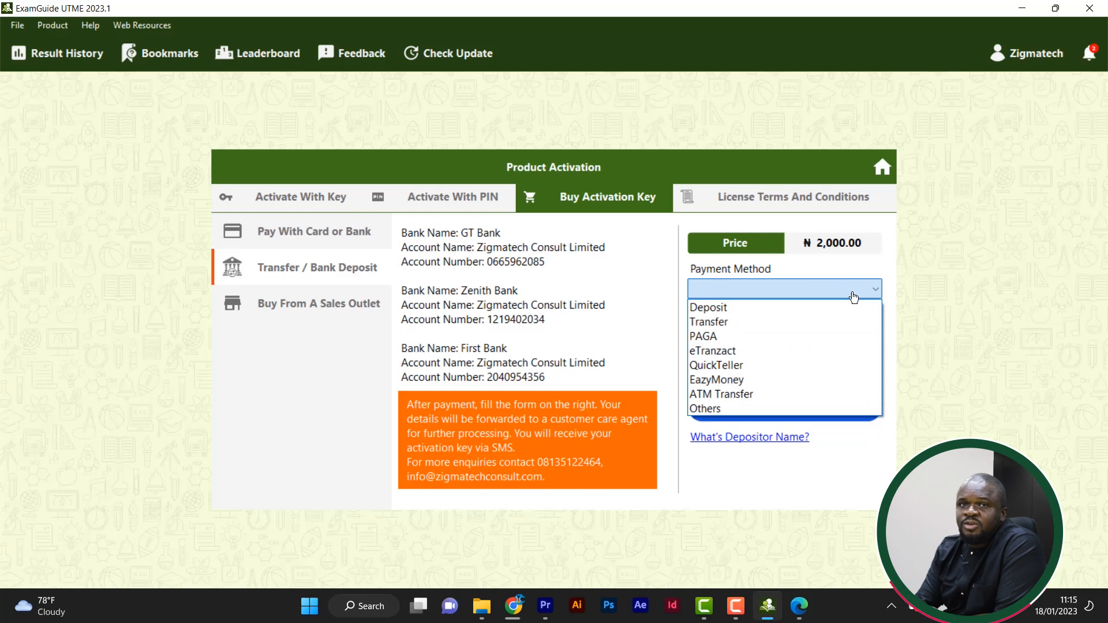
mouse_move(730, 336)
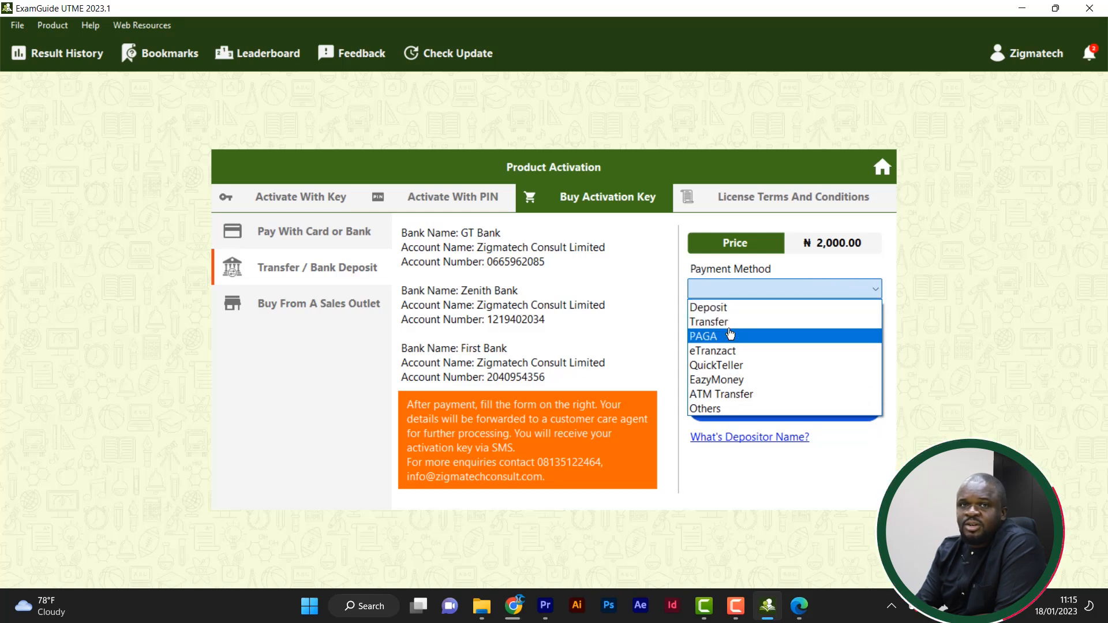
mouse_move(715, 379)
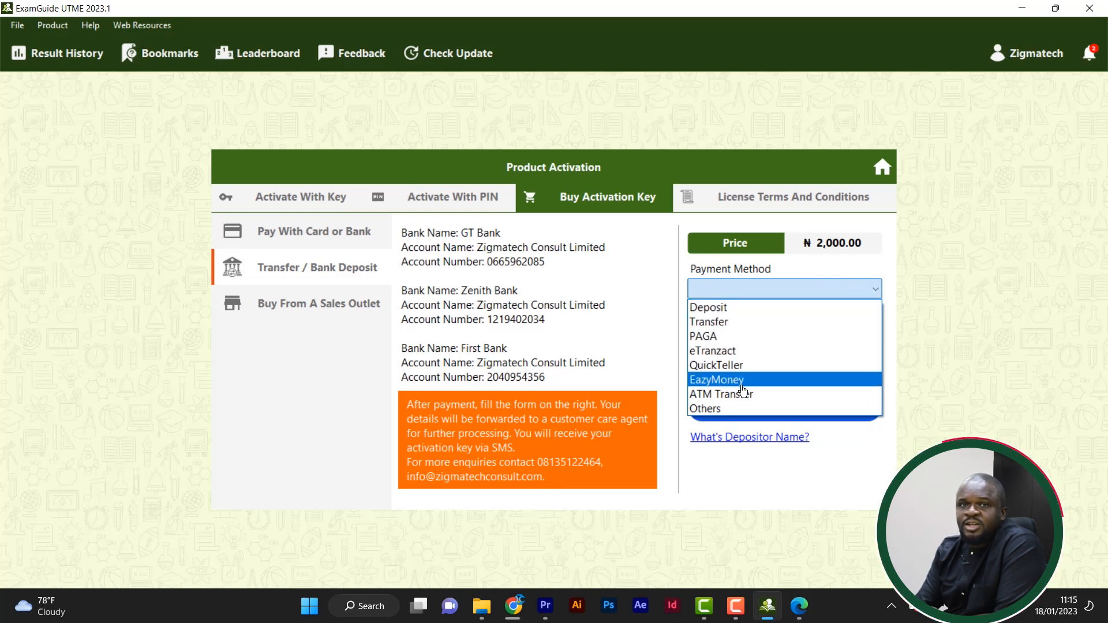
mouse_move(739, 409)
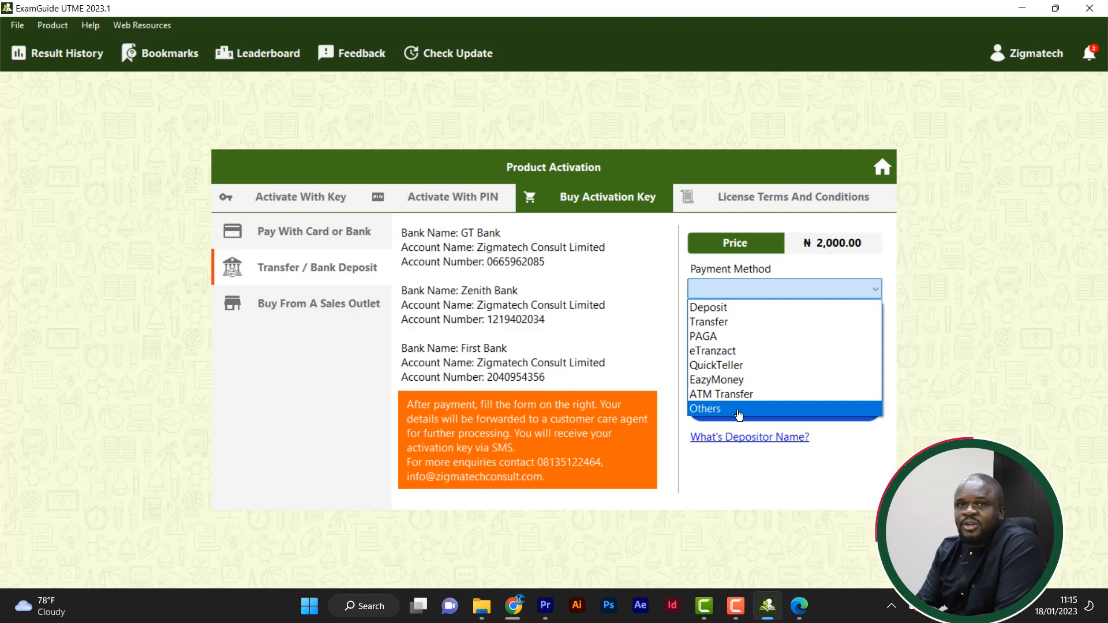
mouse_move(817, 286)
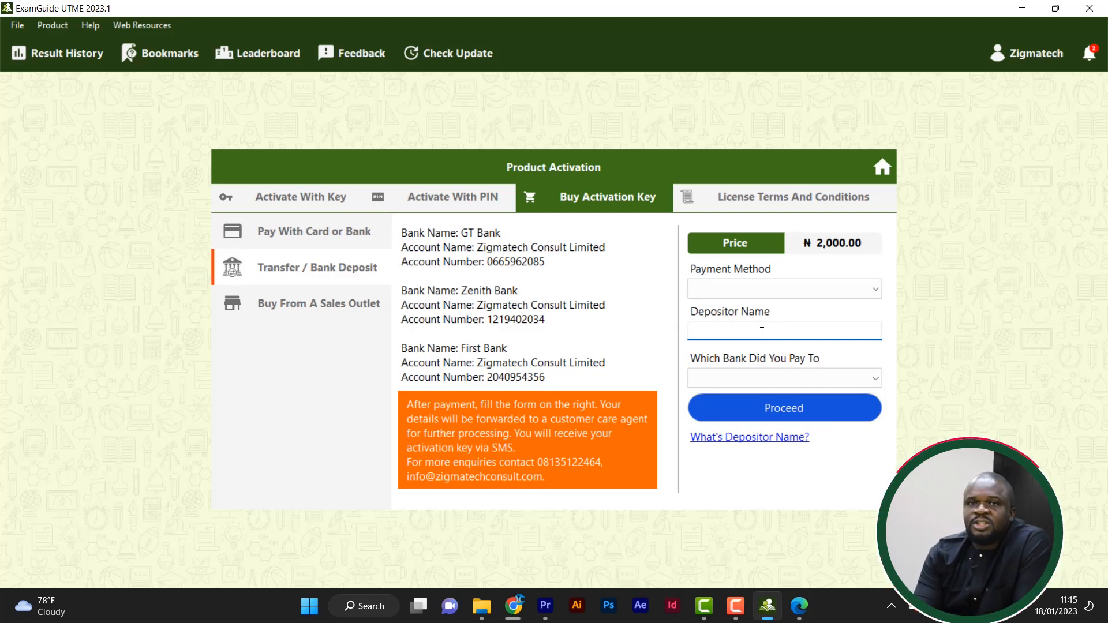
Review the depositor and paid-to bank fields, then switch to Activate With Key
click(784, 330)
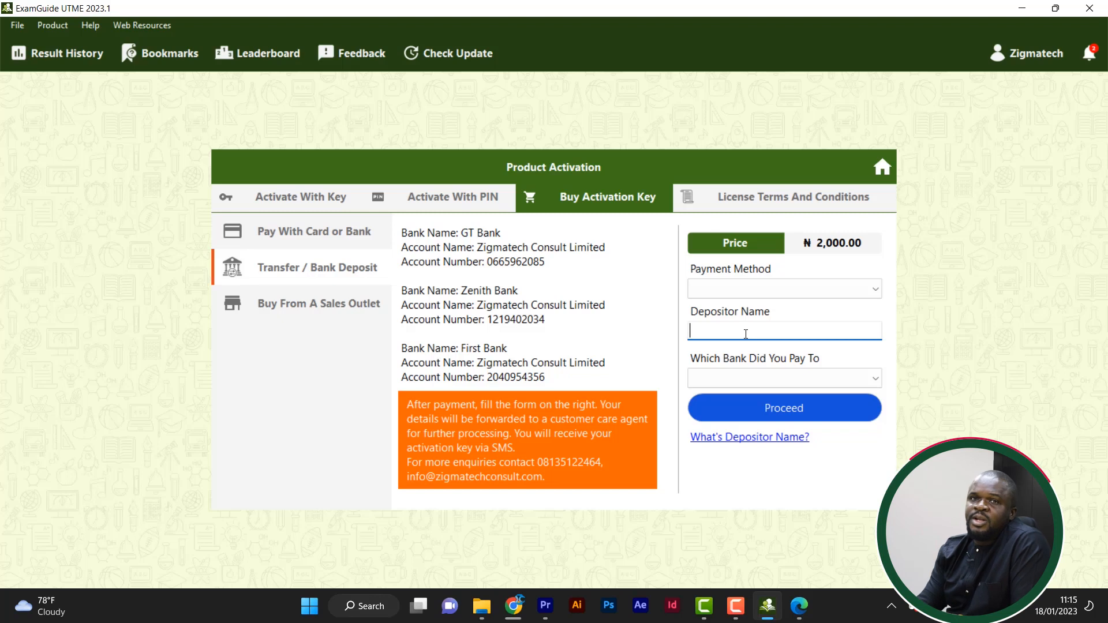
click(783, 377)
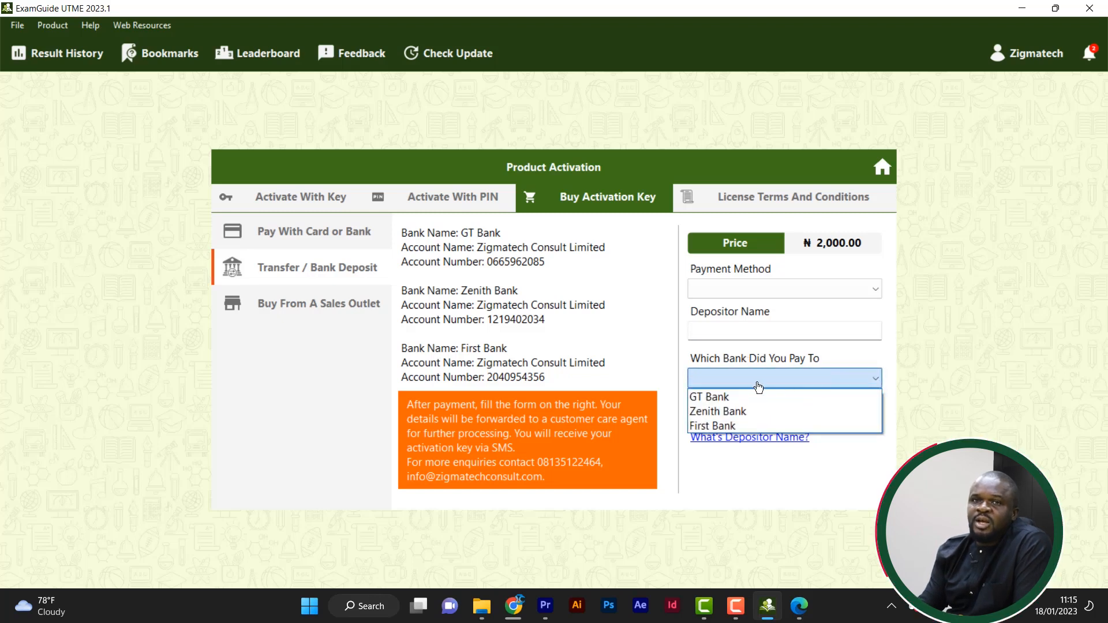
mouse_move(715, 397)
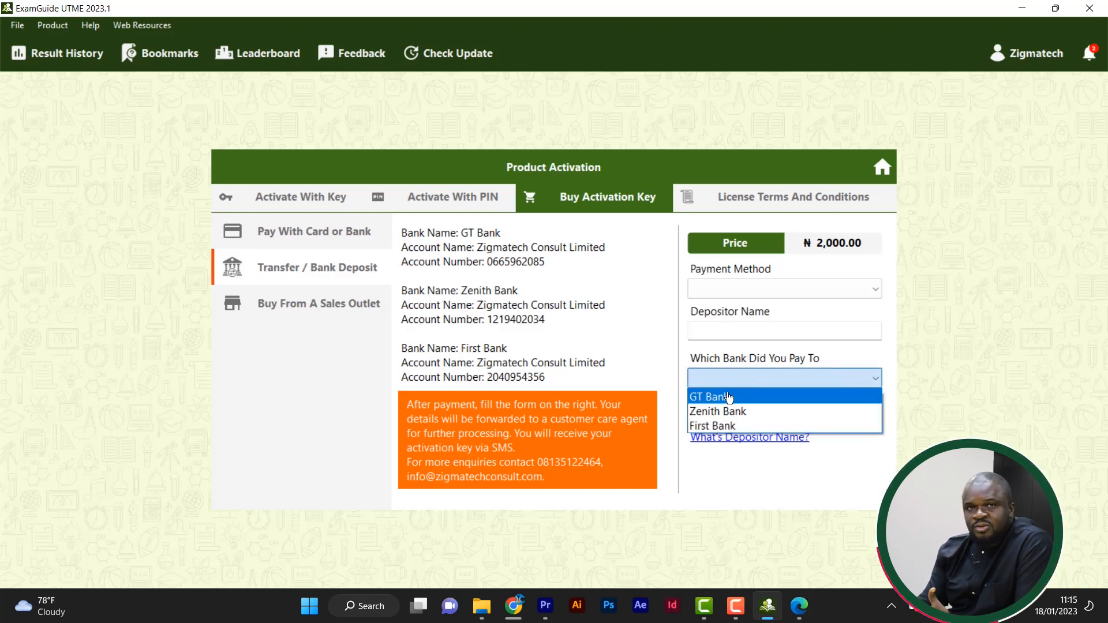
mouse_move(733, 413)
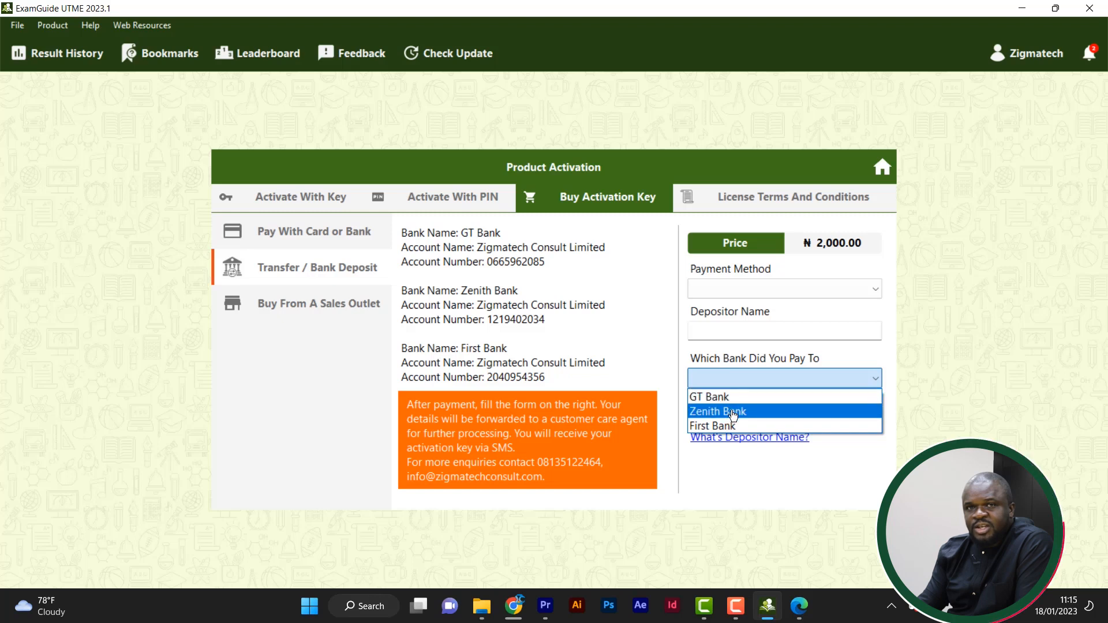
mouse_move(714, 425)
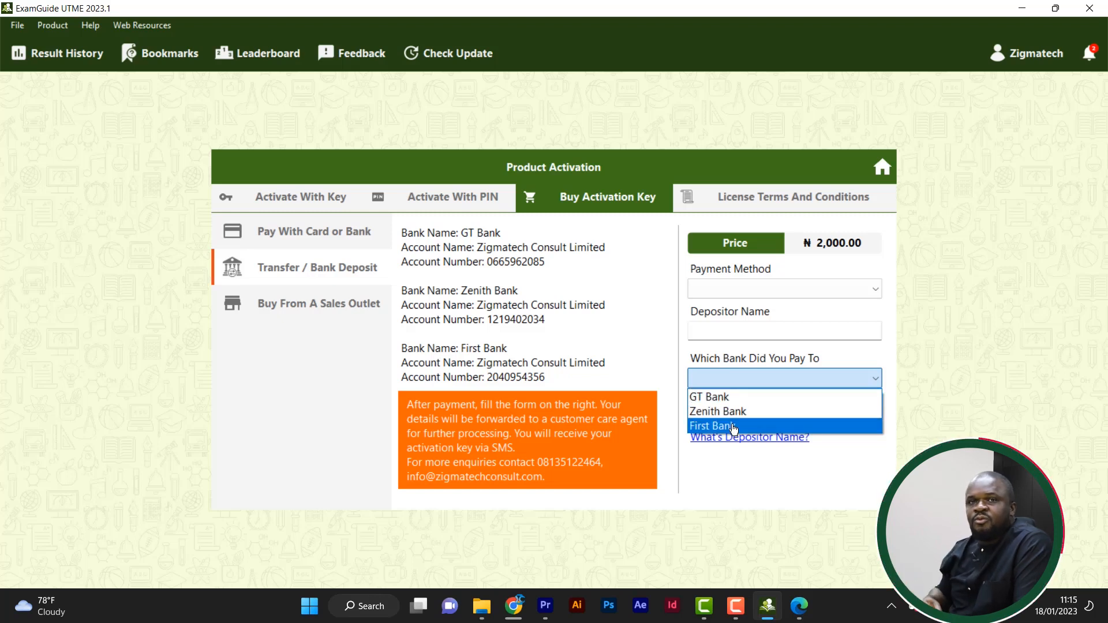
mouse_move(711, 396)
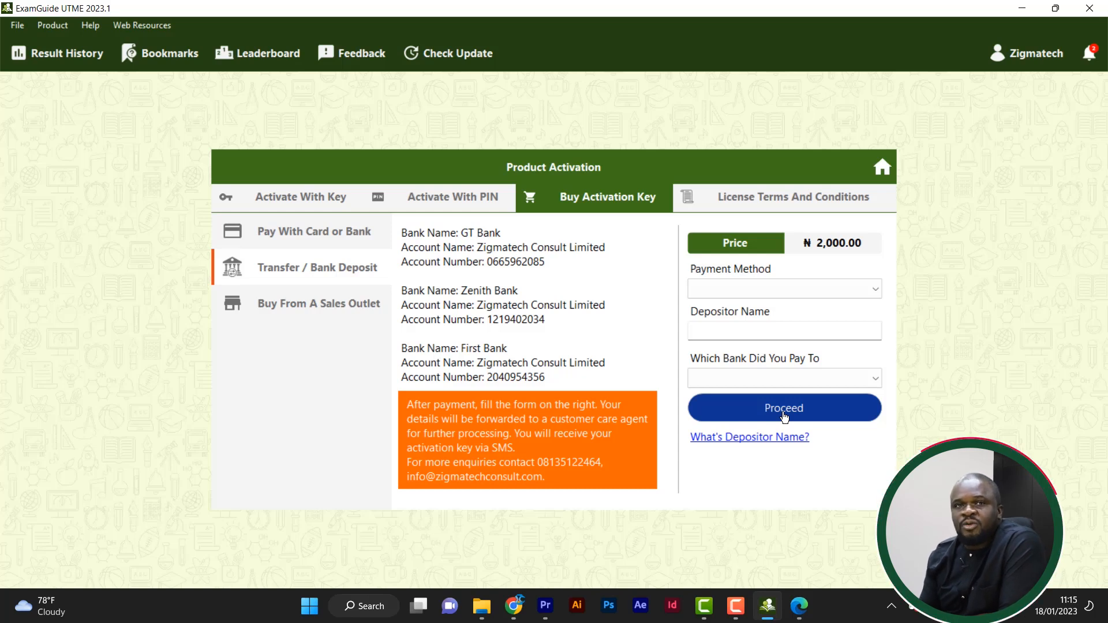
mouse_move(740, 438)
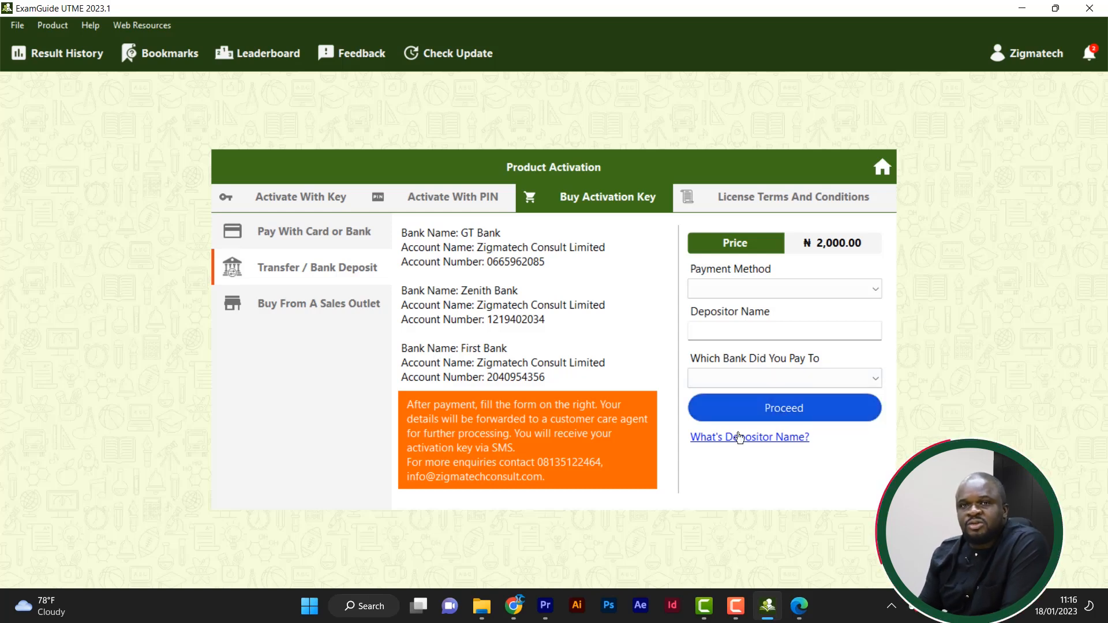
mouse_move(819, 431)
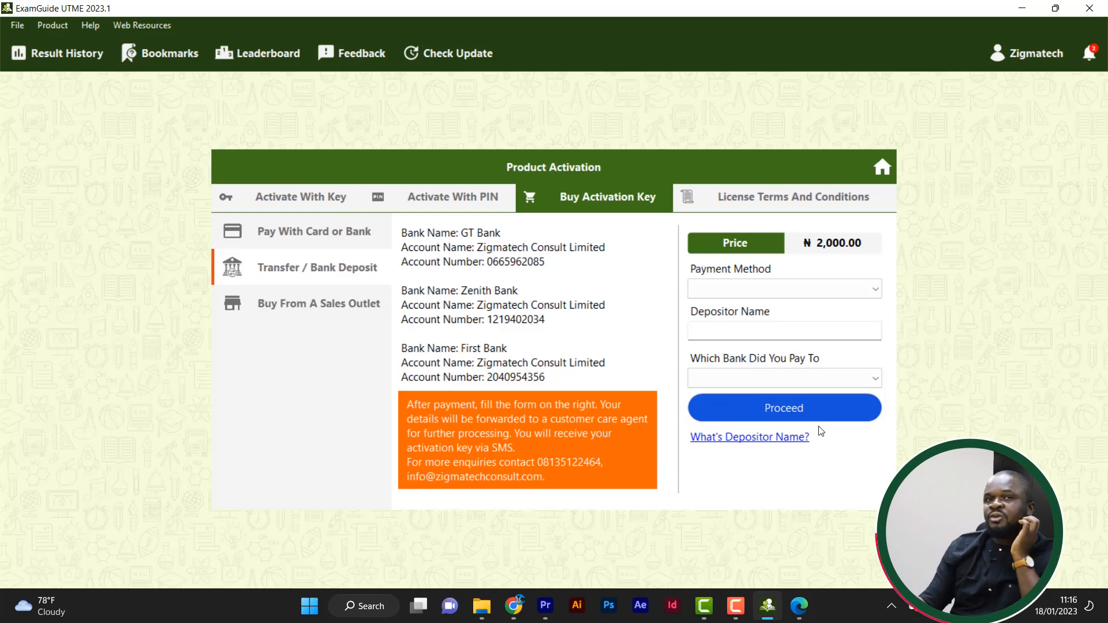
mouse_move(551, 241)
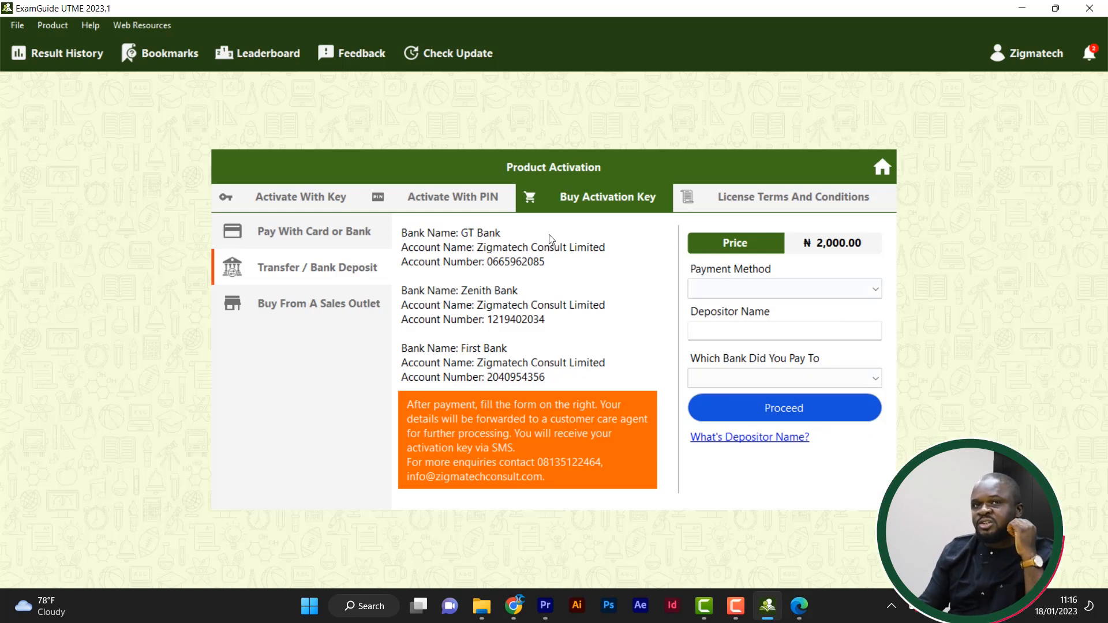
click(300, 196)
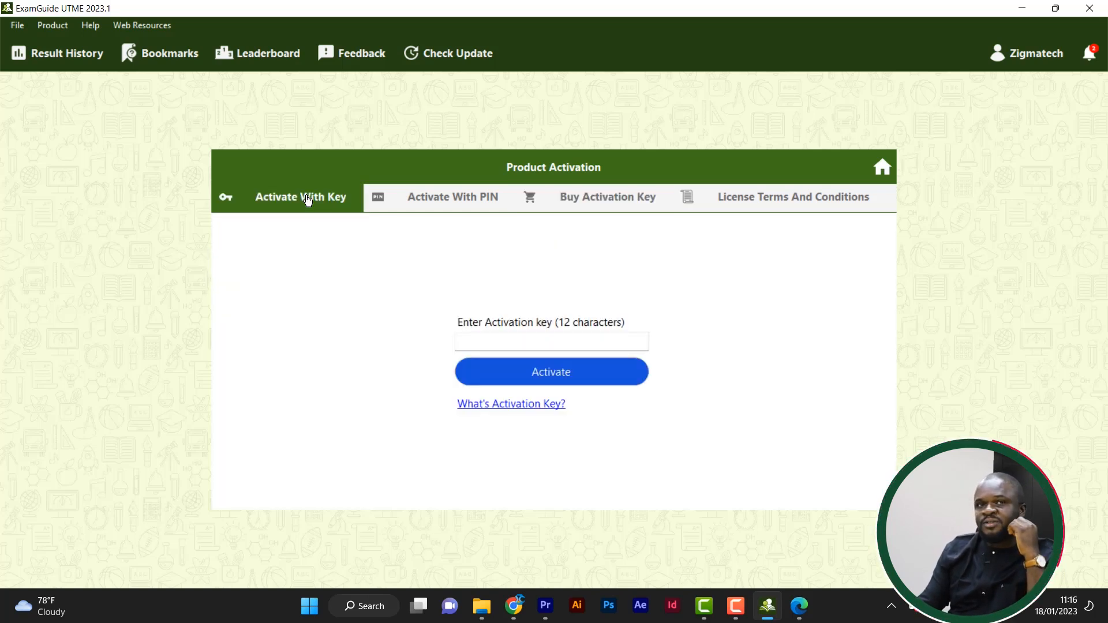
mouse_move(946, 113)
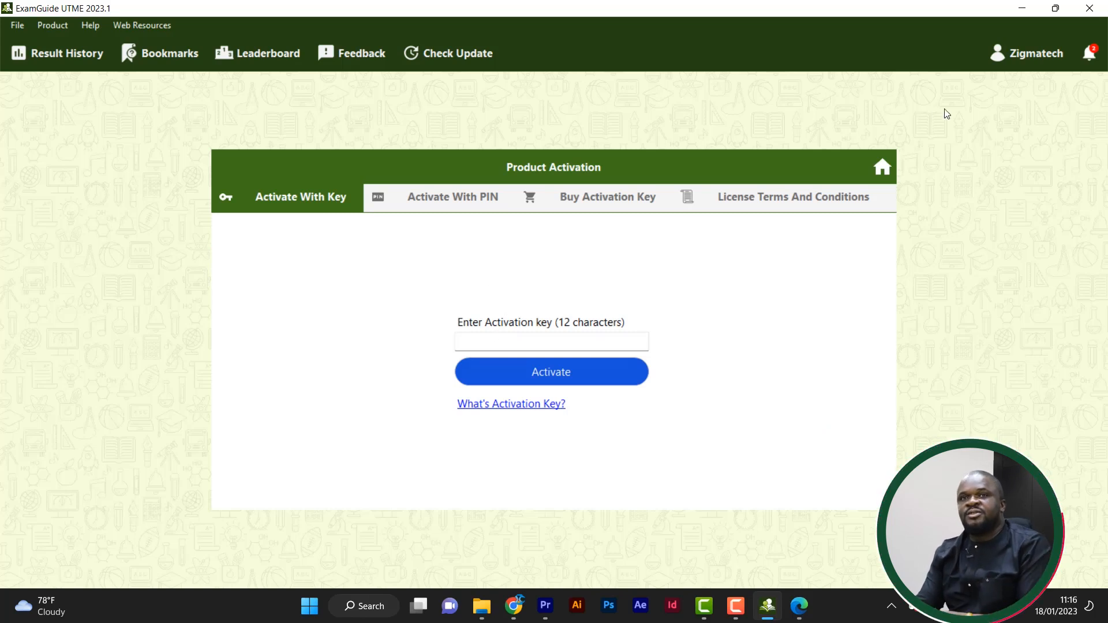
mouse_move(882, 168)
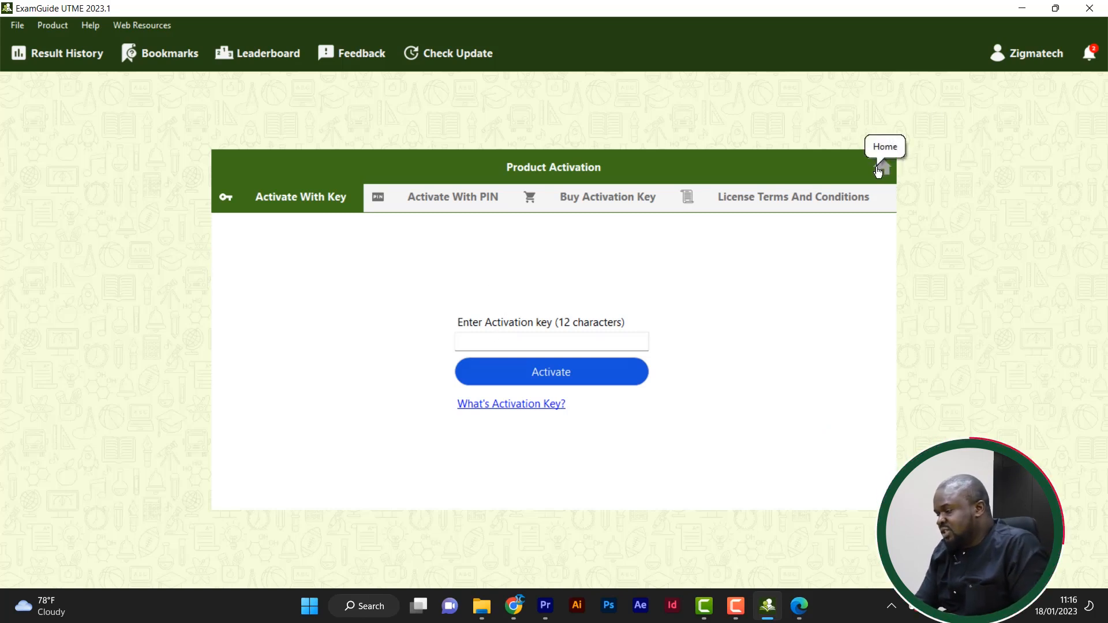
Leave Product Activation for Home, glance at the Paystack tab, then return to ExamGuide UTME
click(879, 170)
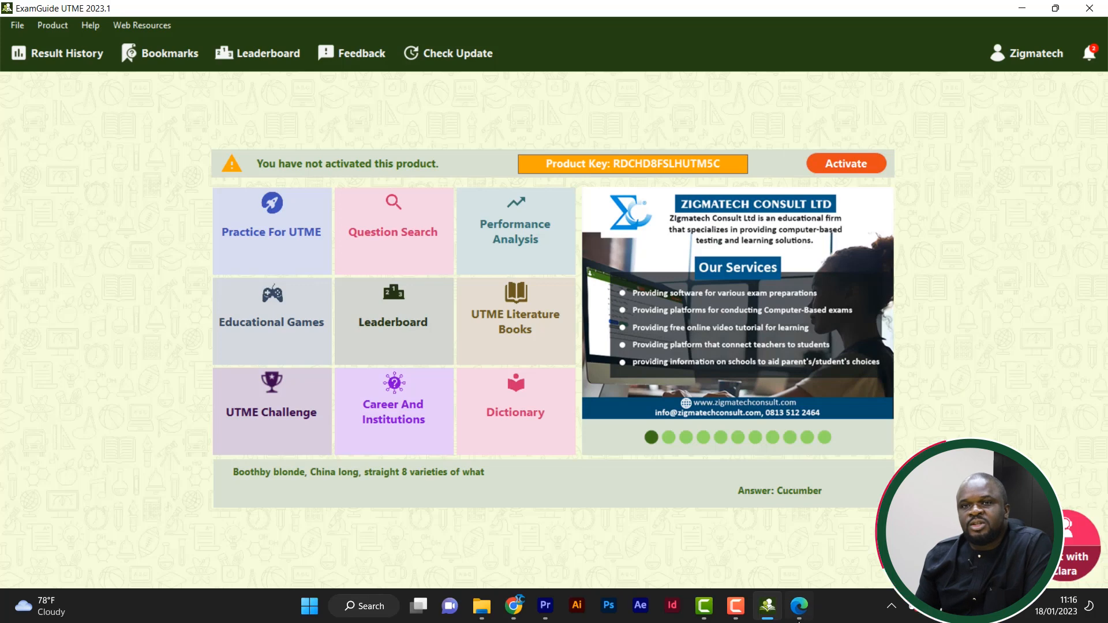
click(800, 605)
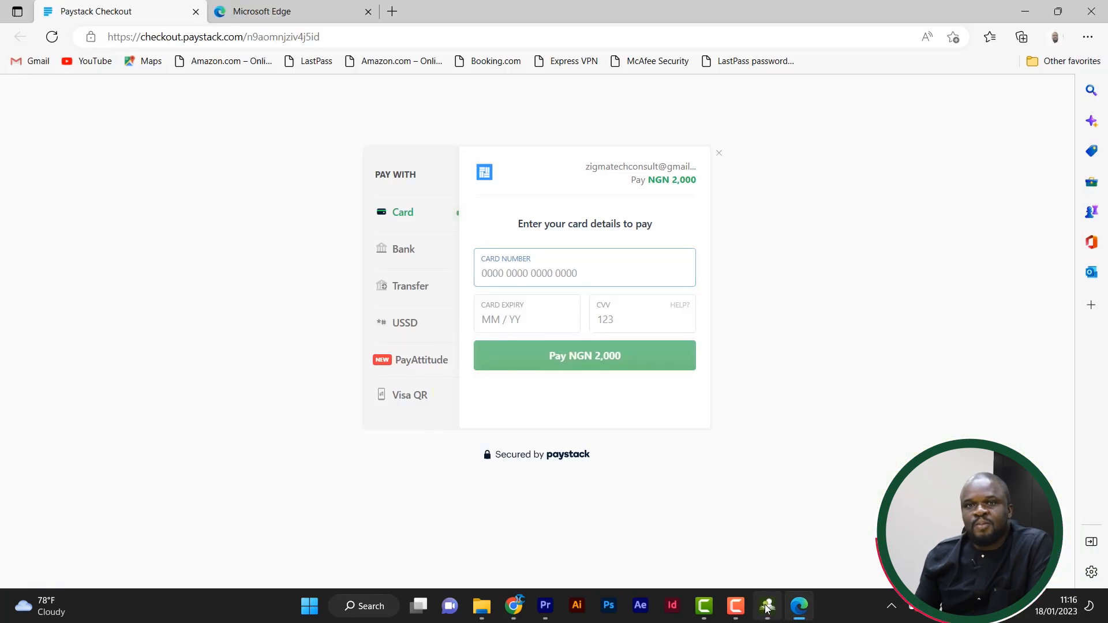
click(767, 606)
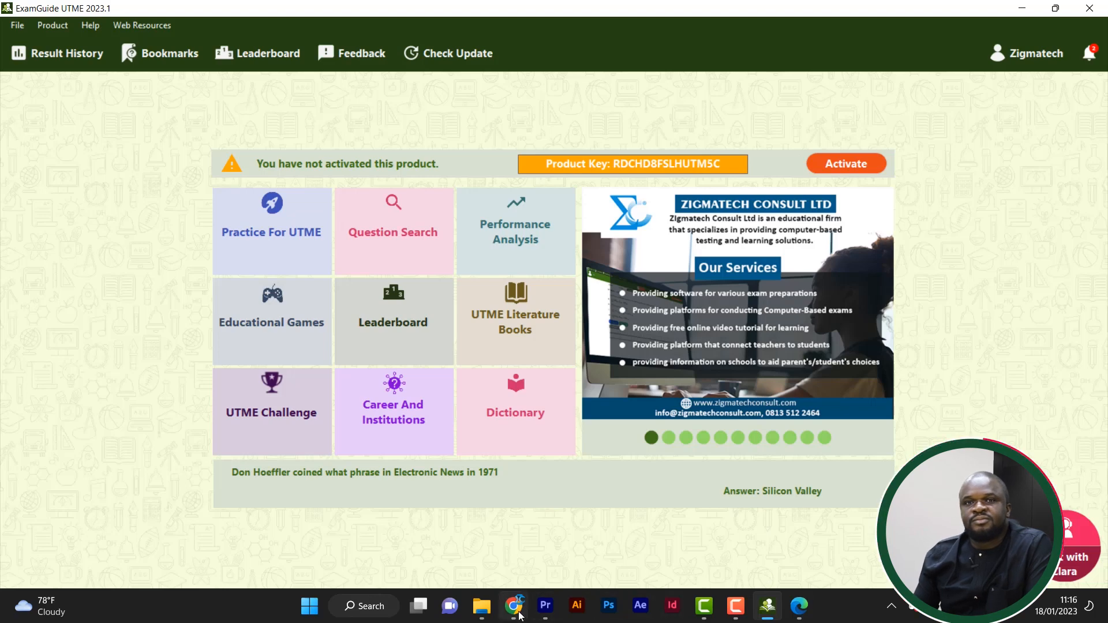
Read through examguide.com's Be a Reseller page and show its per-copy price list
click(514, 605)
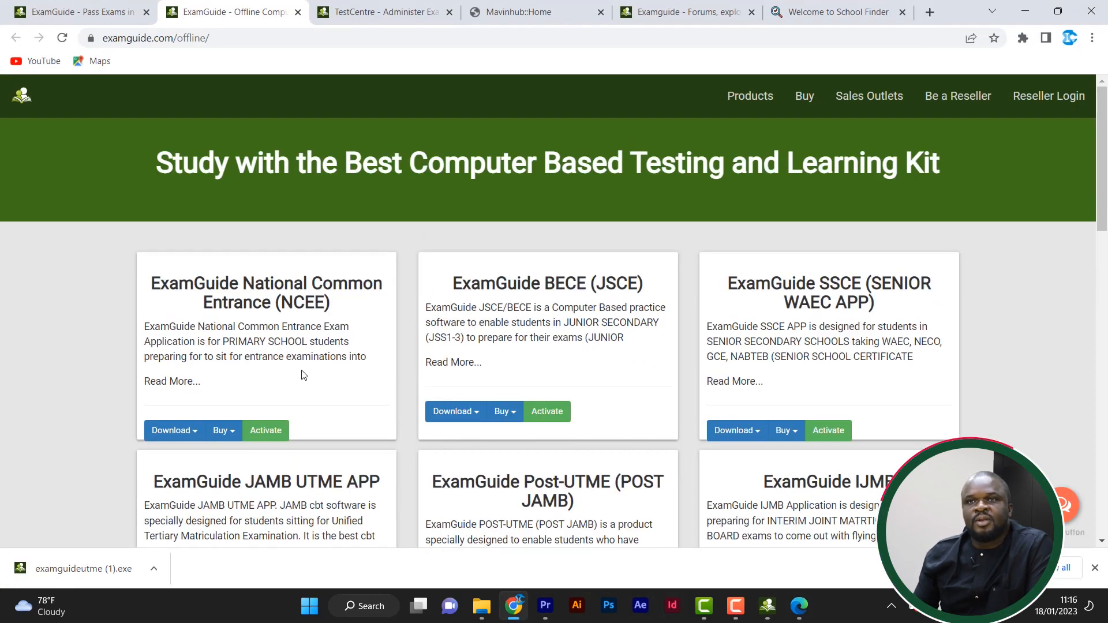
click(958, 95)
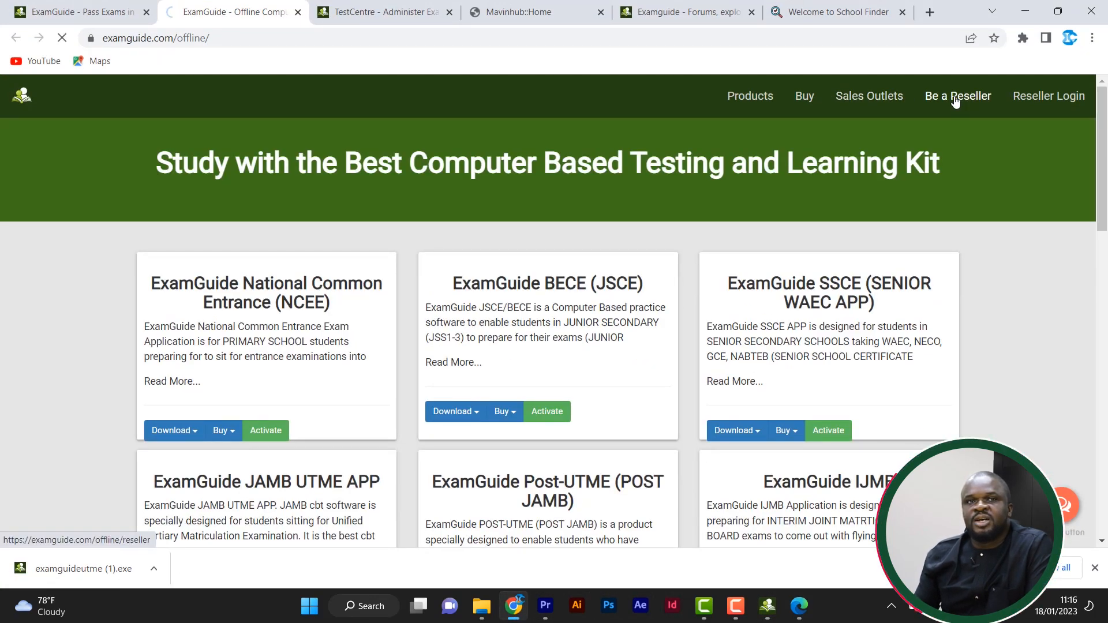
click(957, 96)
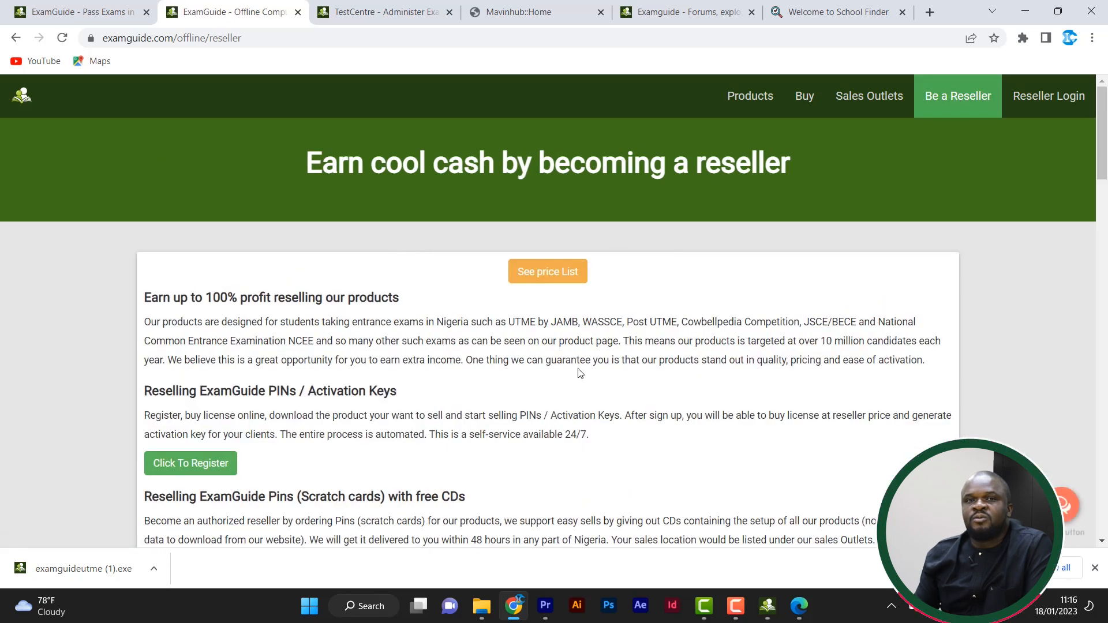
scroll(down, 3)
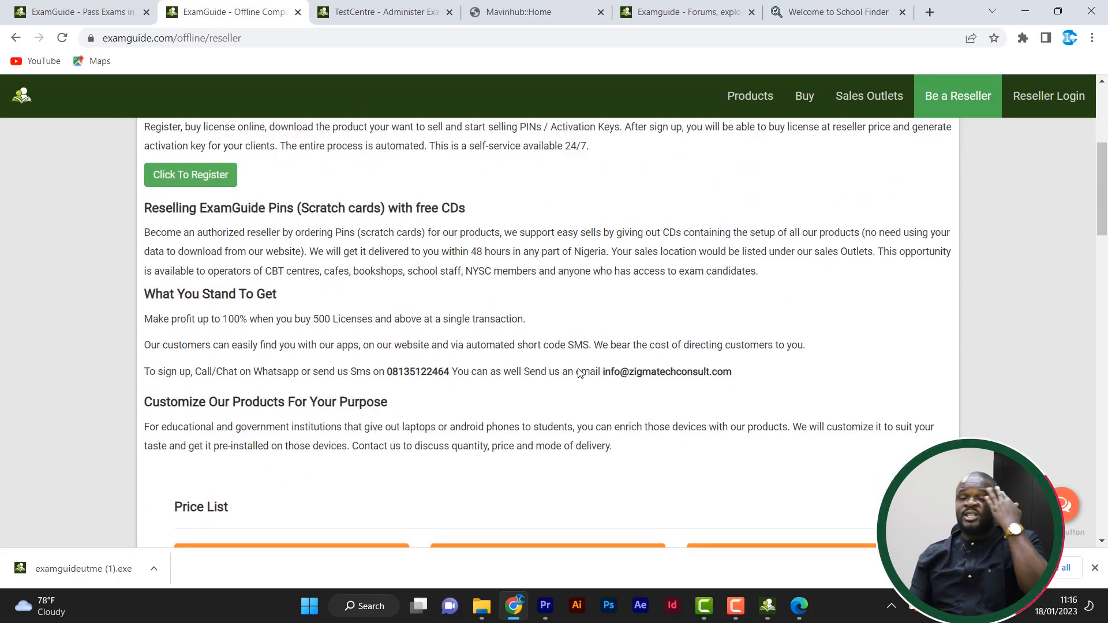
scroll(up, 3)
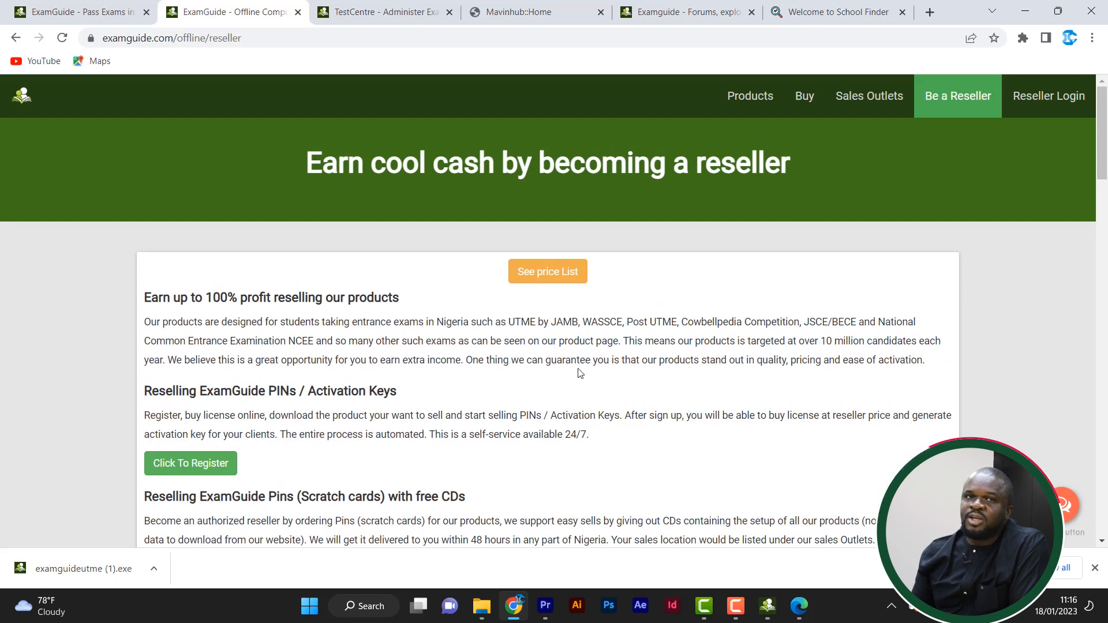
scroll(down, 3)
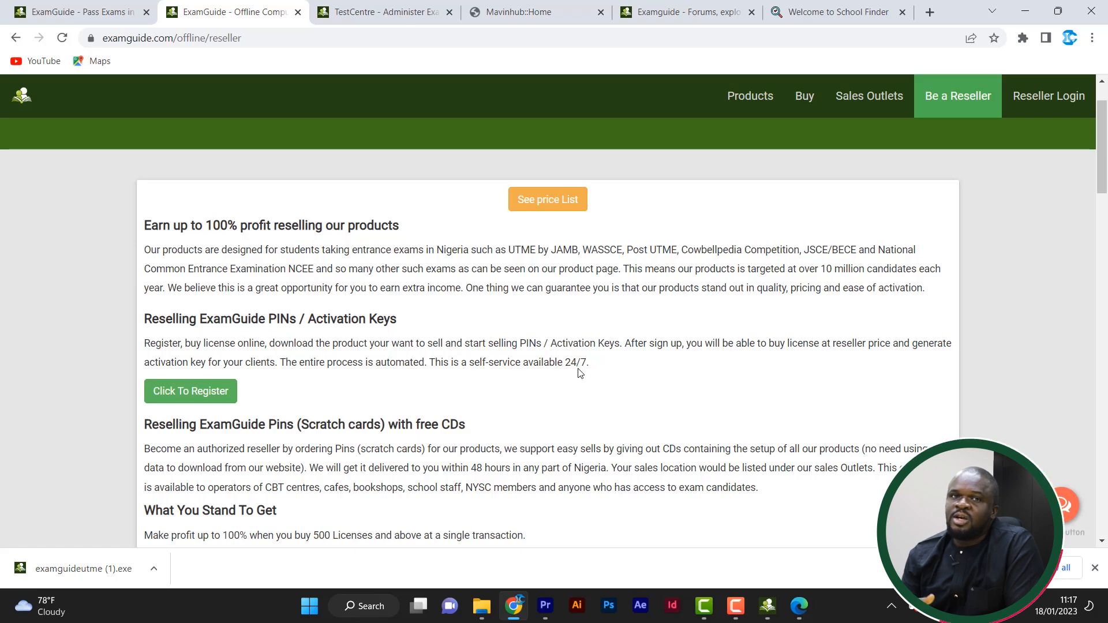
mouse_move(555, 372)
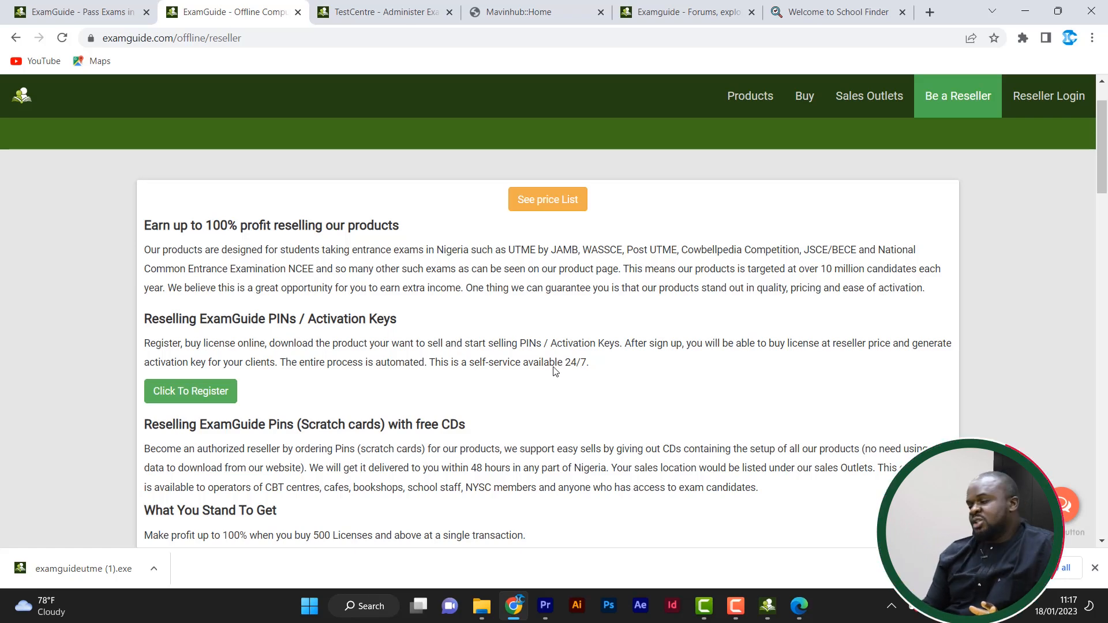
scroll(down, 3)
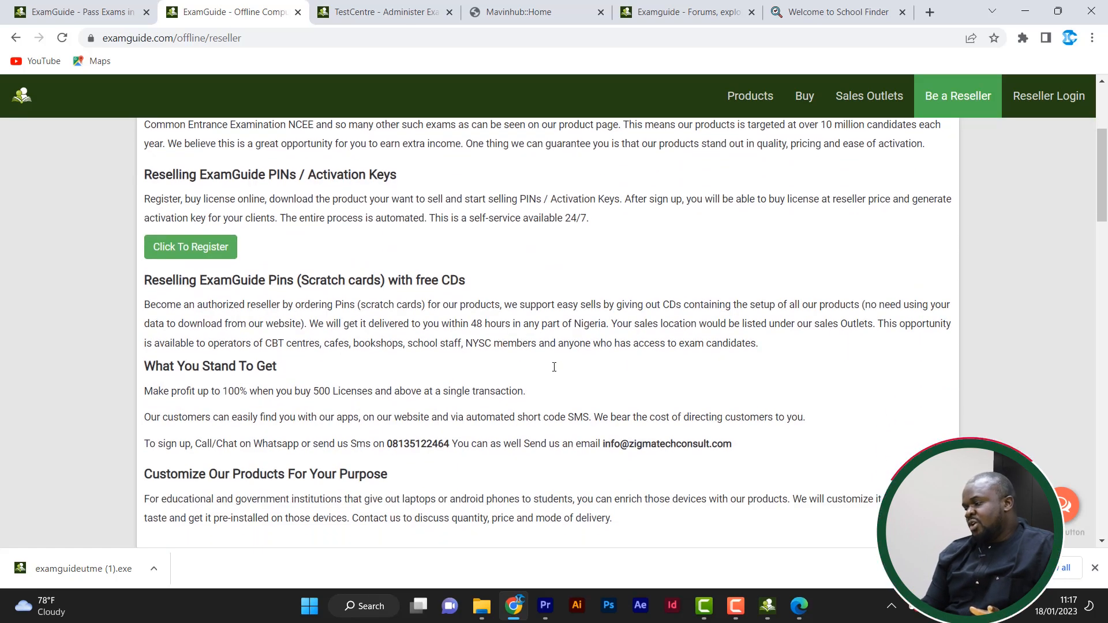
scroll(up, 3)
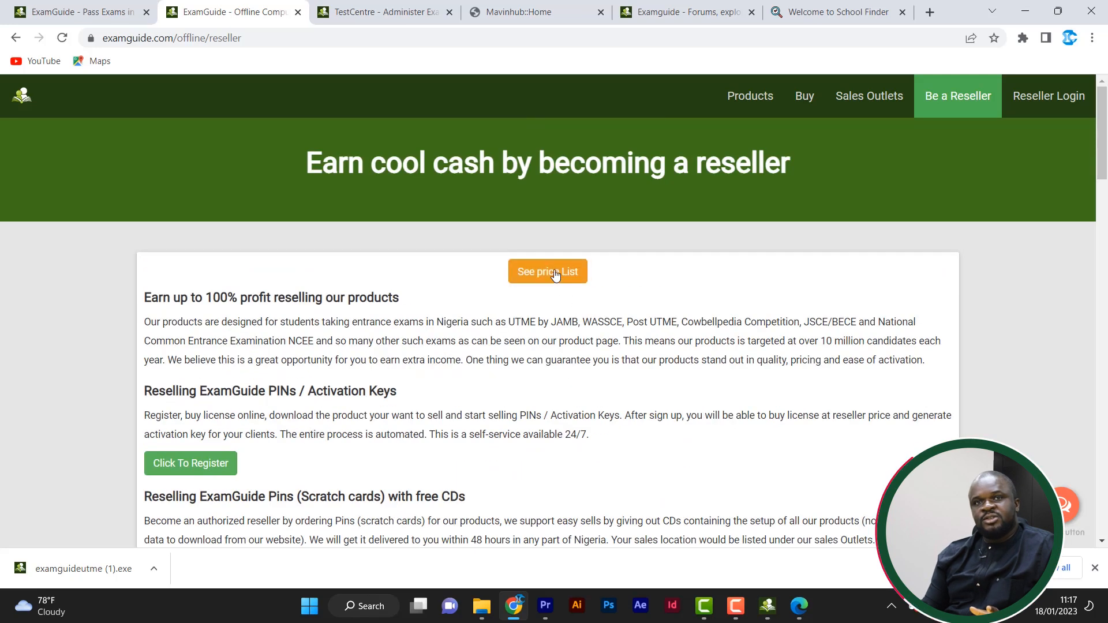
click(547, 271)
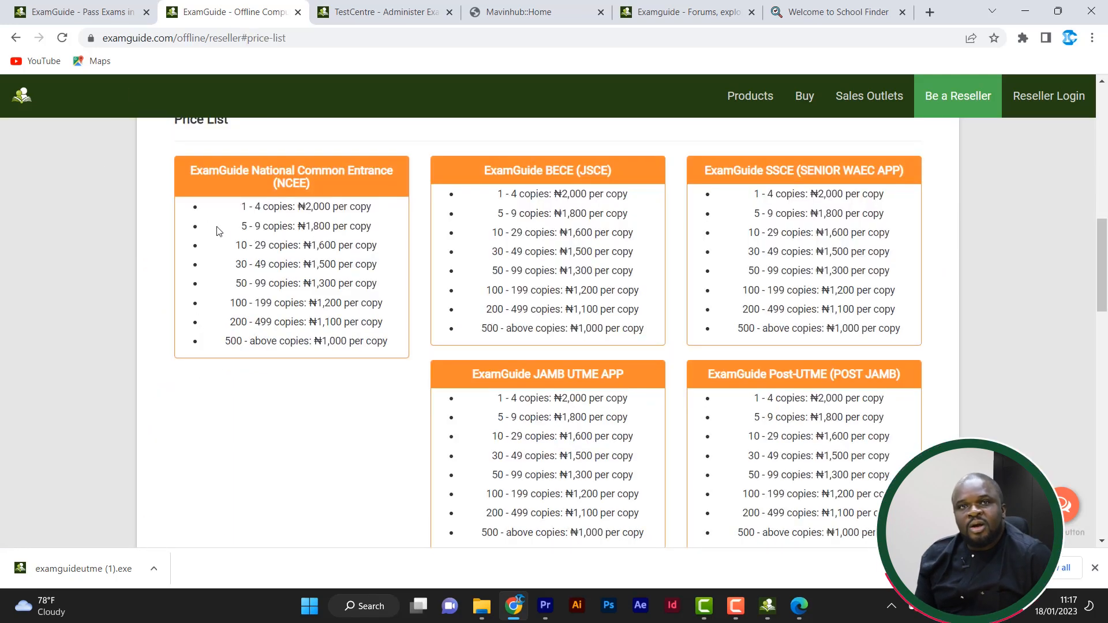
mouse_move(264, 356)
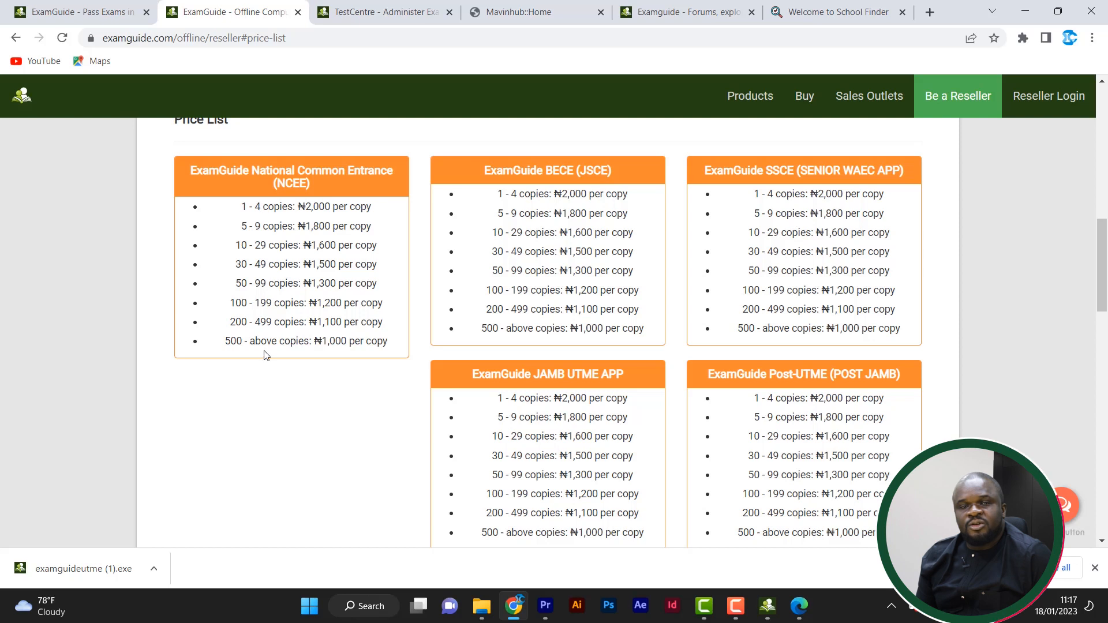
mouse_move(246, 365)
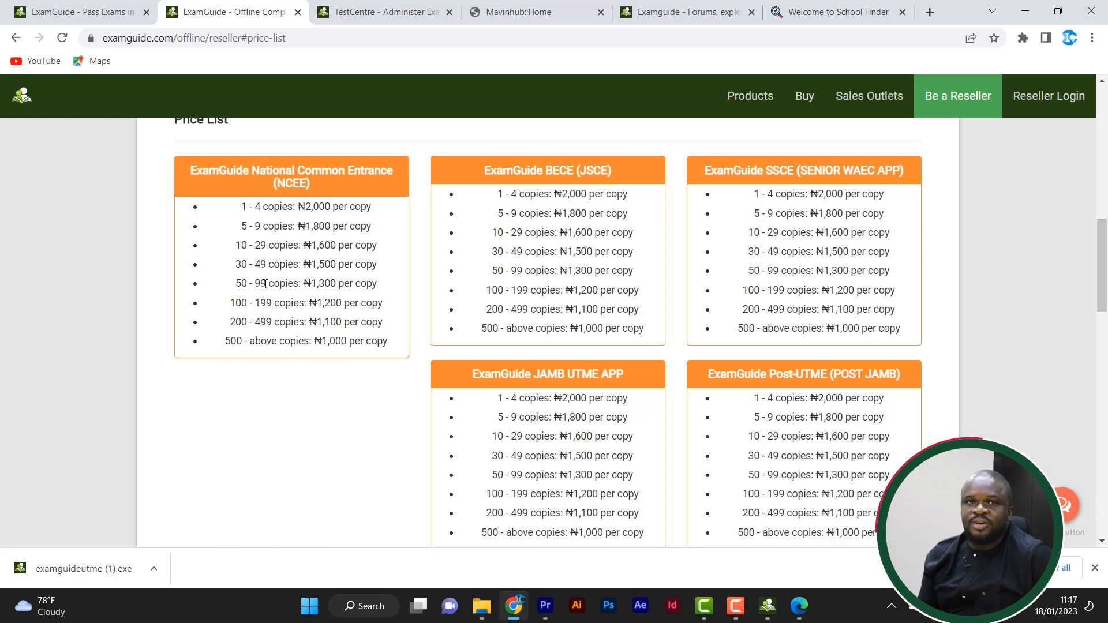
mouse_move(258, 307)
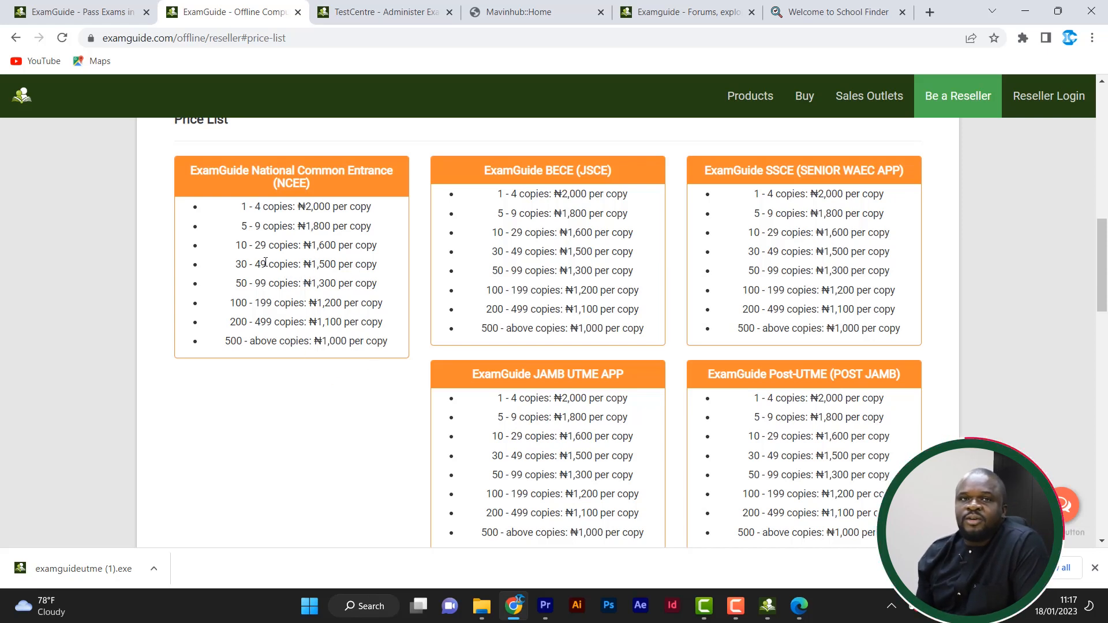
mouse_move(788, 302)
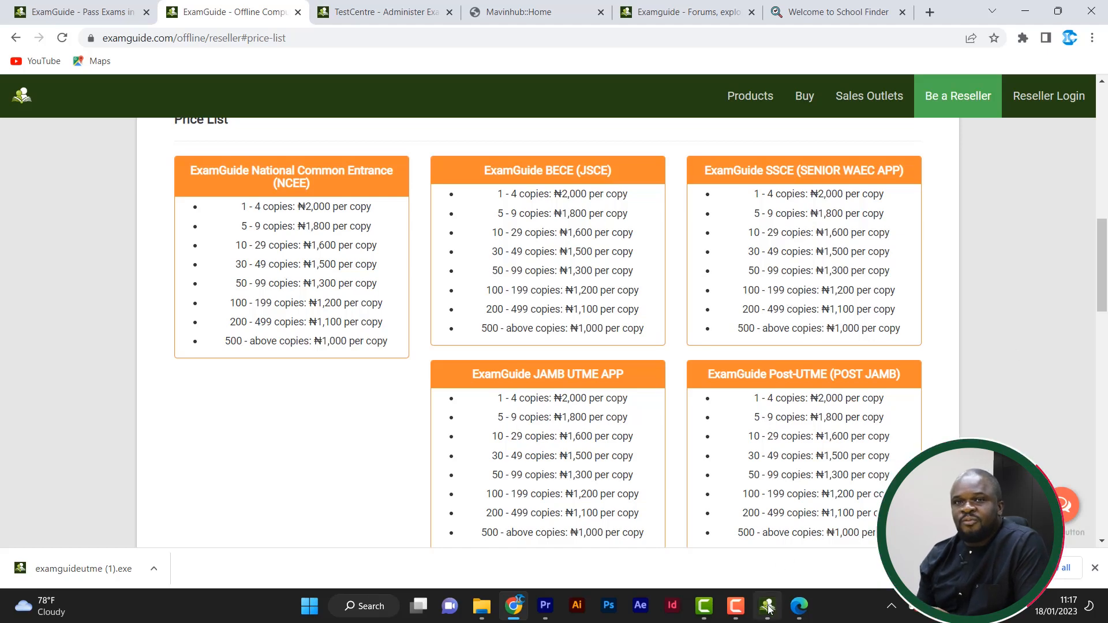
View ExamGuide UTME's Activate With PIN form, then go back to the unactivated dashboard
click(767, 606)
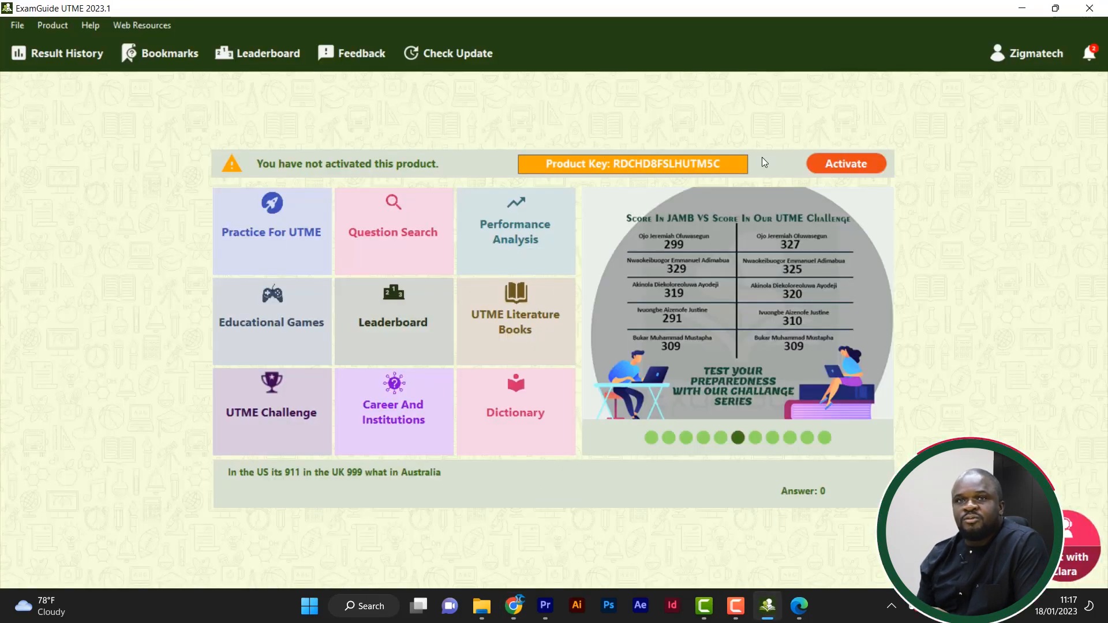
click(845, 163)
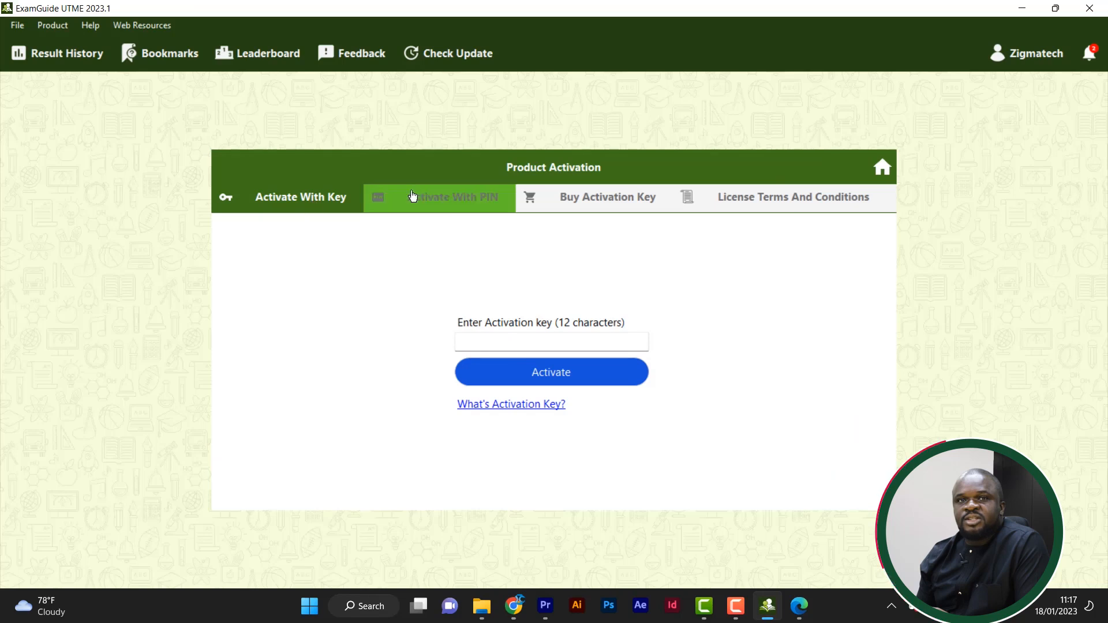
click(453, 197)
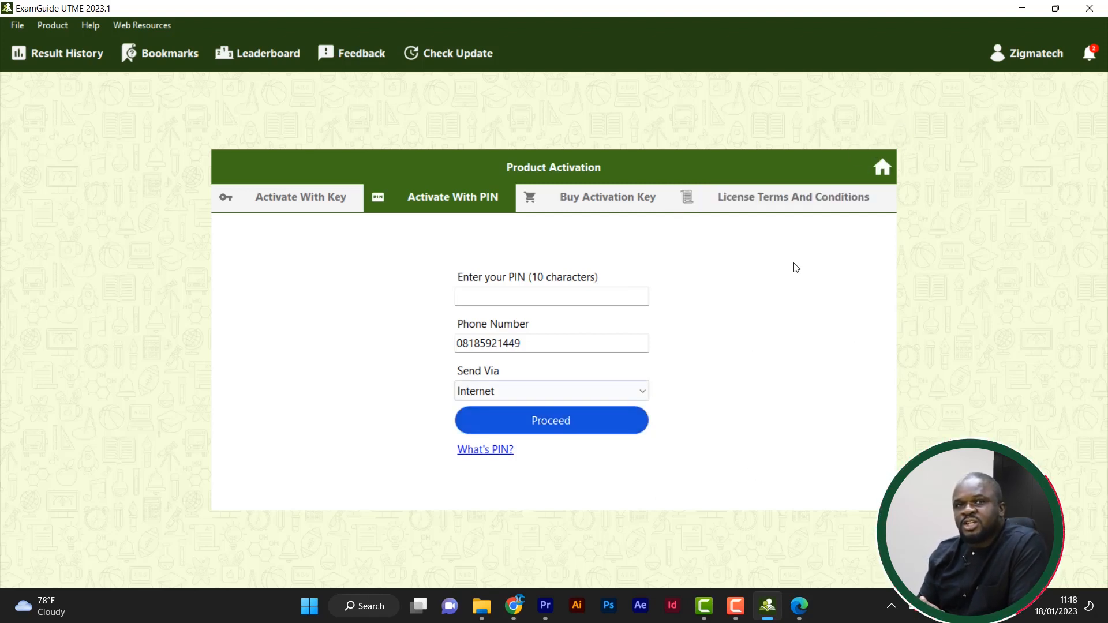
mouse_move(413, 229)
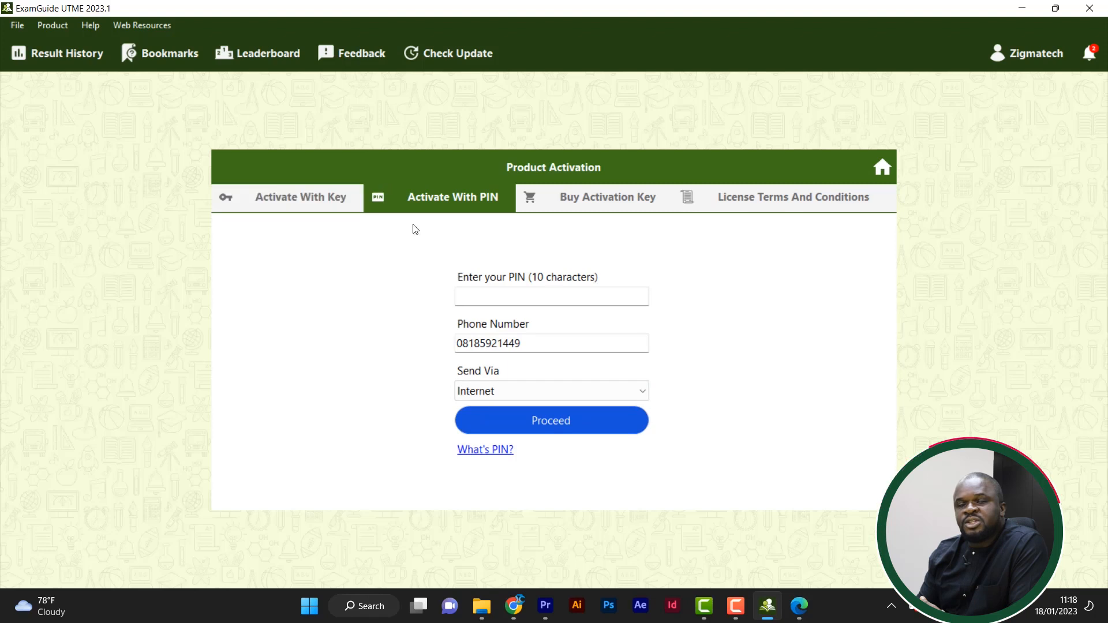
mouse_move(736, 227)
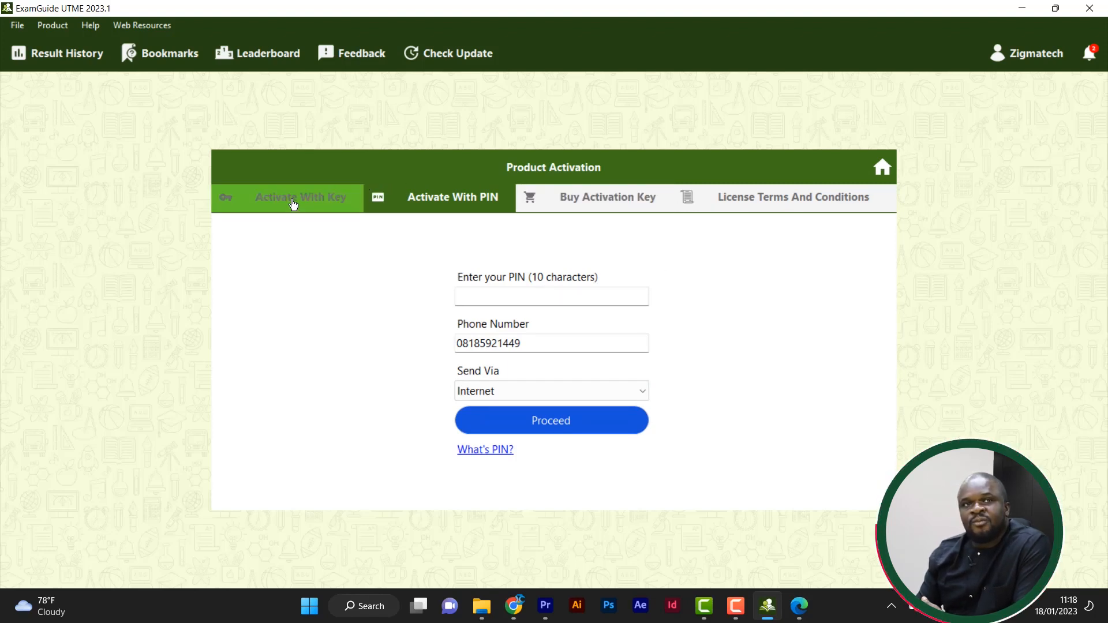
mouse_move(532, 92)
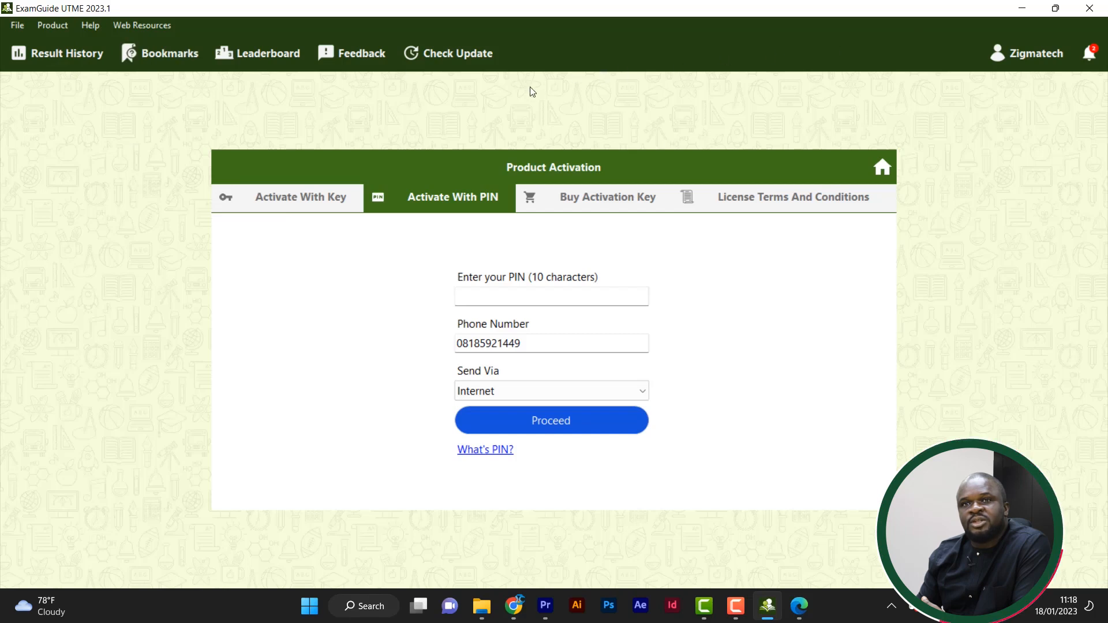
click(882, 167)
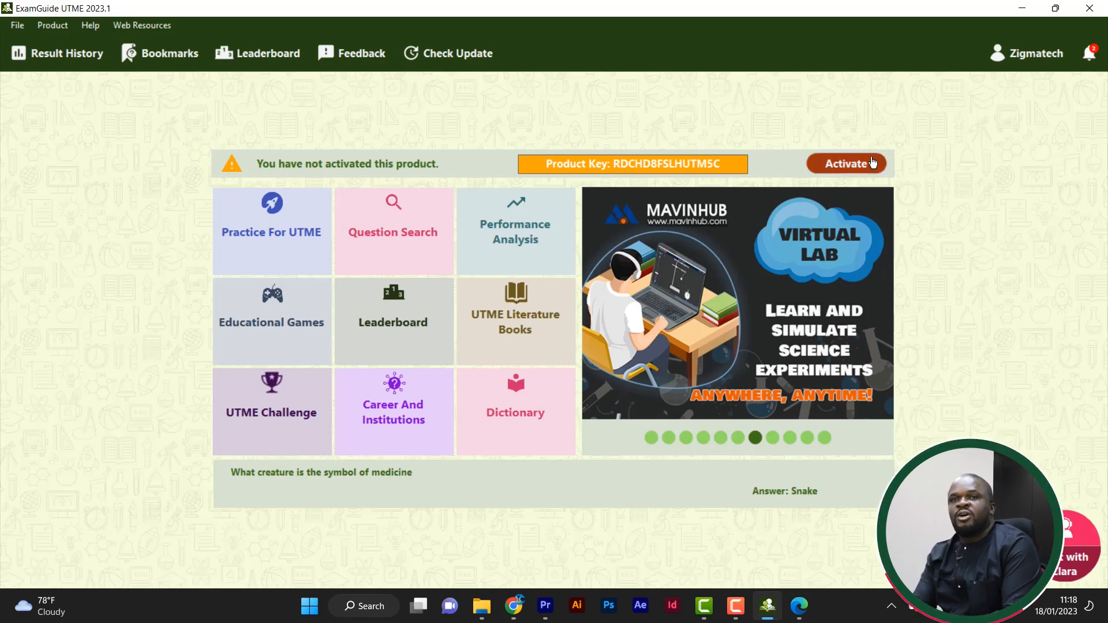
Reopen Product Activation on the 12-character Activate With Key form
click(846, 164)
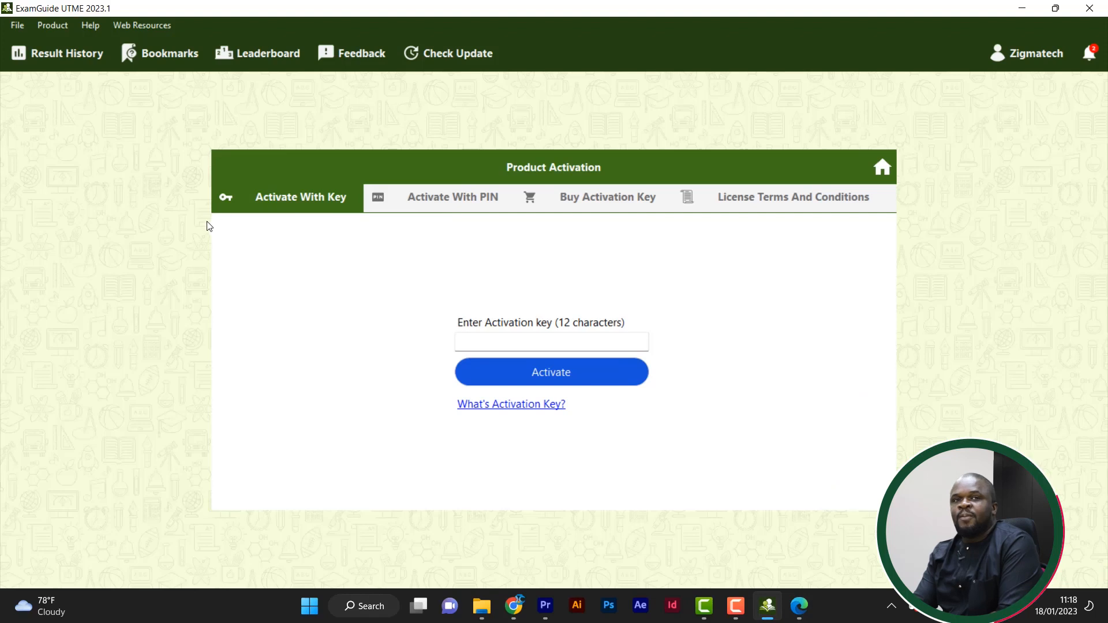
mouse_move(281, 218)
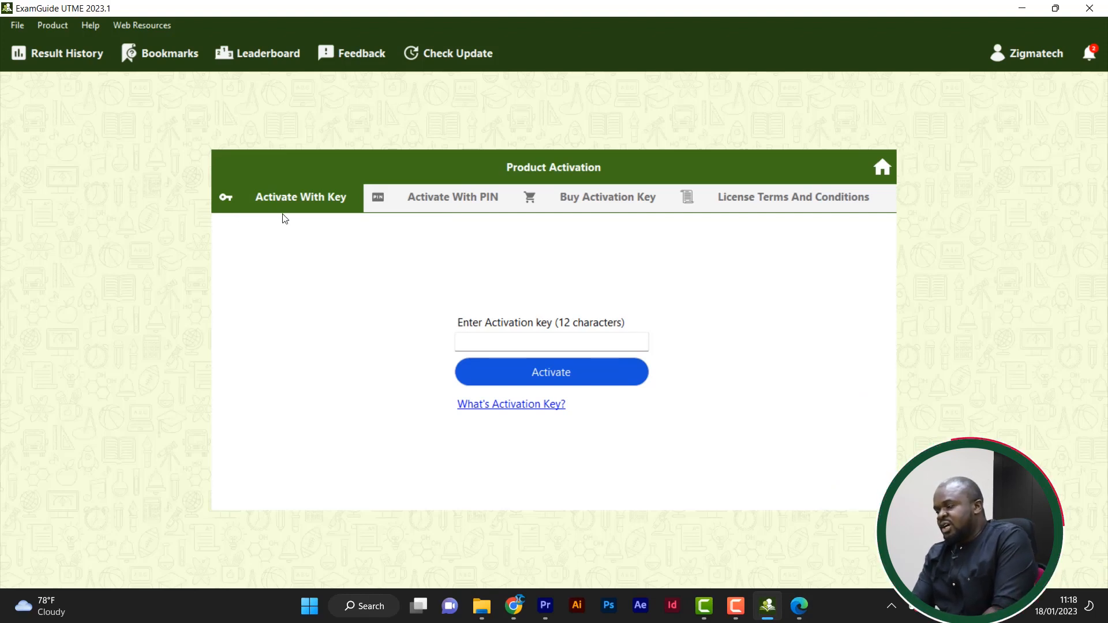
mouse_move(718, 174)
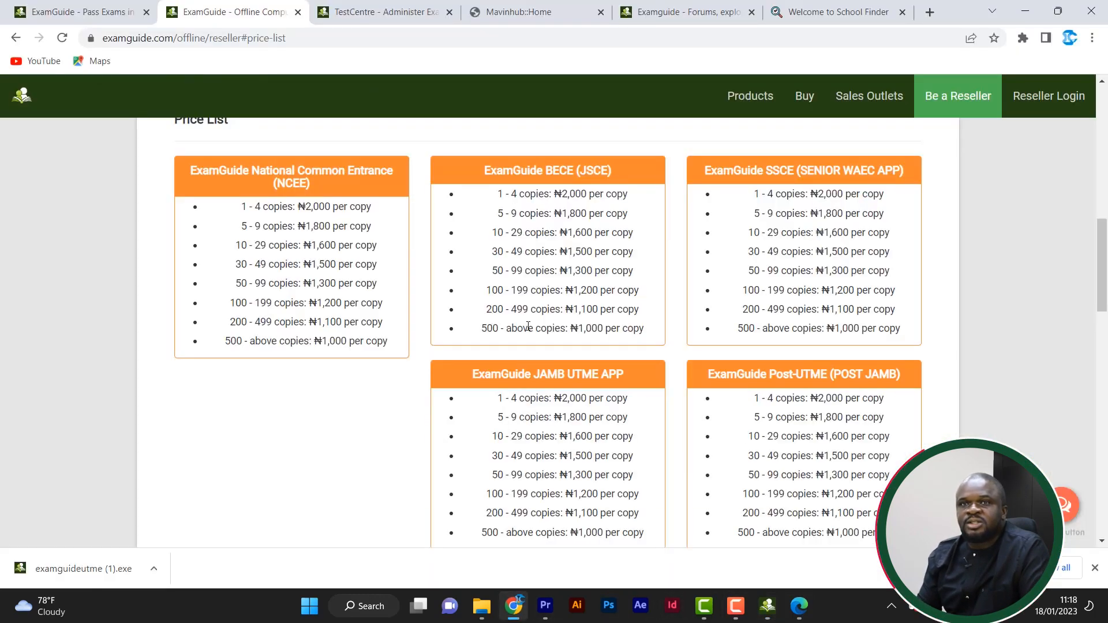
Scroll the reseller page through its registration and benefits details toward the price list
scroll(up, 3)
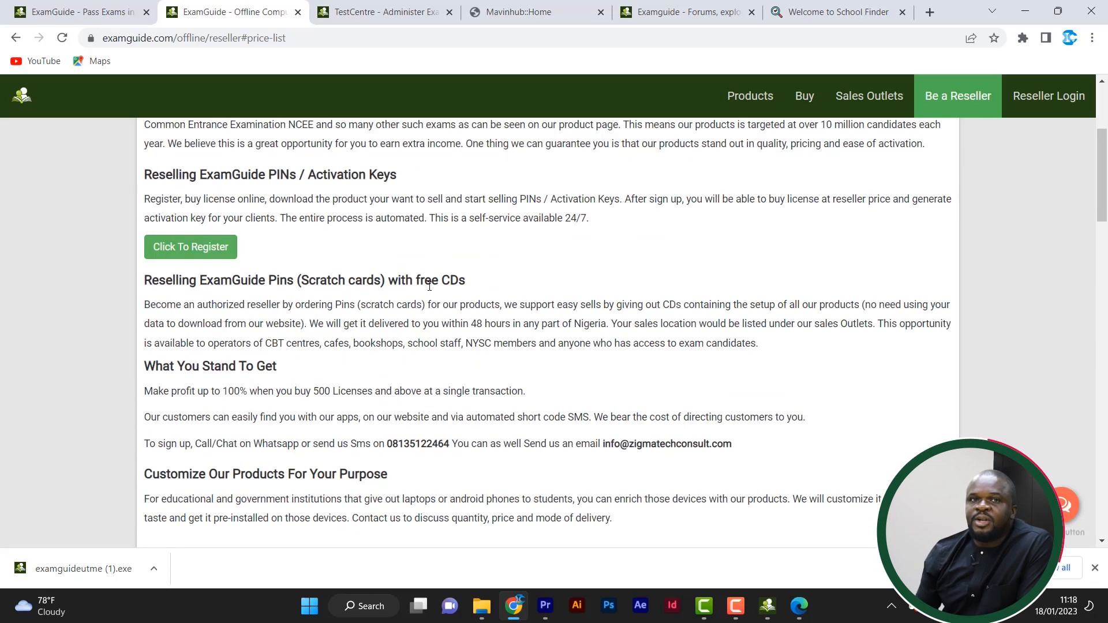
scroll(up, 3)
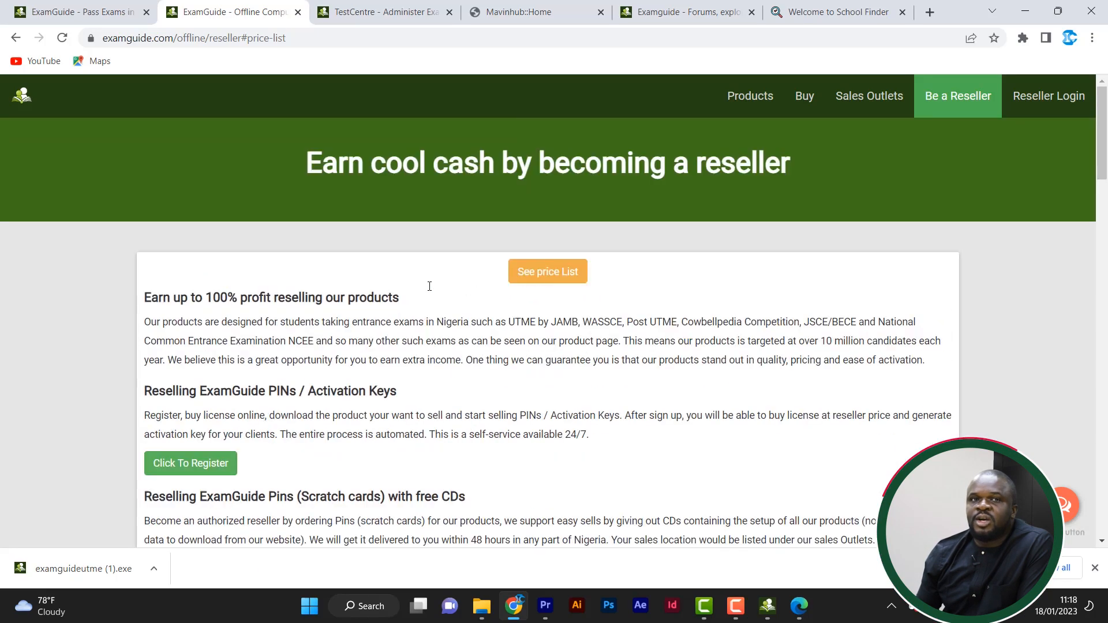
scroll(down, 3)
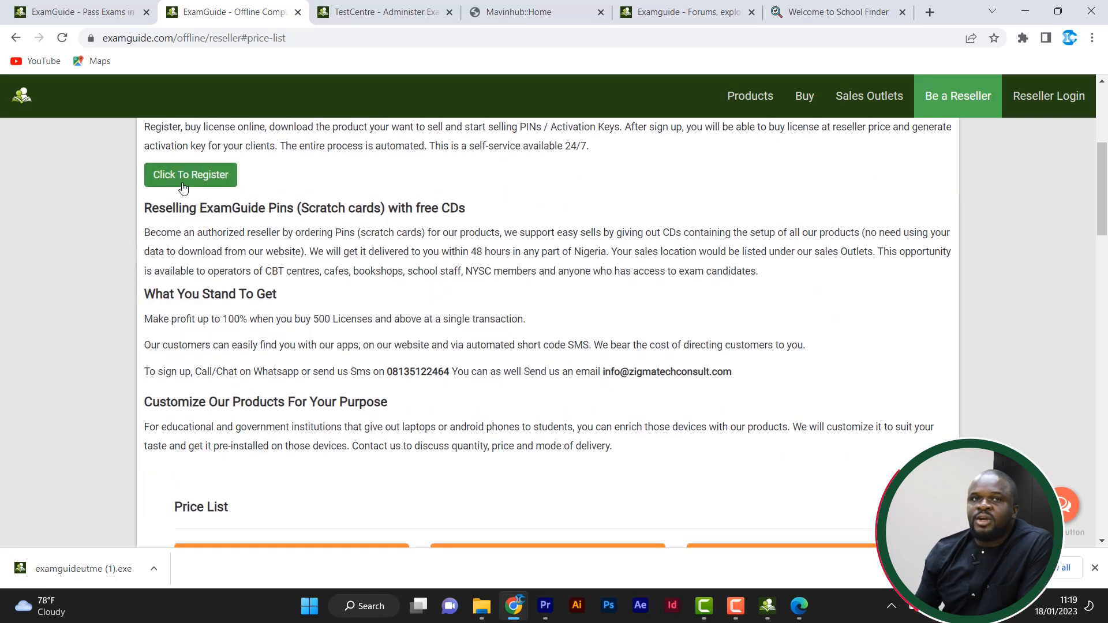
mouse_move(189, 174)
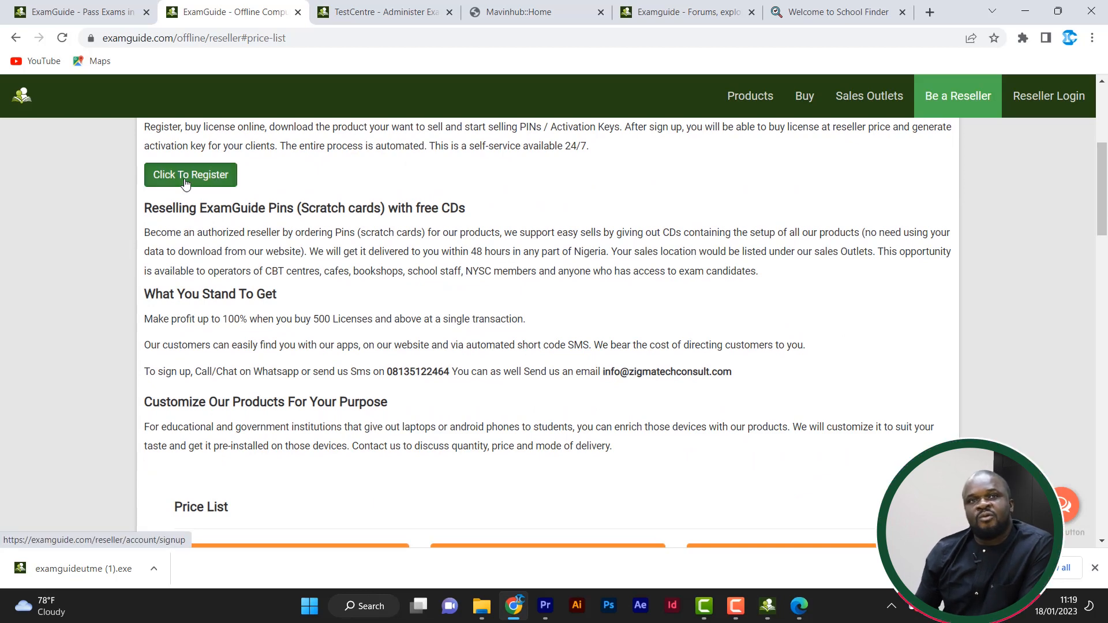
Open the reseller Sign up page with its full name, email and password form
click(190, 174)
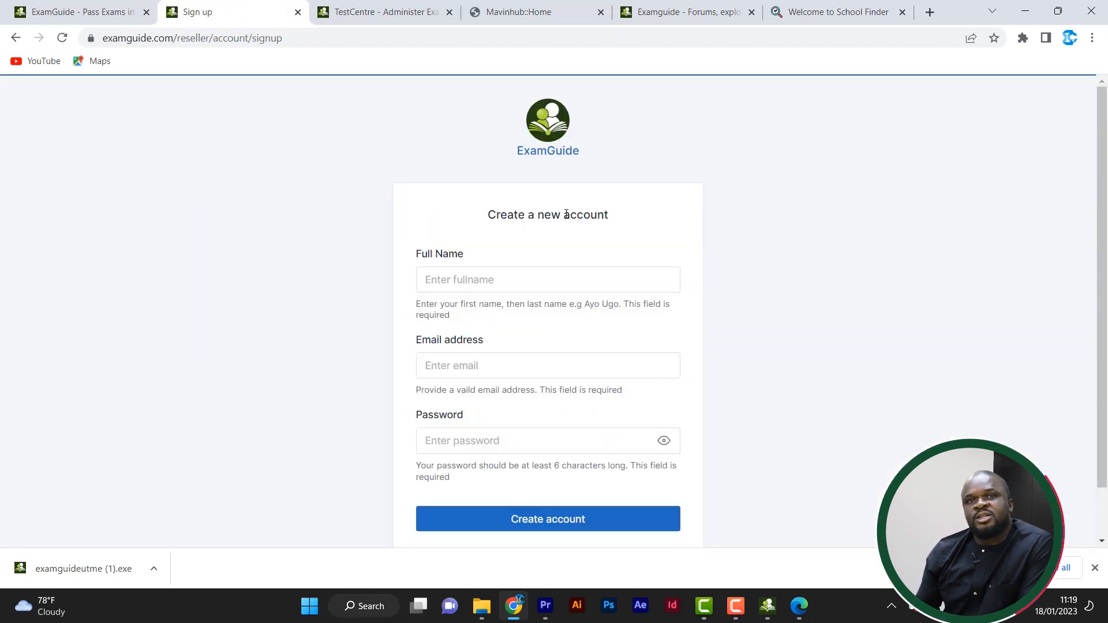
scroll(down, 3)
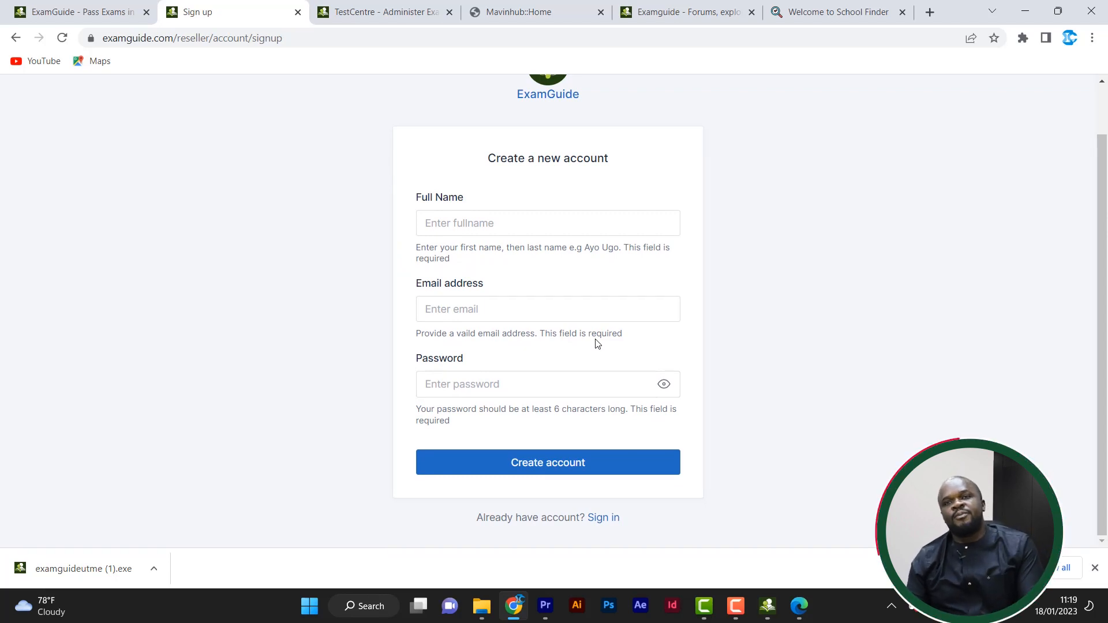
mouse_move(757, 291)
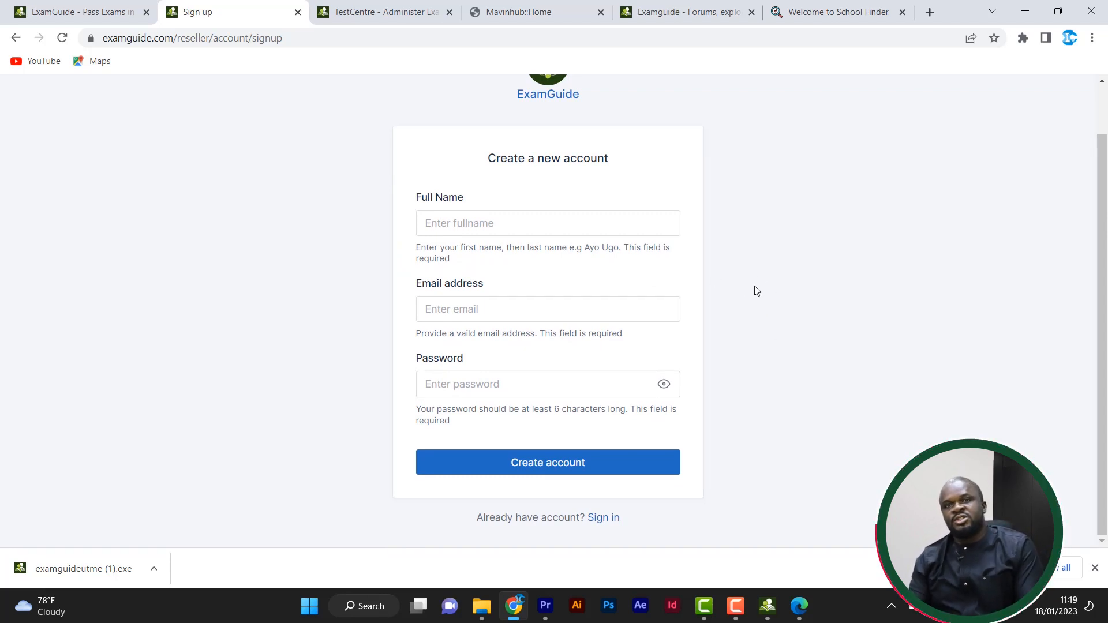
mouse_move(709, 300)
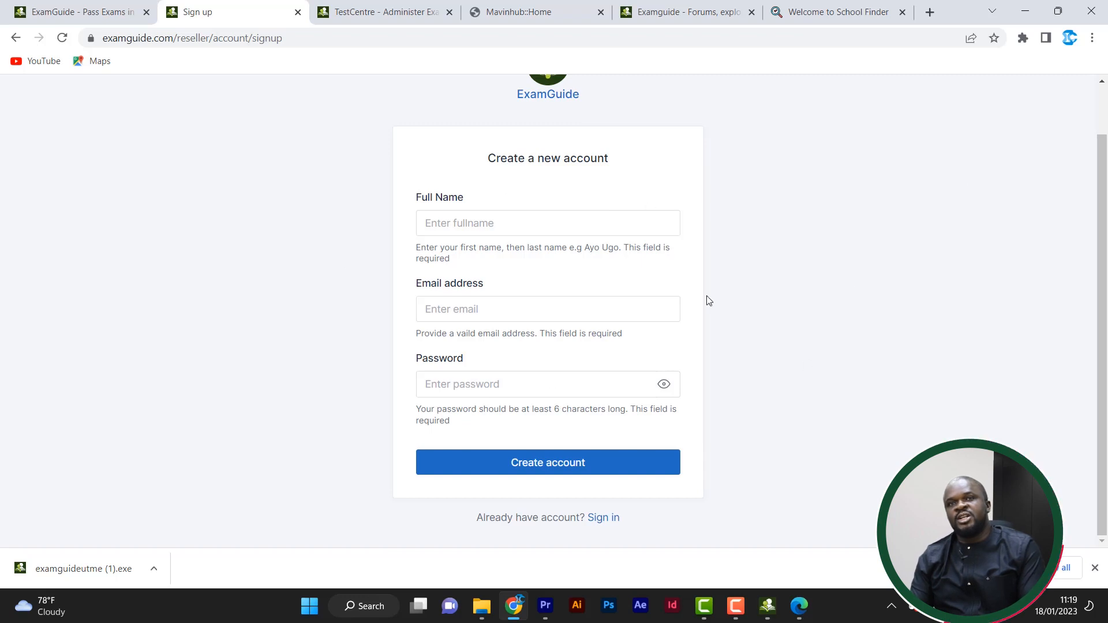
mouse_move(526, 230)
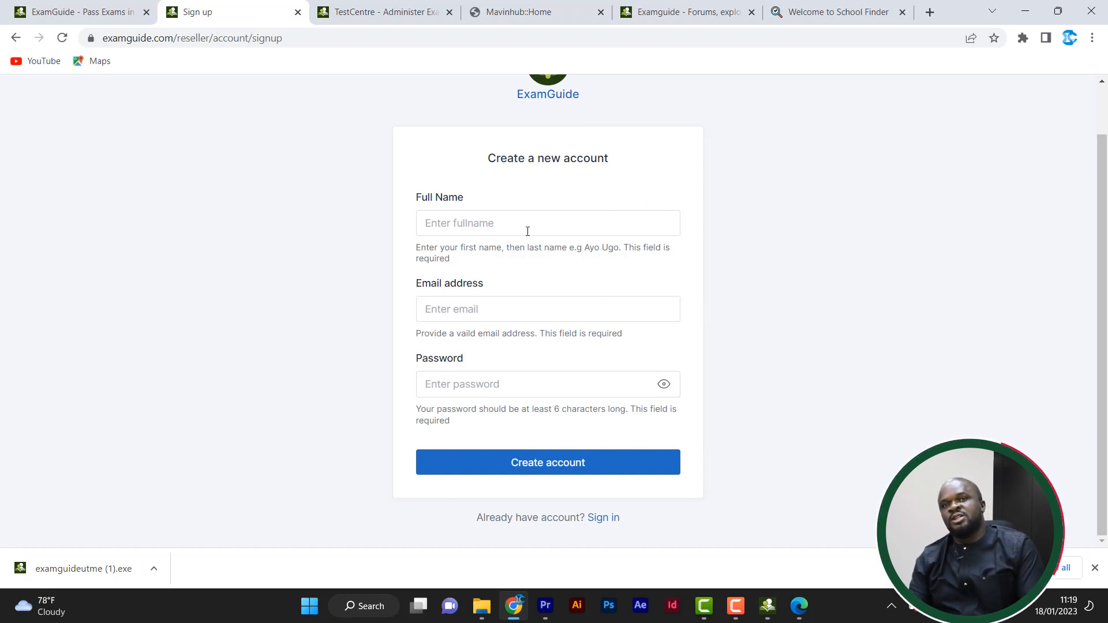
mouse_move(728, 274)
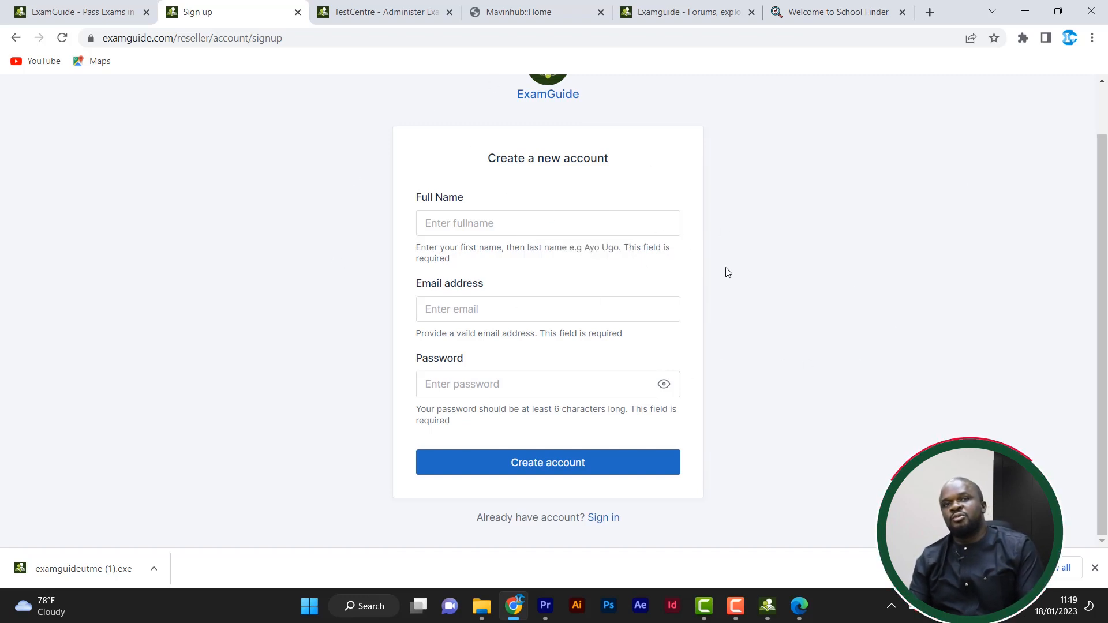
mouse_move(721, 469)
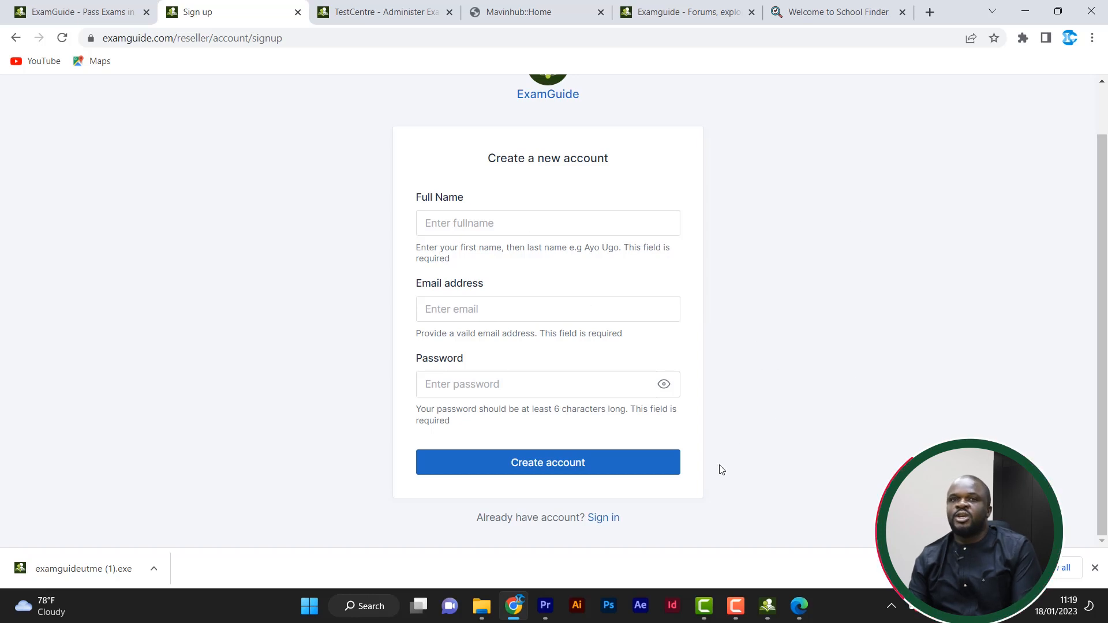
mouse_move(630, 294)
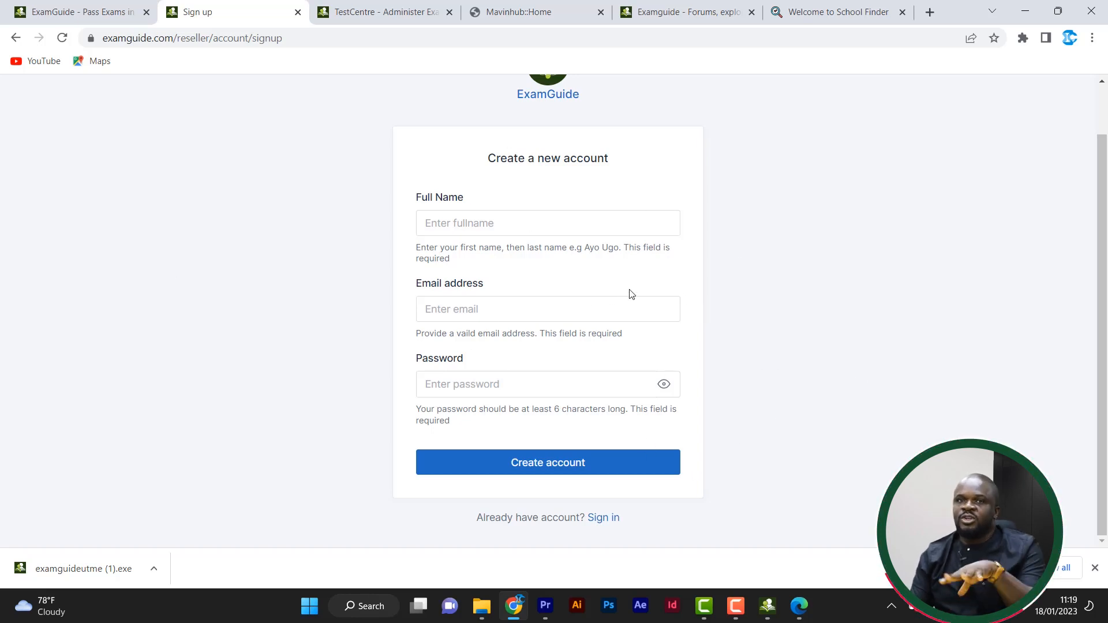
mouse_move(614, 269)
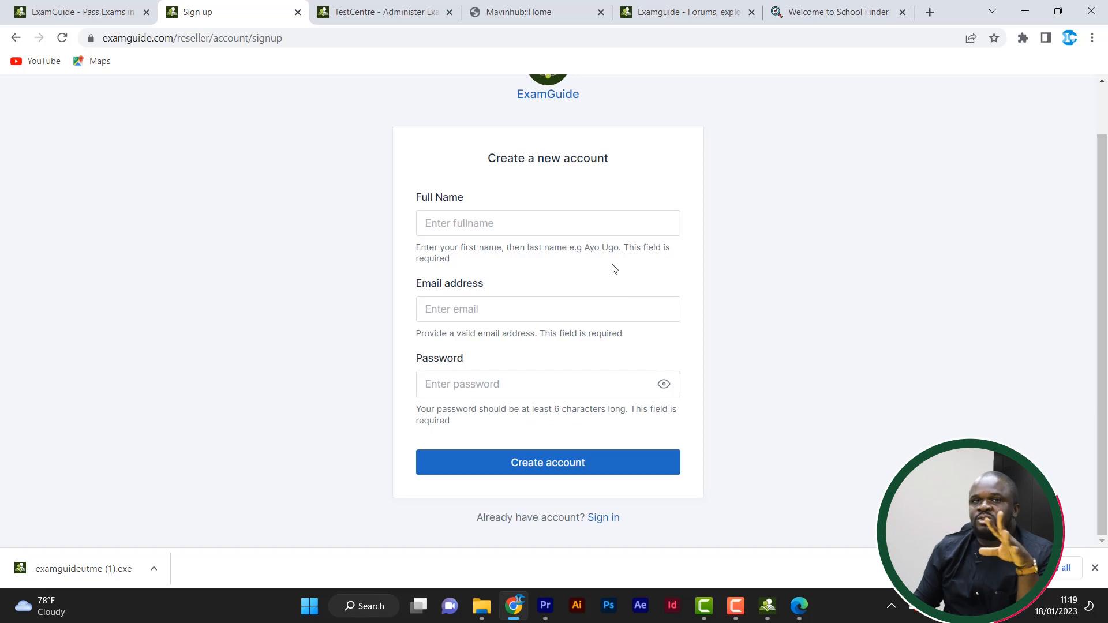
mouse_move(723, 248)
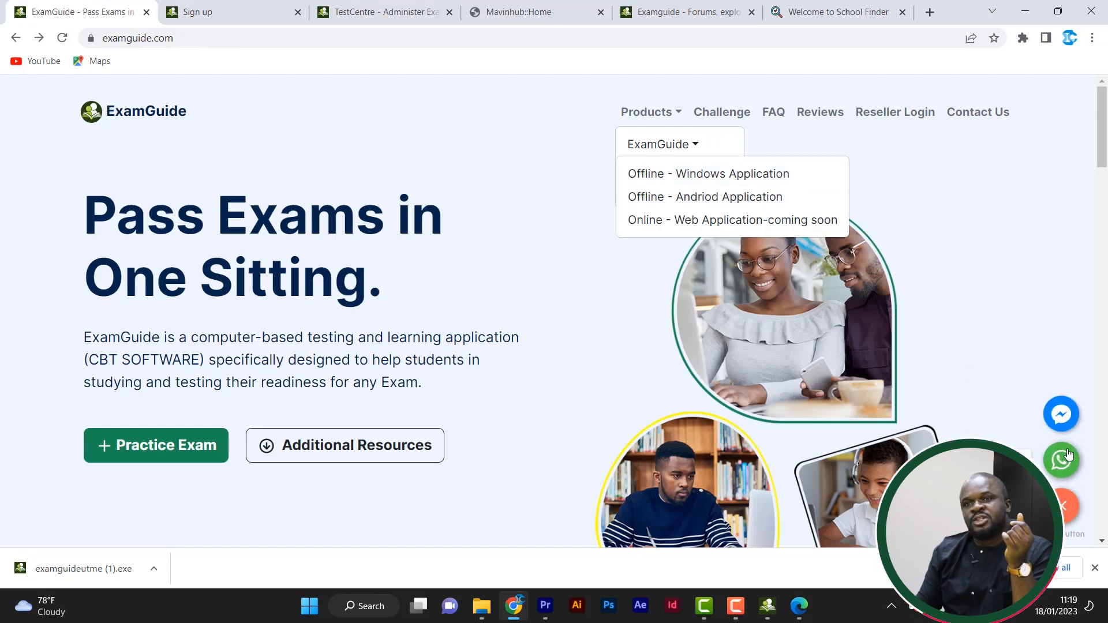
mouse_move(1061, 413)
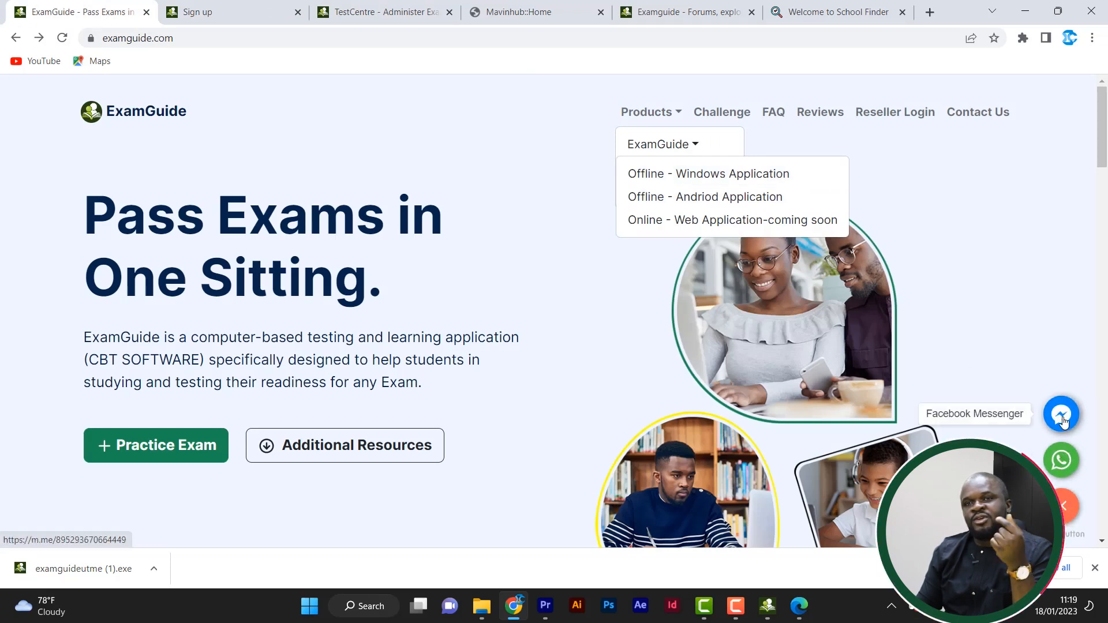
Scroll the examguide.com home page down to its footer contact icons and link lists
scroll(down, 3)
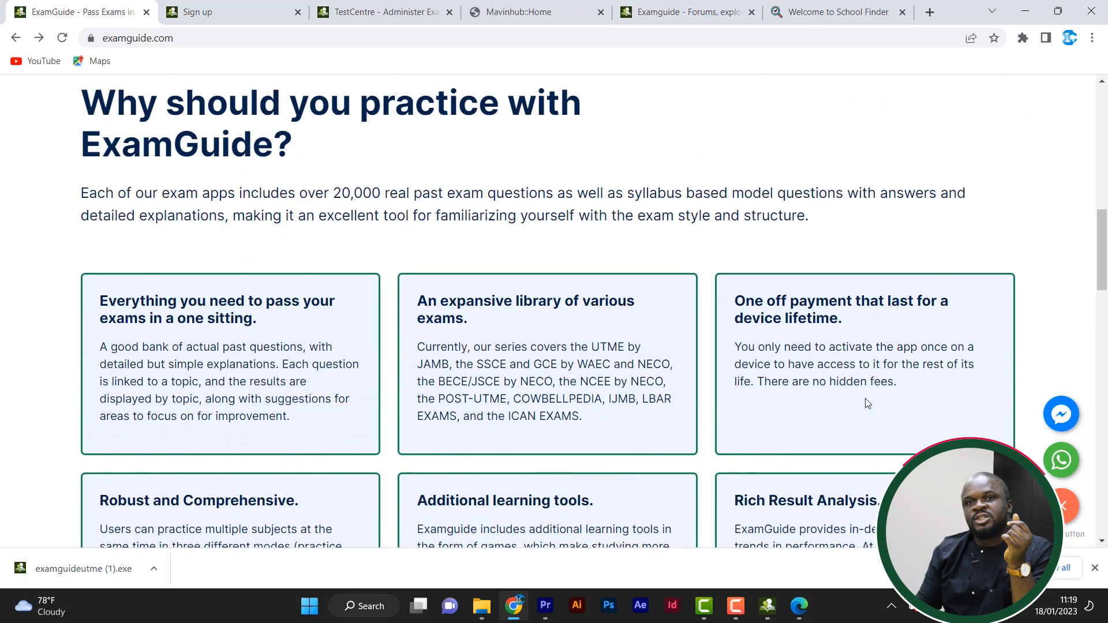
scroll(down, 3)
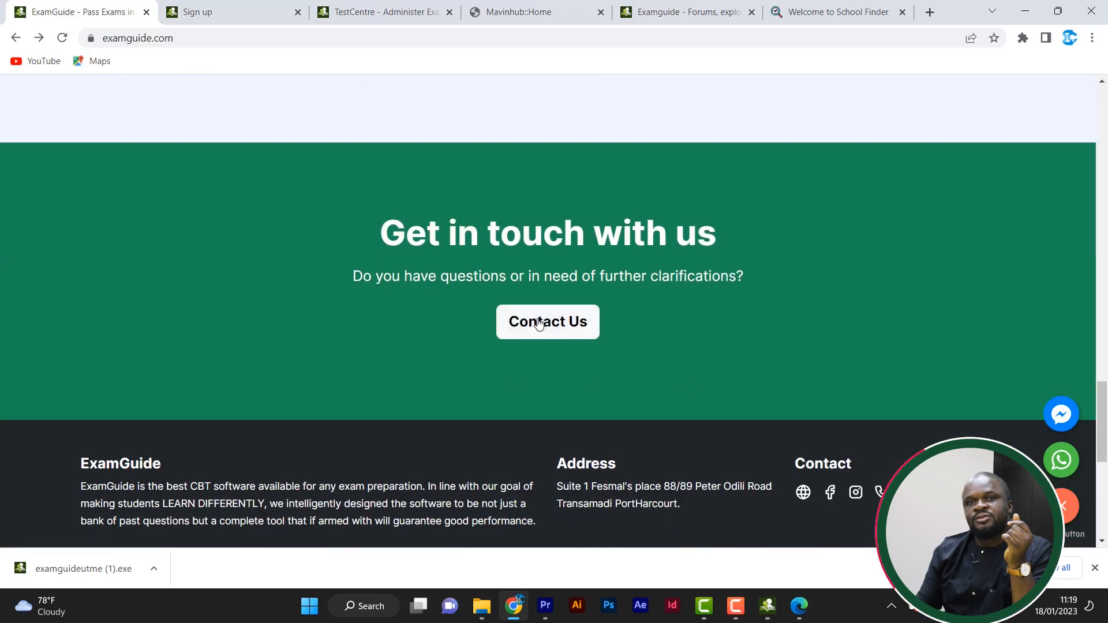
scroll(down, 3)
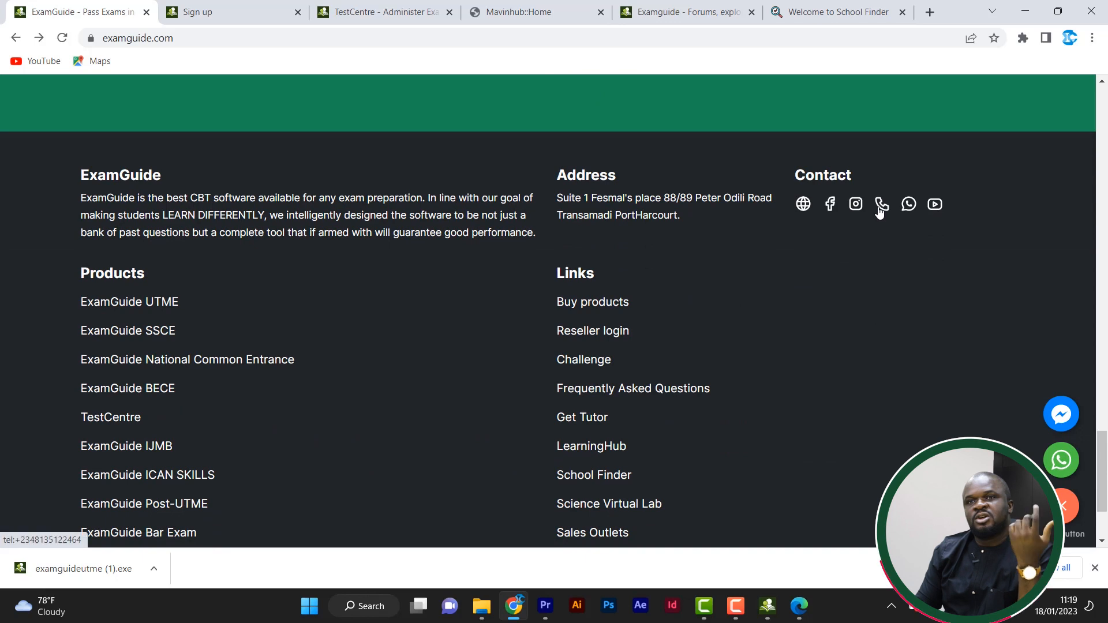
mouse_move(830, 205)
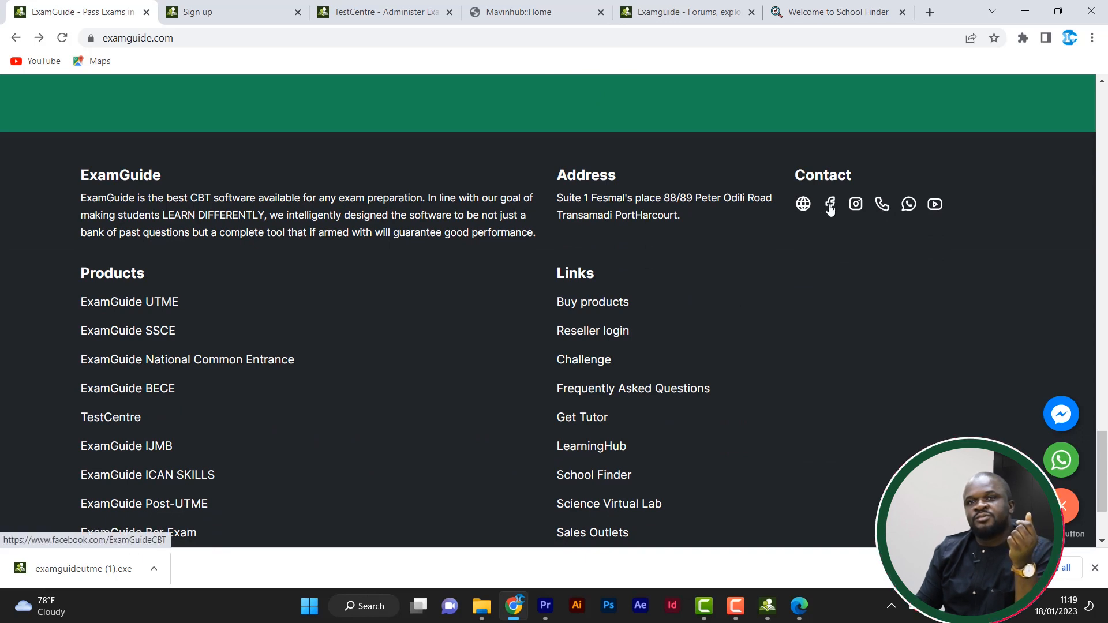
mouse_move(909, 204)
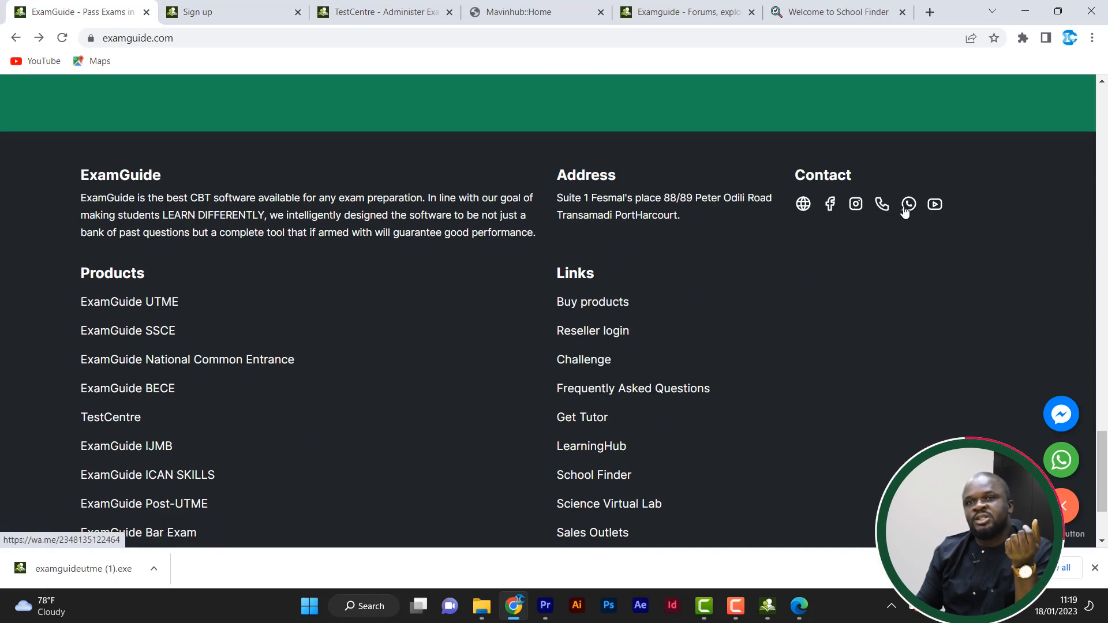
mouse_move(934, 205)
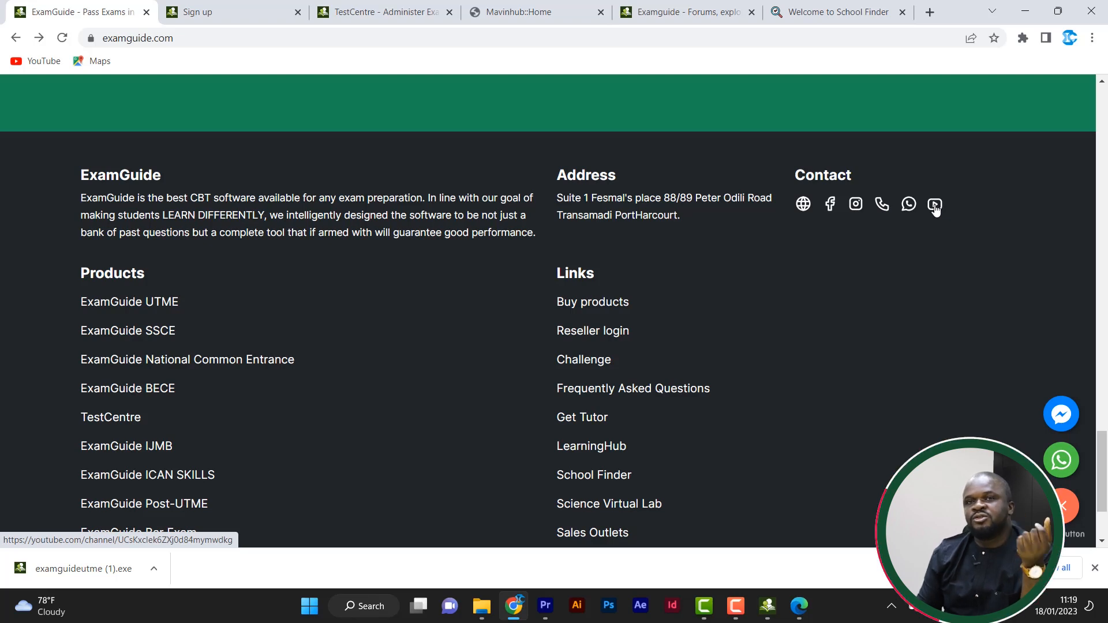
Open ExamGuide's YouTube channel from the footer icon and scroll its Videos tab
click(935, 205)
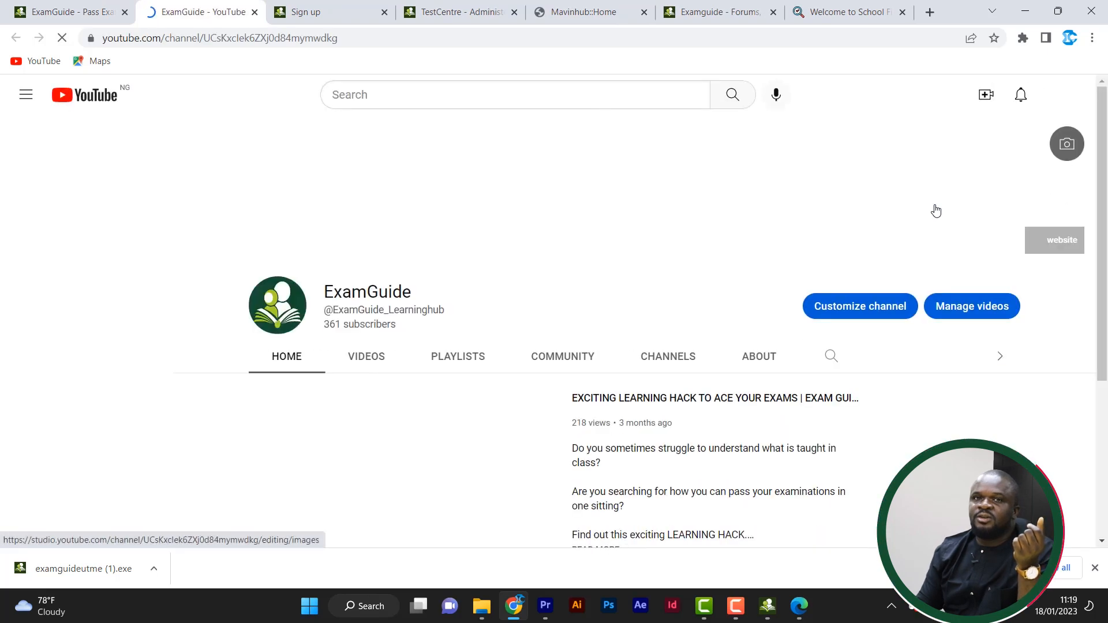
scroll(down, 3)
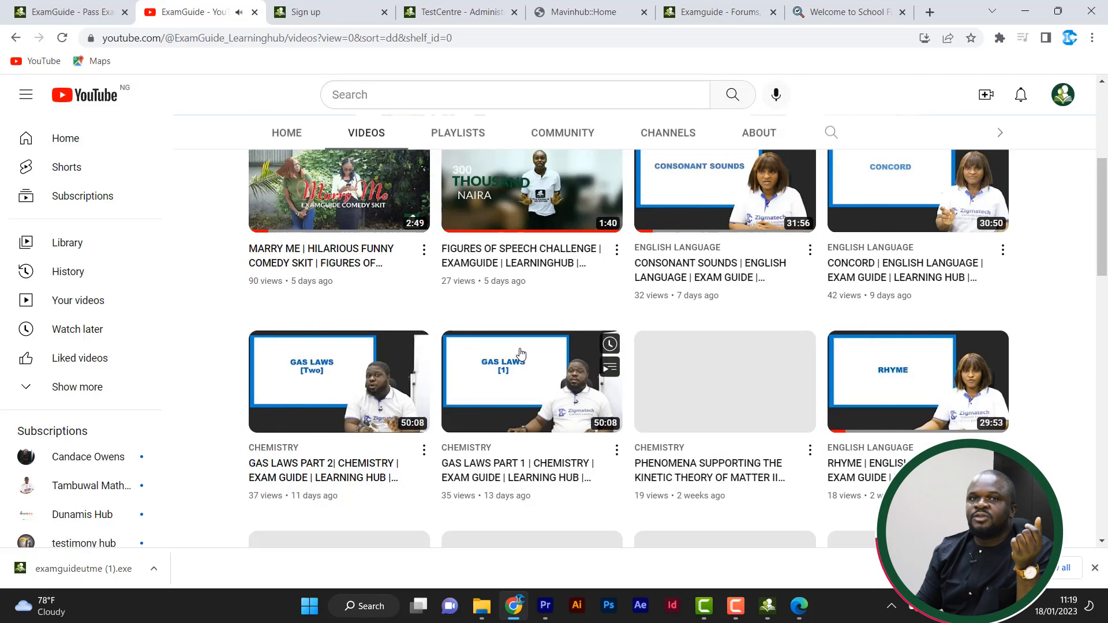
scroll(down, 3)
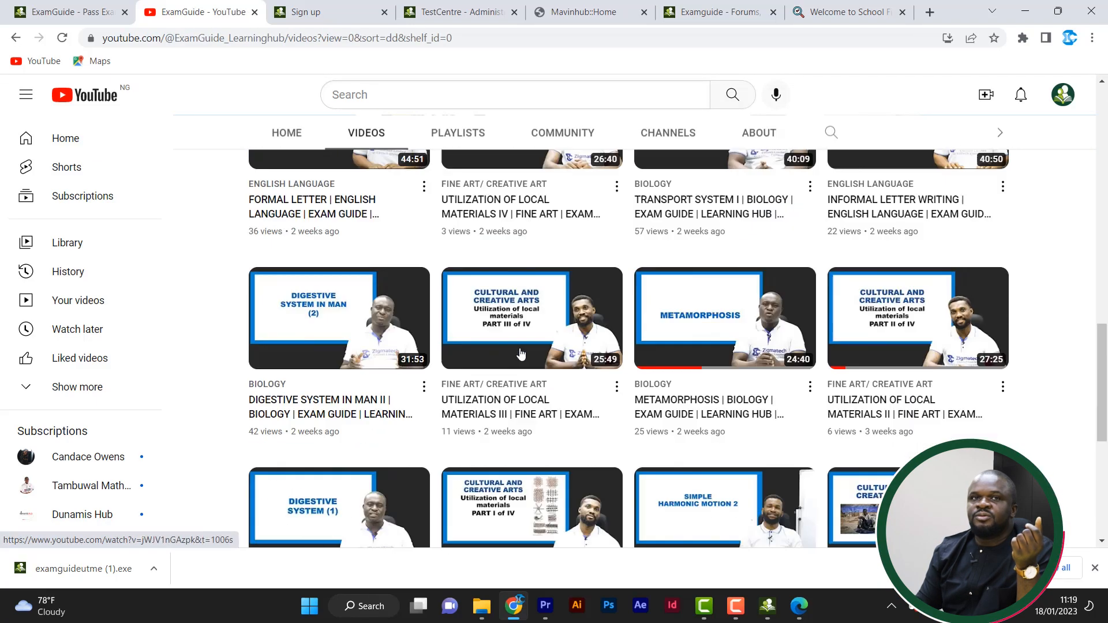
scroll(up, 3)
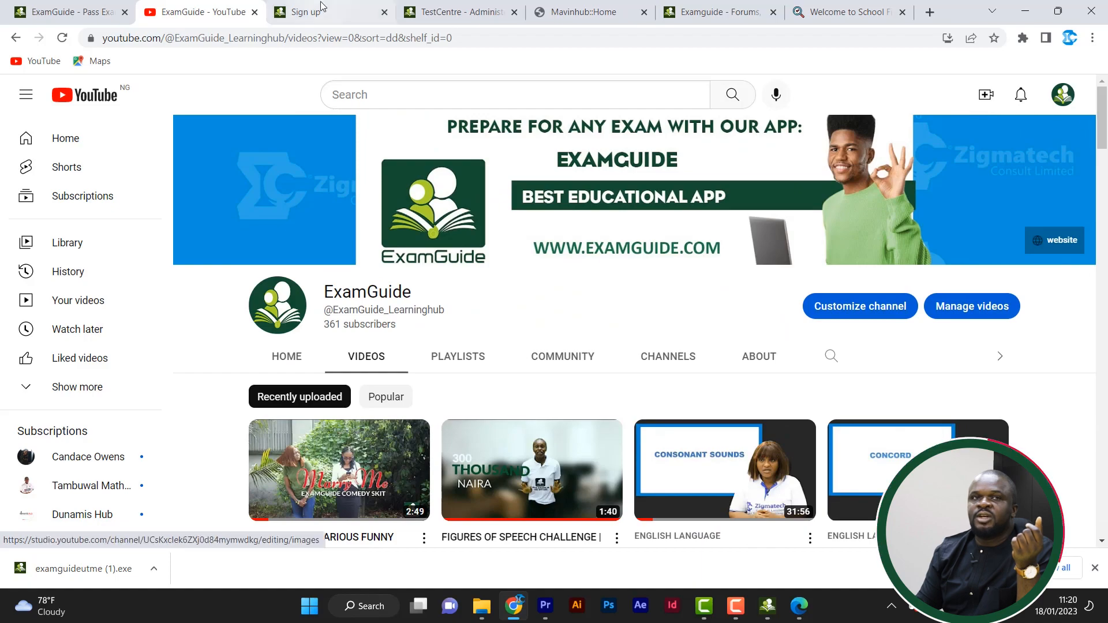